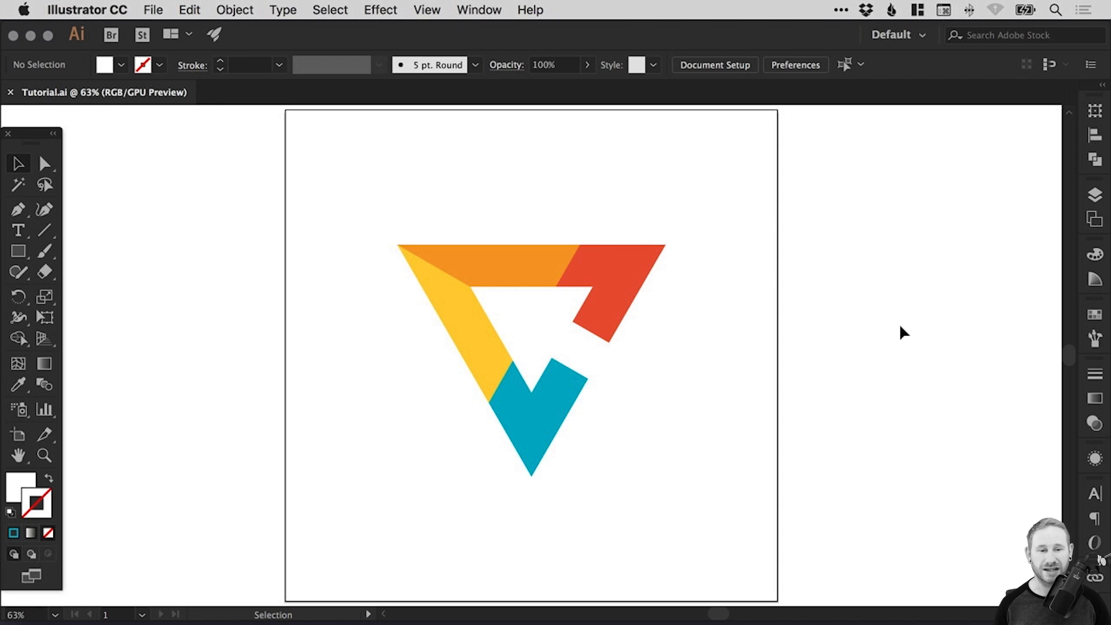
pyautogui.moveTo(536, 325)
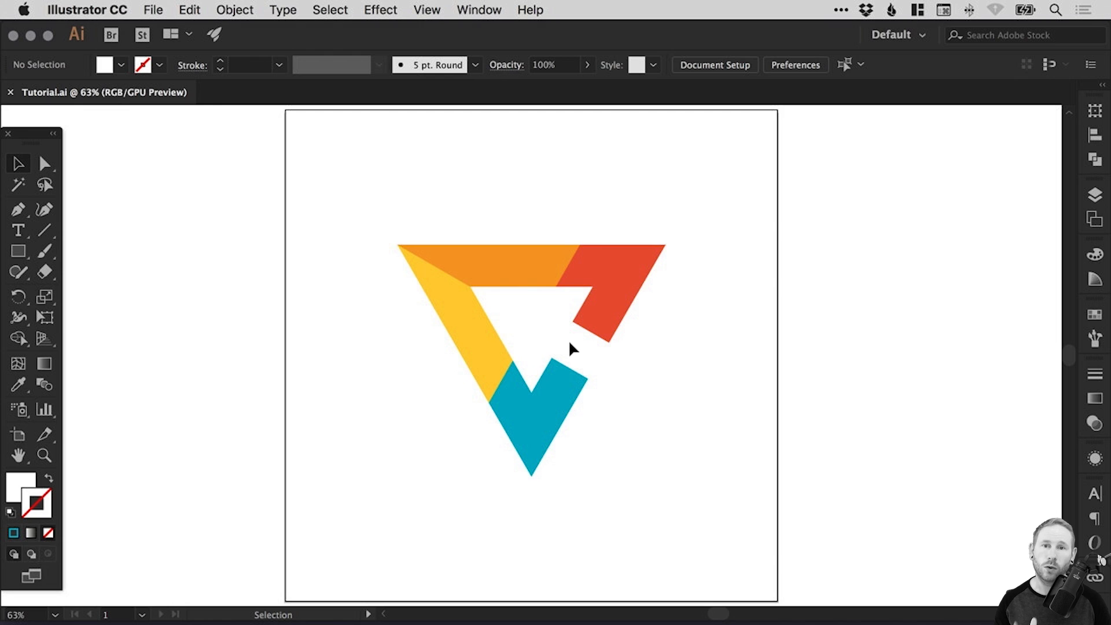
pyautogui.moveTo(616, 194)
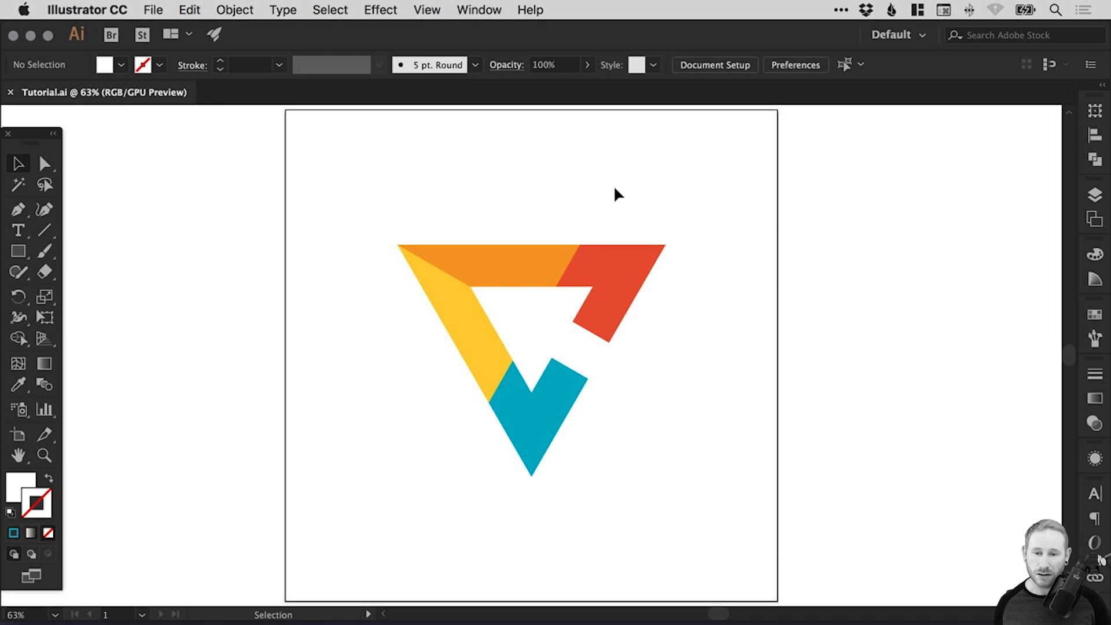
pyautogui.moveTo(528, 225)
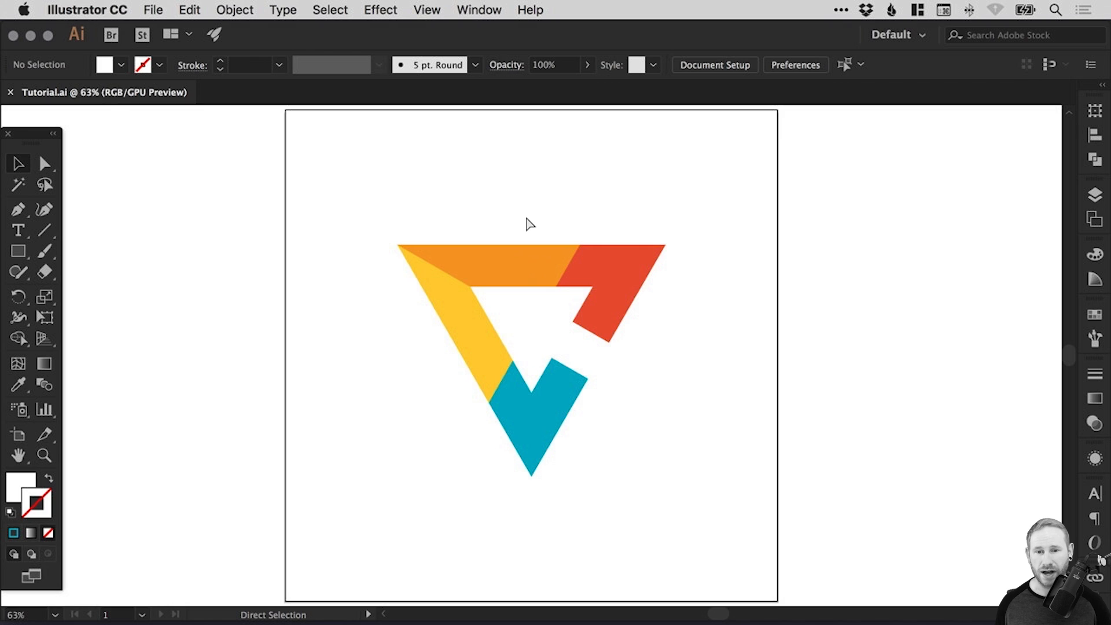
# Switch to Outline mode and select all the logo's construction pieces for merging.
pyautogui.press('cmd+y')
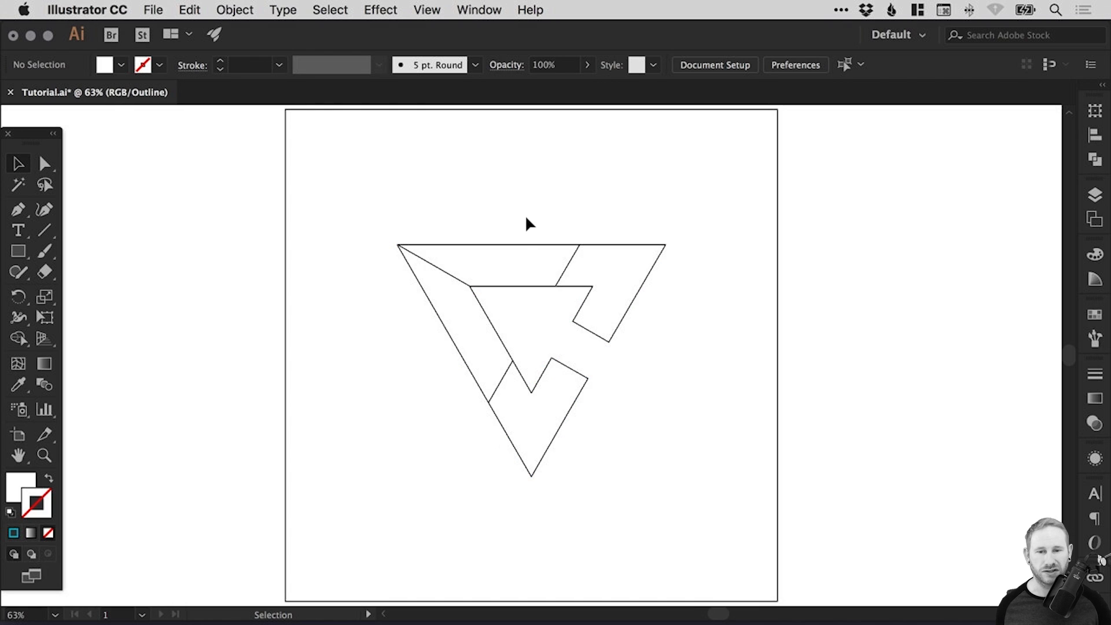
pyautogui.moveTo(554, 208)
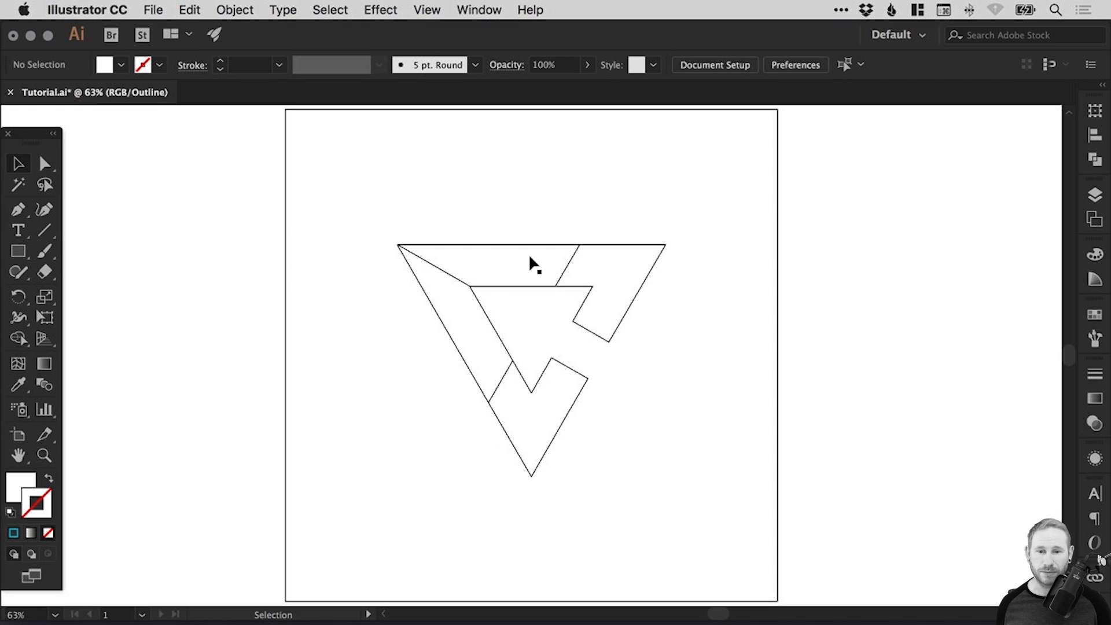
pyautogui.moveTo(470, 297)
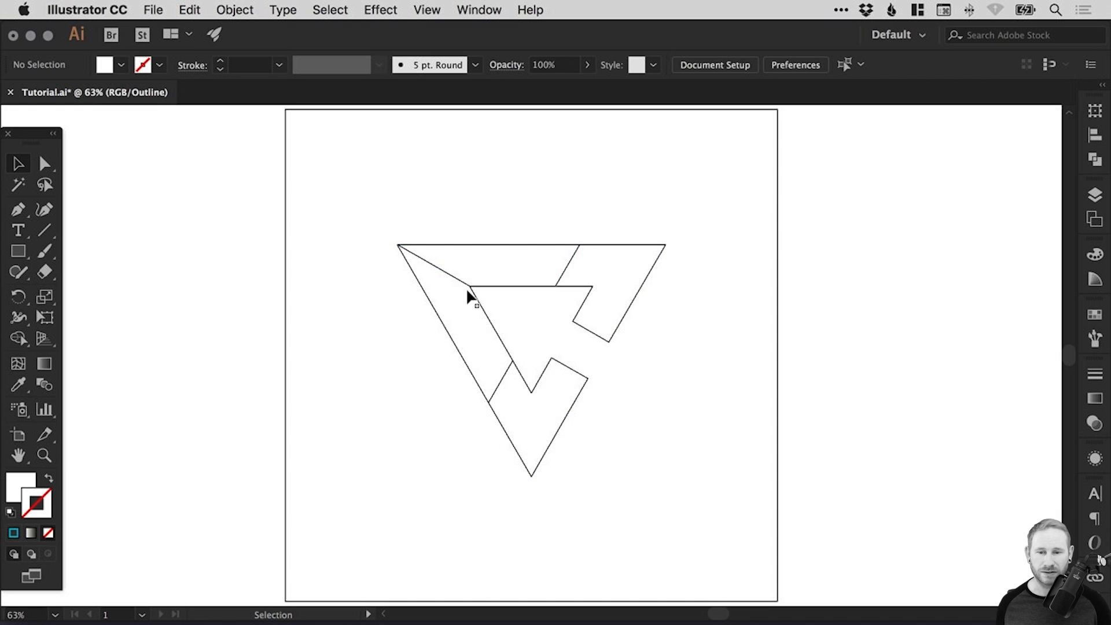
pyautogui.click(468, 298)
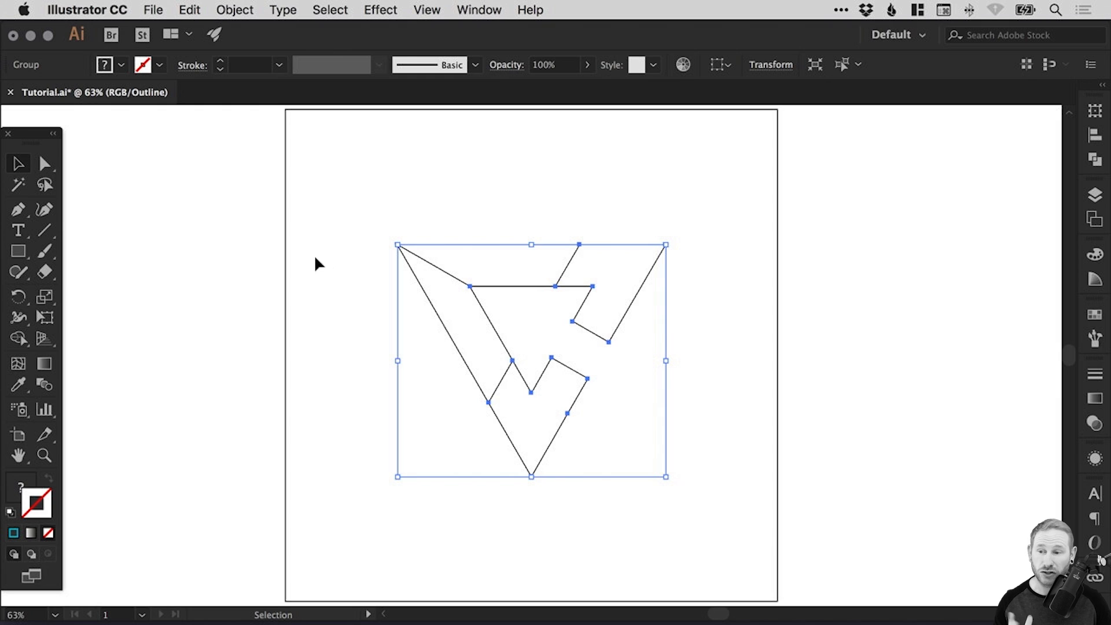
pyautogui.click(18, 338)
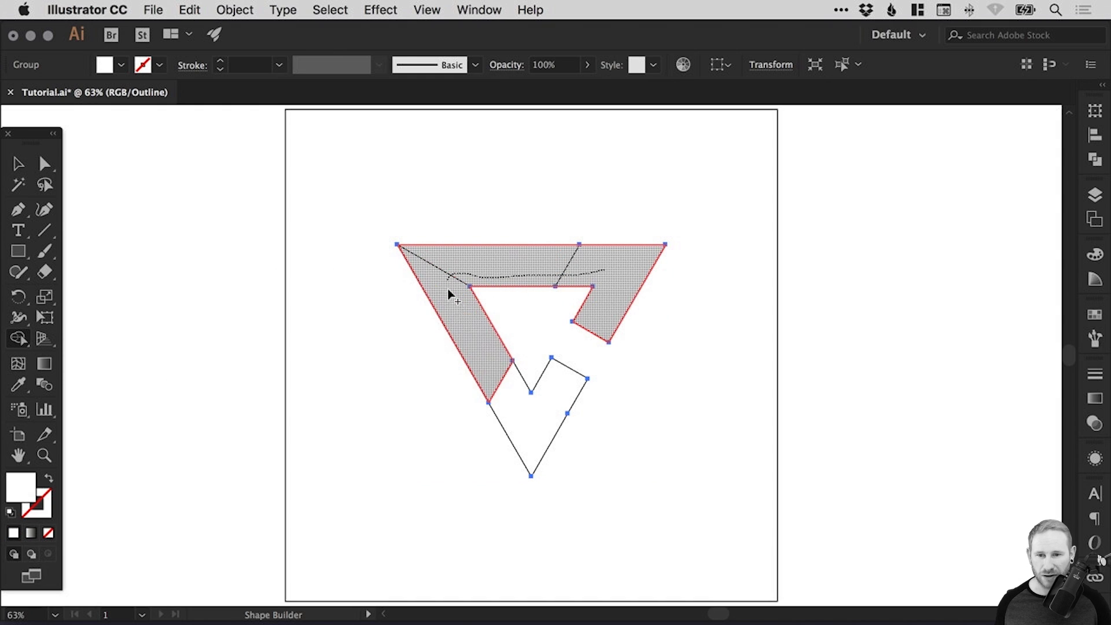
pyautogui.click(374, 356)
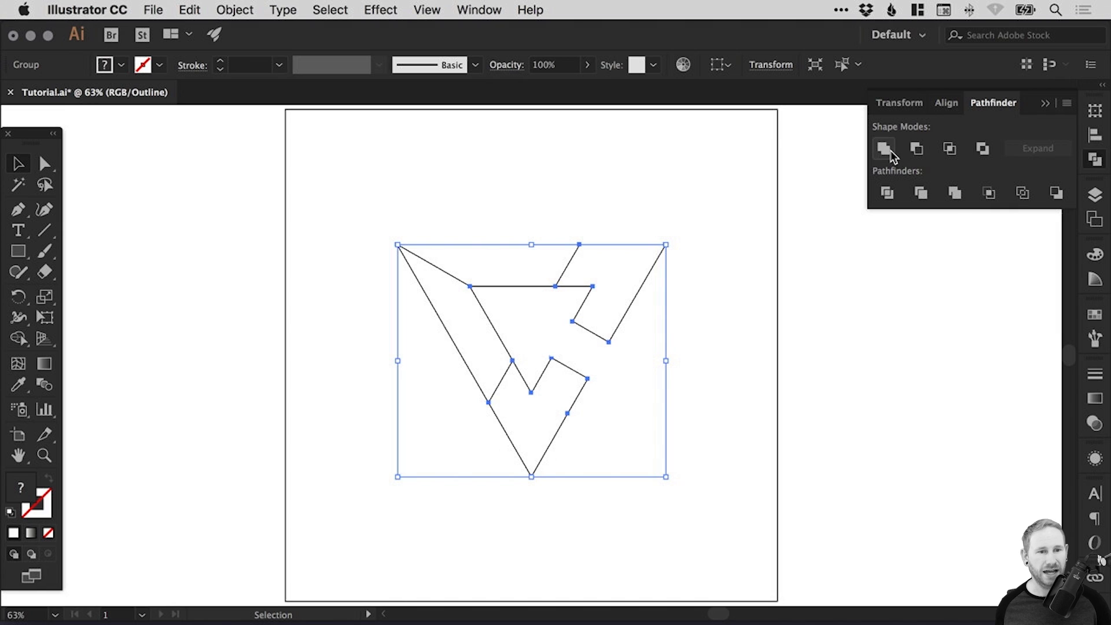
pyautogui.moveTo(883, 148)
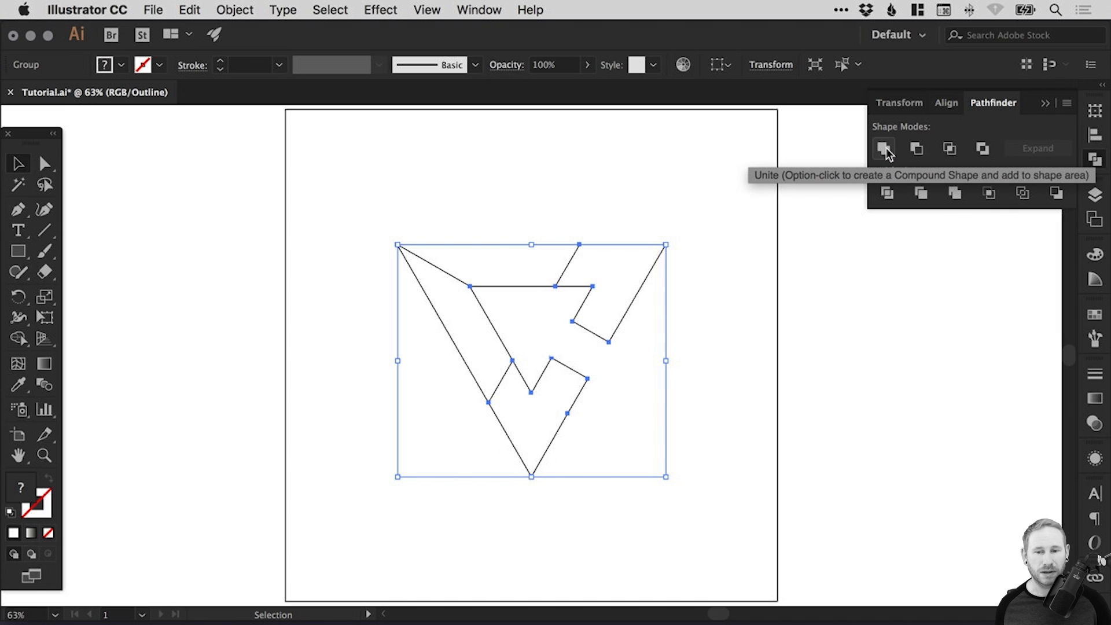
# Unite the pieces in Pathfinder and delete the leftover inner segment.
pyautogui.click(883, 148)
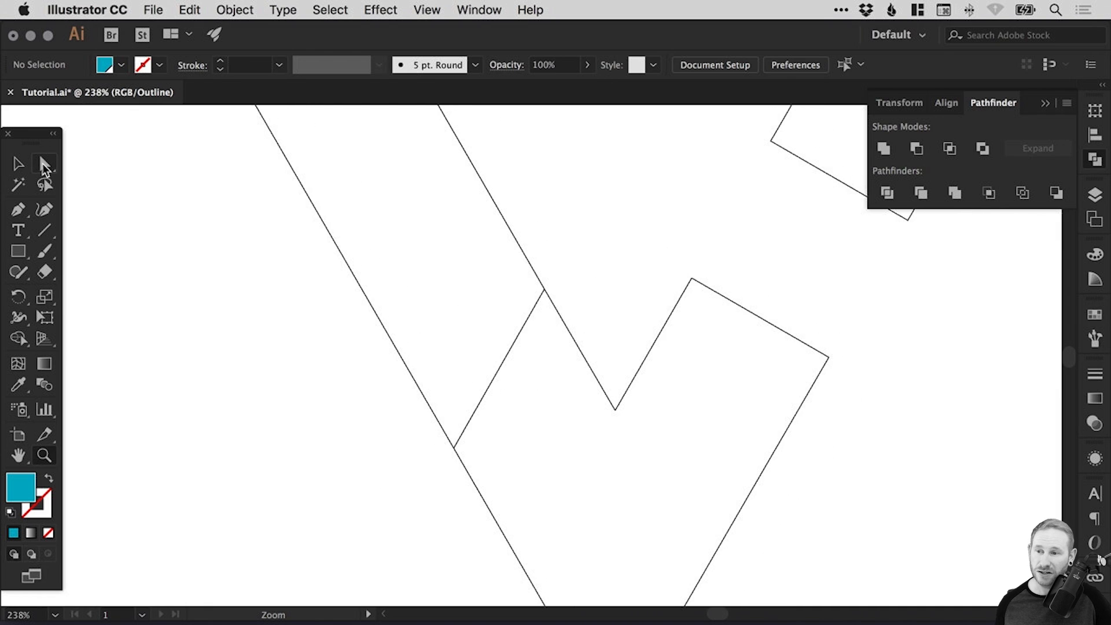
pyautogui.click(43, 164)
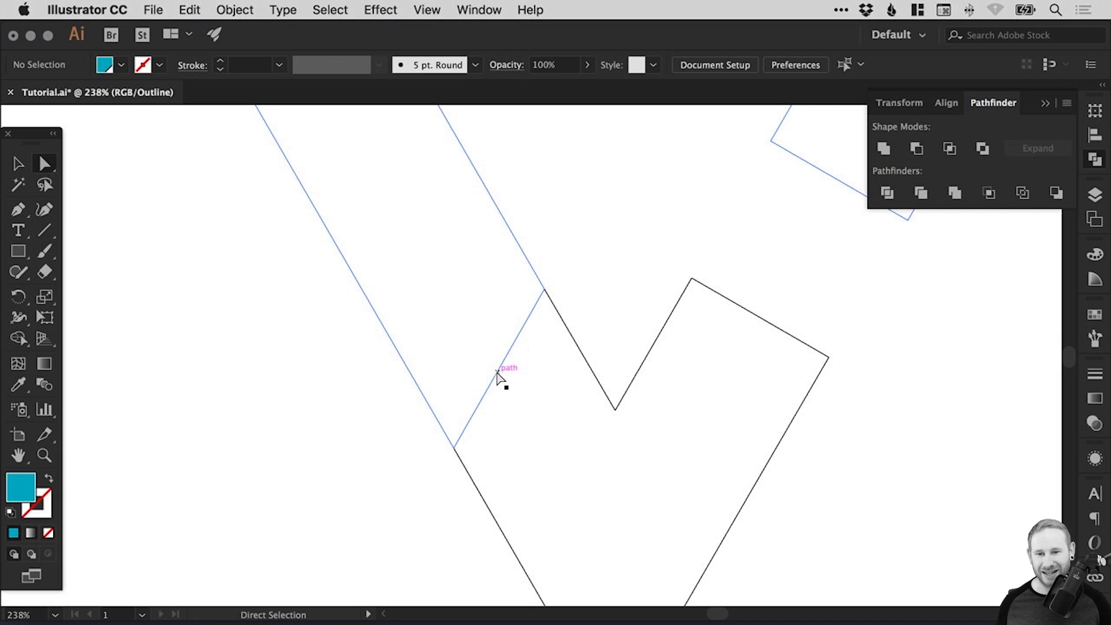
pyautogui.click(505, 377)
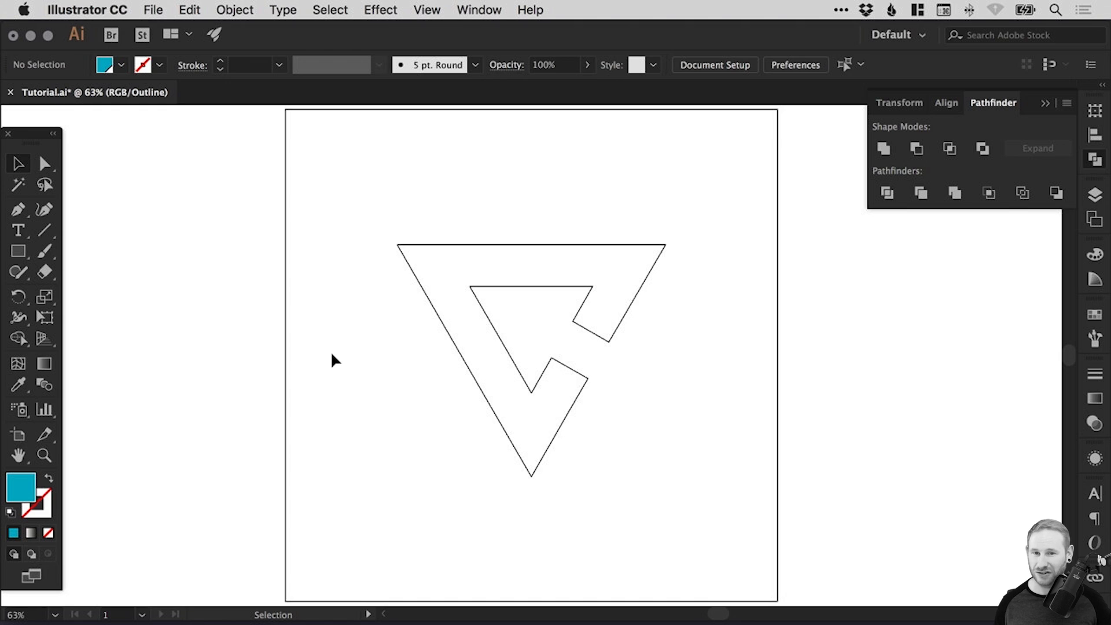
pyautogui.moveTo(1041, 104)
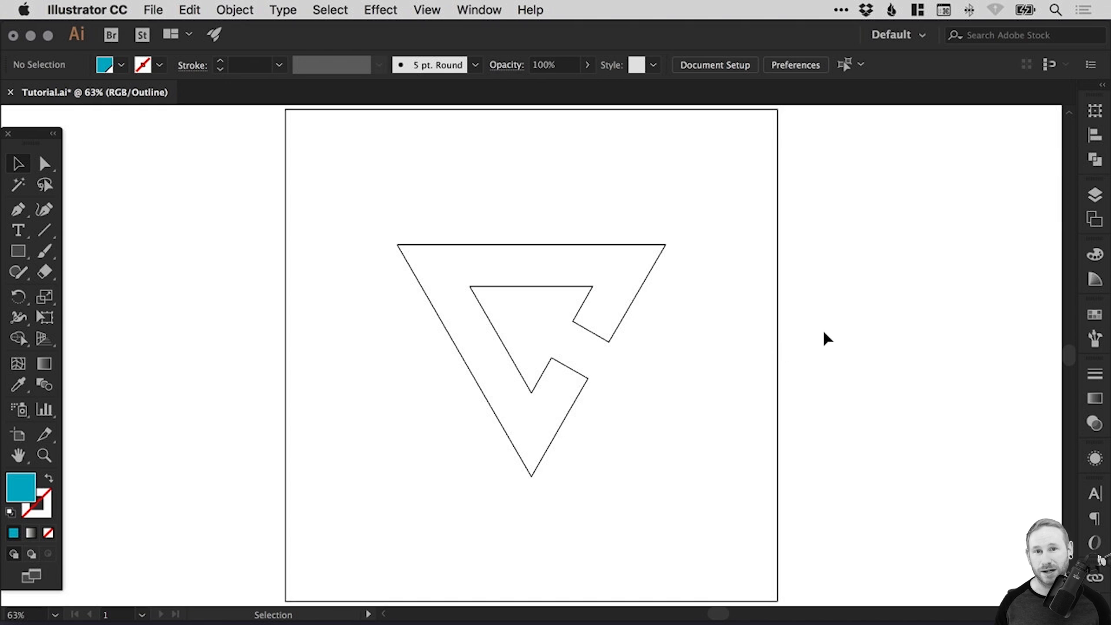
pyautogui.moveTo(730, 261)
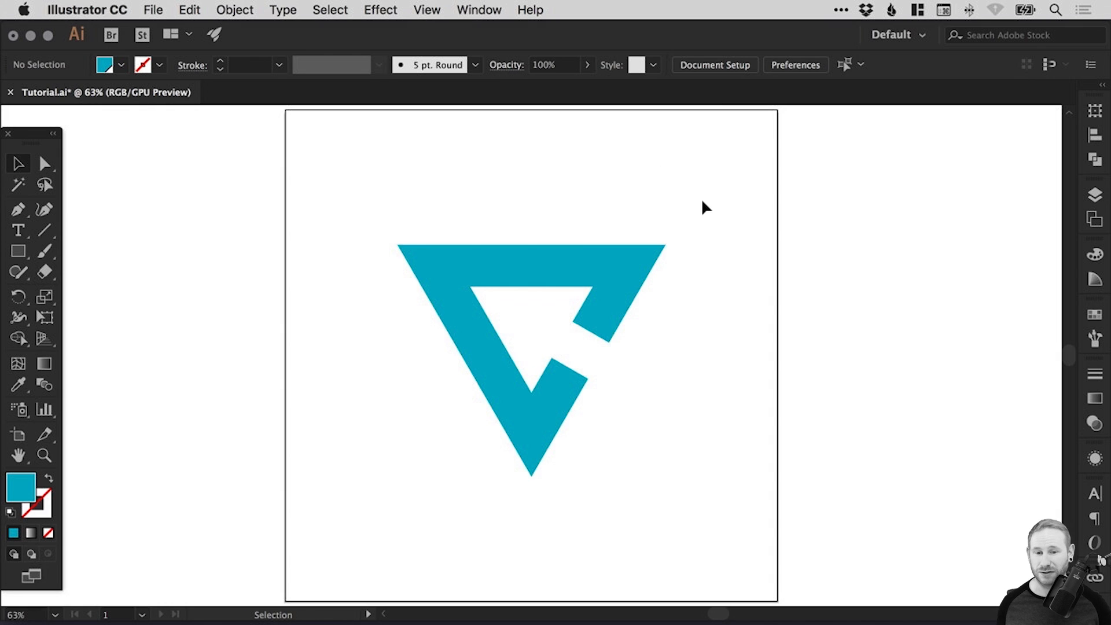
pyautogui.moveTo(458, 270)
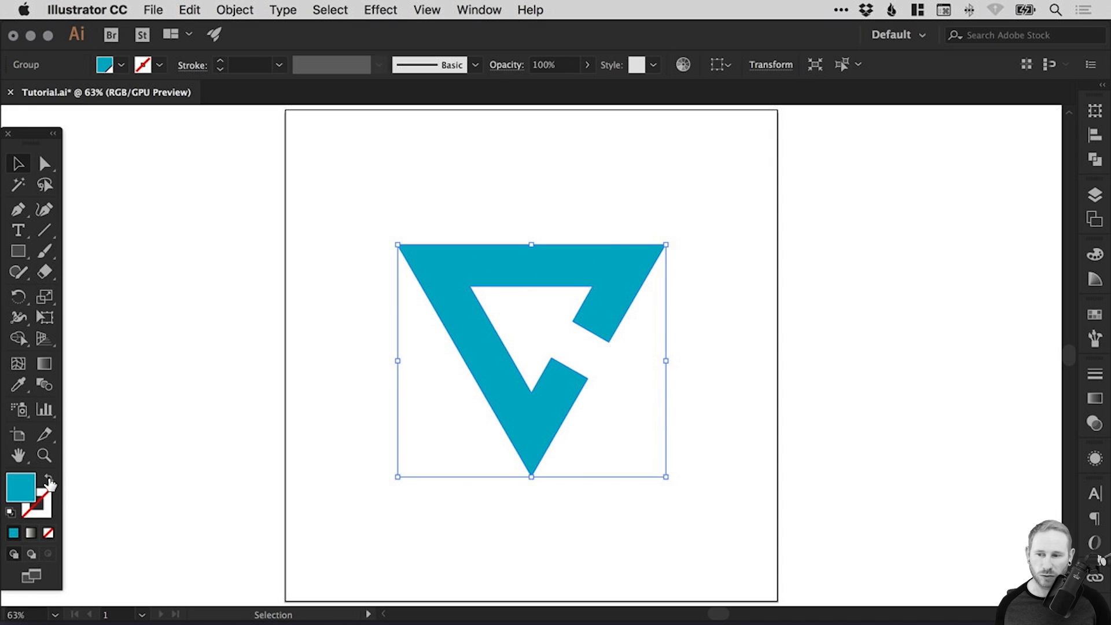
# Swap the blue fill onto the stroke and set the outline stroke to black.
pyautogui.click(46, 481)
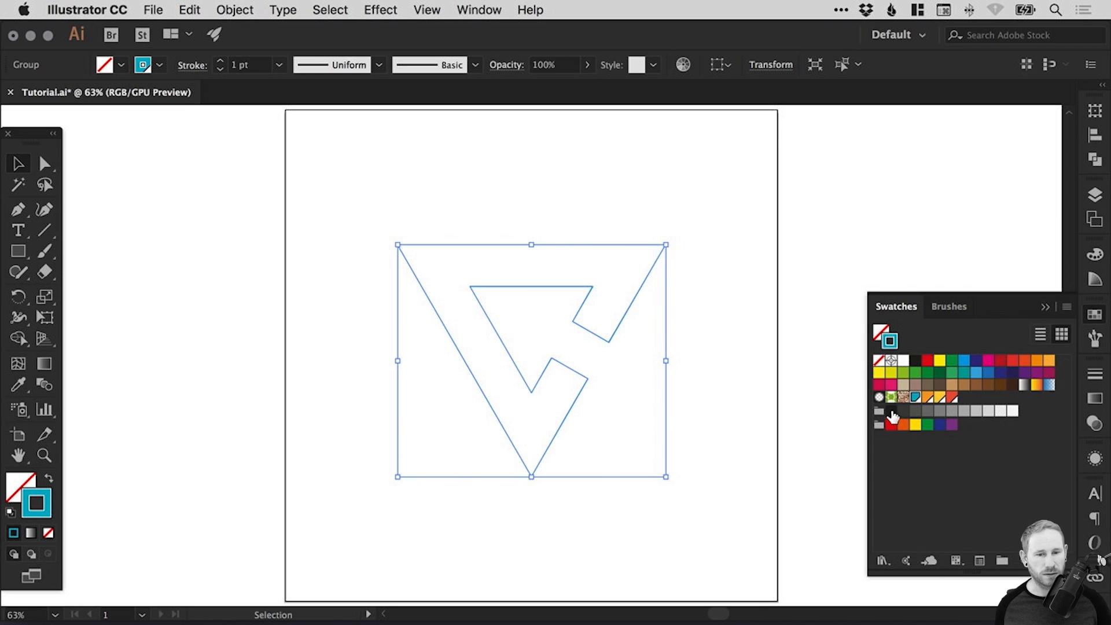
pyautogui.click(889, 410)
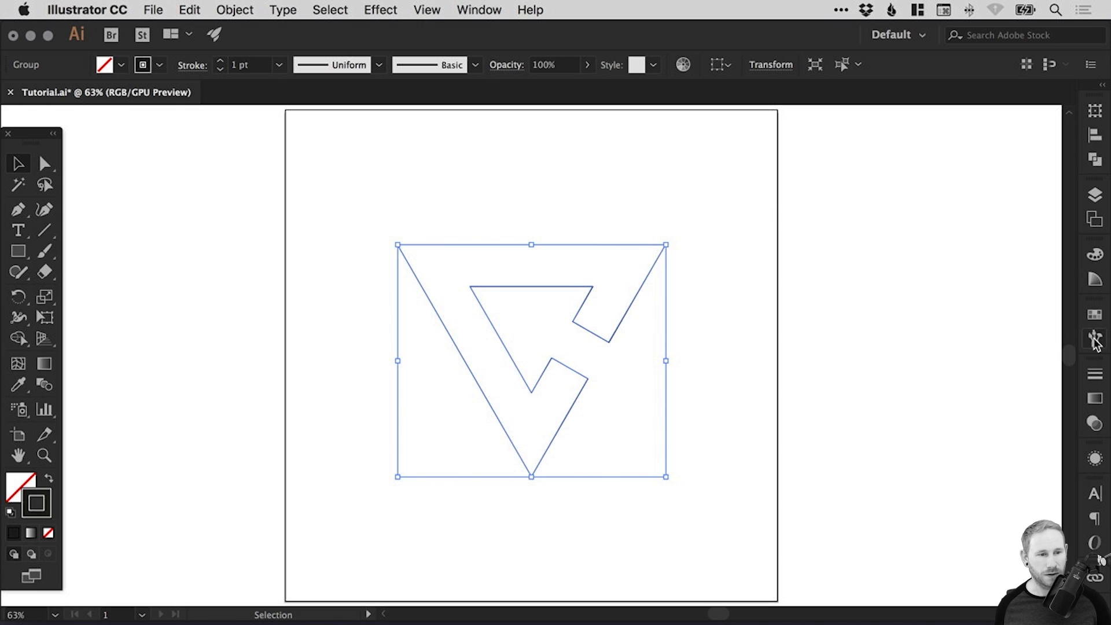
# Load the Artistic_ChalkCharcoalPencil library from the Brushes panel menu.
pyautogui.click(1094, 338)
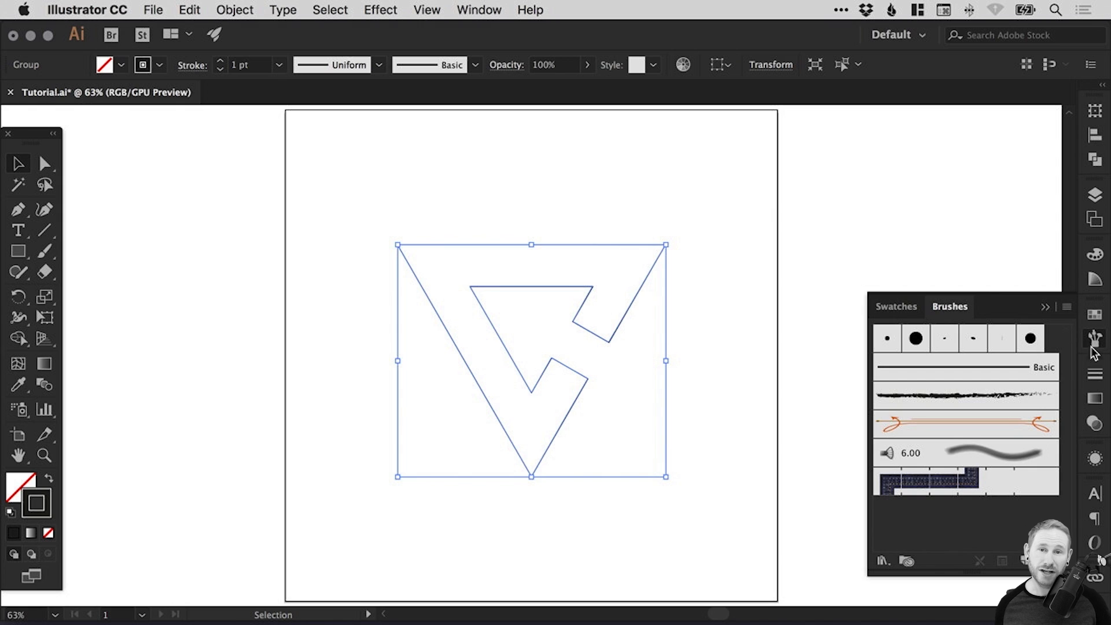
pyautogui.click(478, 9)
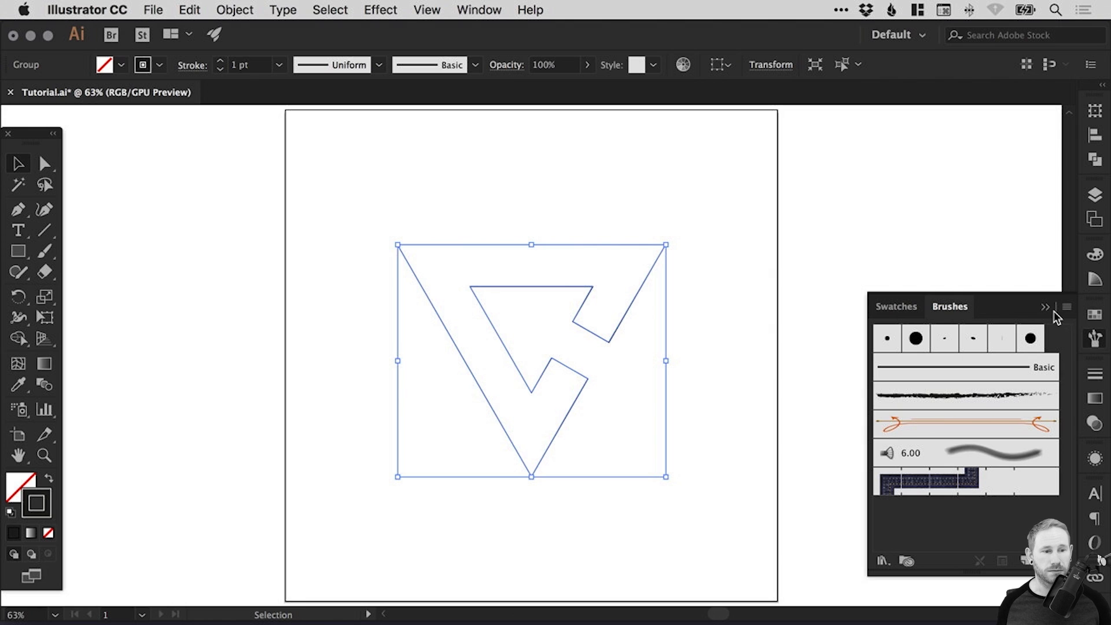
pyautogui.click(1043, 306)
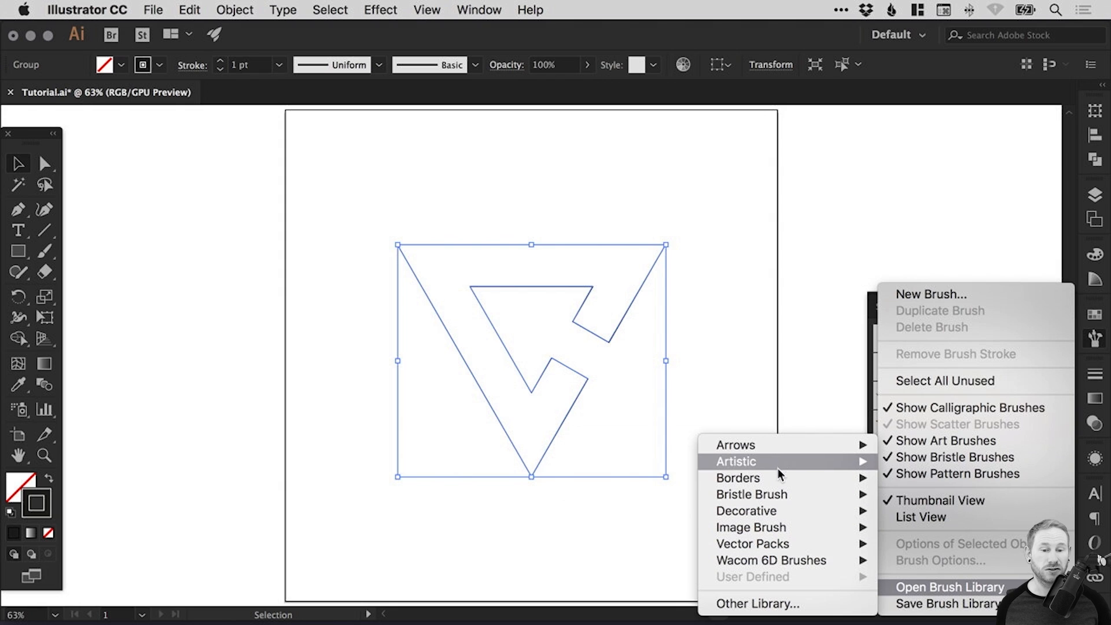
pyautogui.moveTo(786, 578)
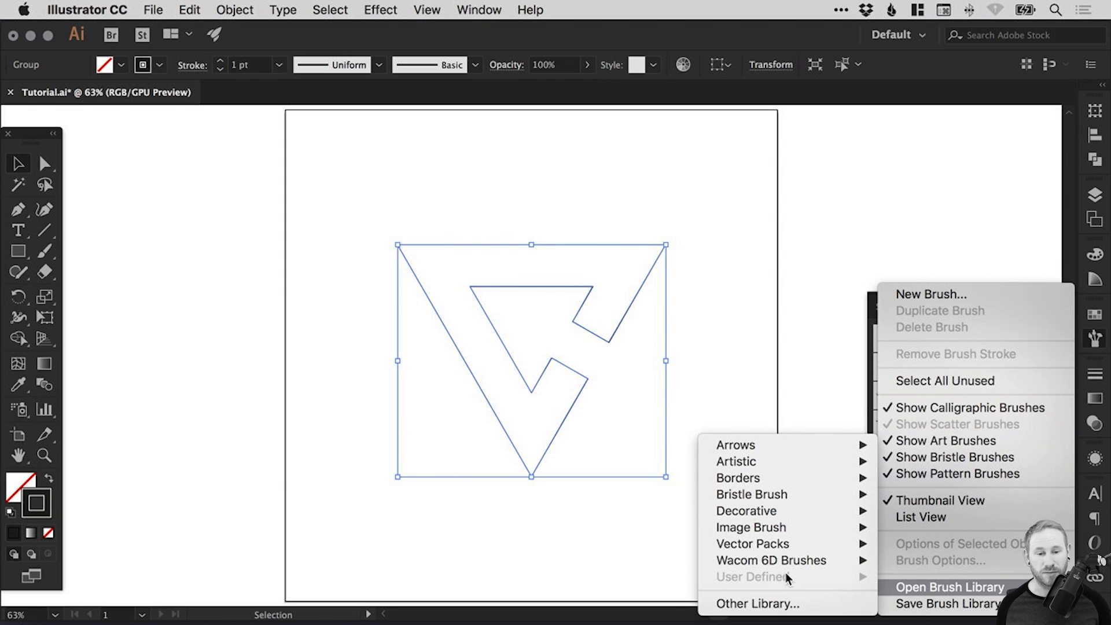
pyautogui.moveTo(737, 444)
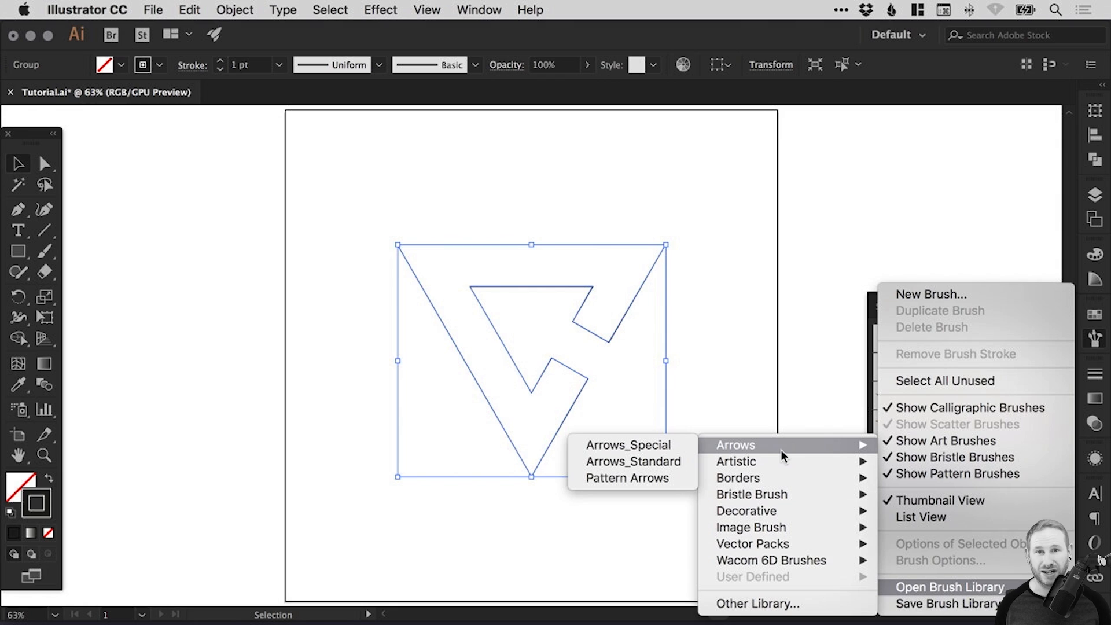
pyautogui.moveTo(736, 462)
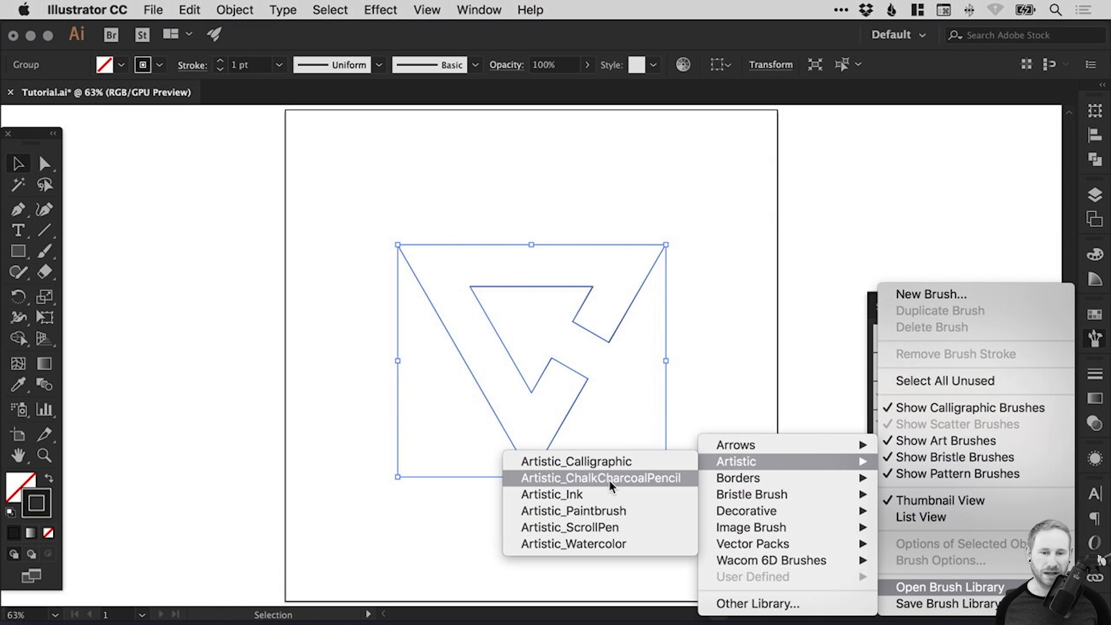
pyautogui.click(601, 478)
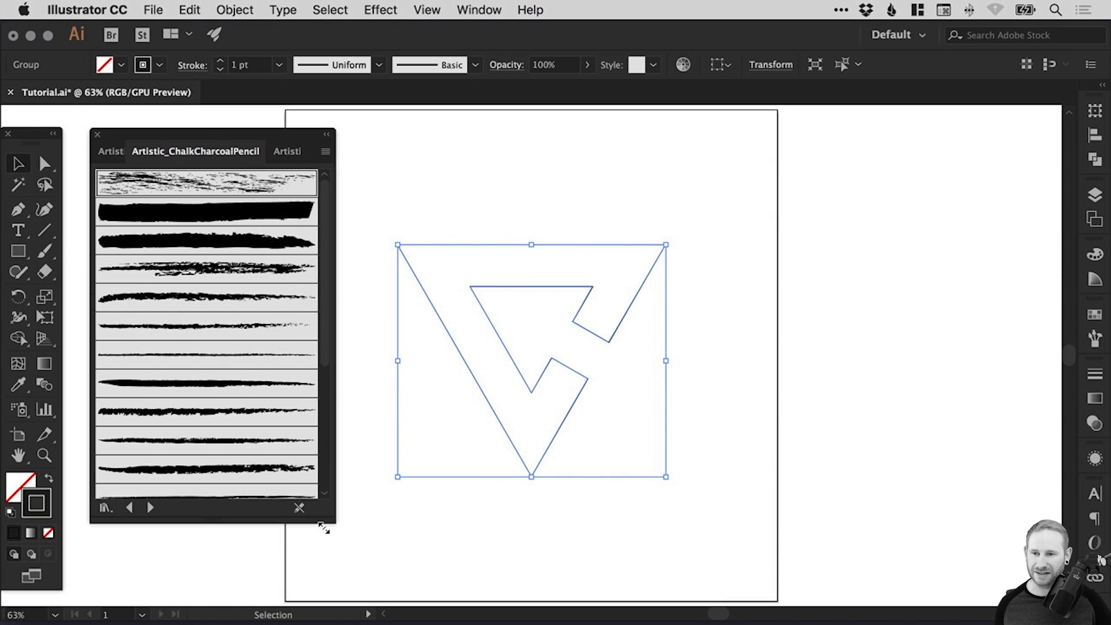
# Dock the library beside the artboard, browse Artistic_Ink and ScrollPen, then return to ChalkCharcoalPencil.
pyautogui.moveTo(195, 150); pyautogui.dragTo(907, 144)
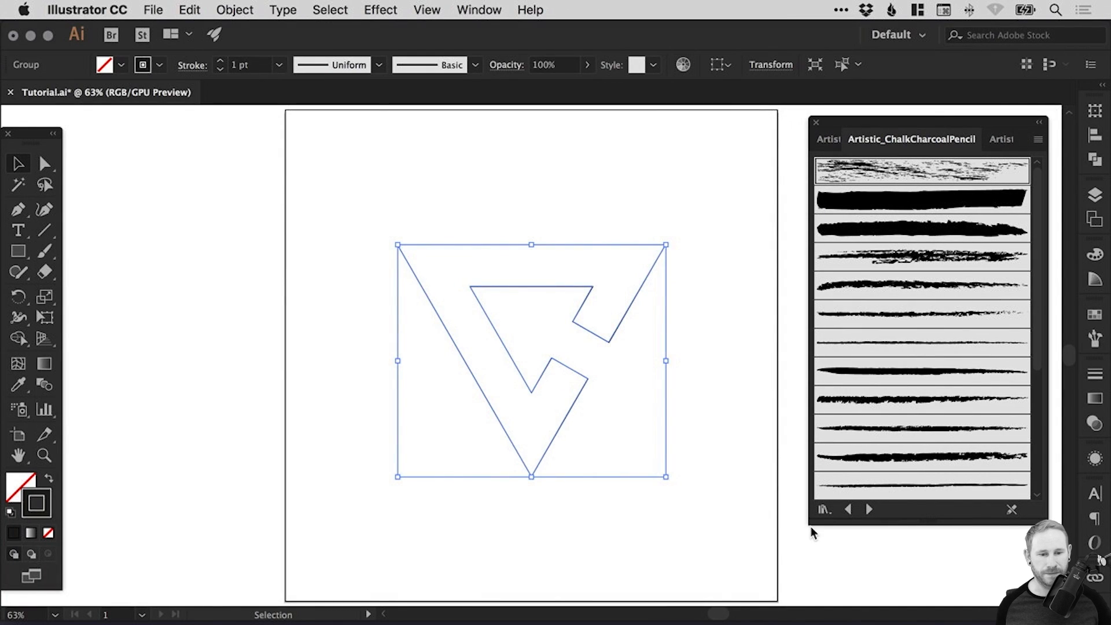
pyautogui.click(823, 509)
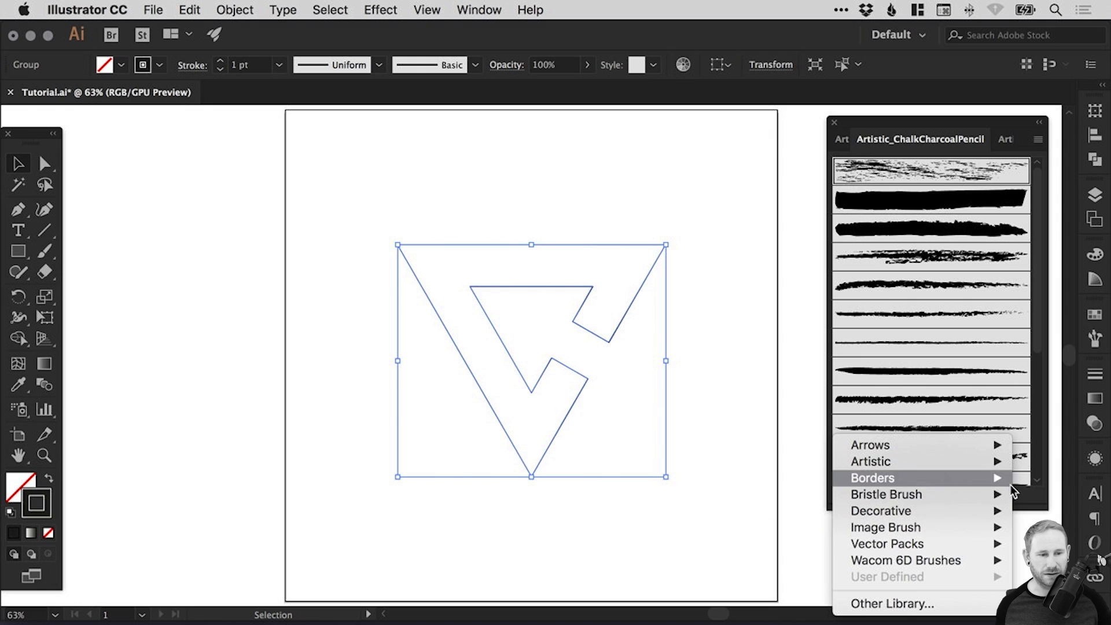
pyautogui.click(888, 494)
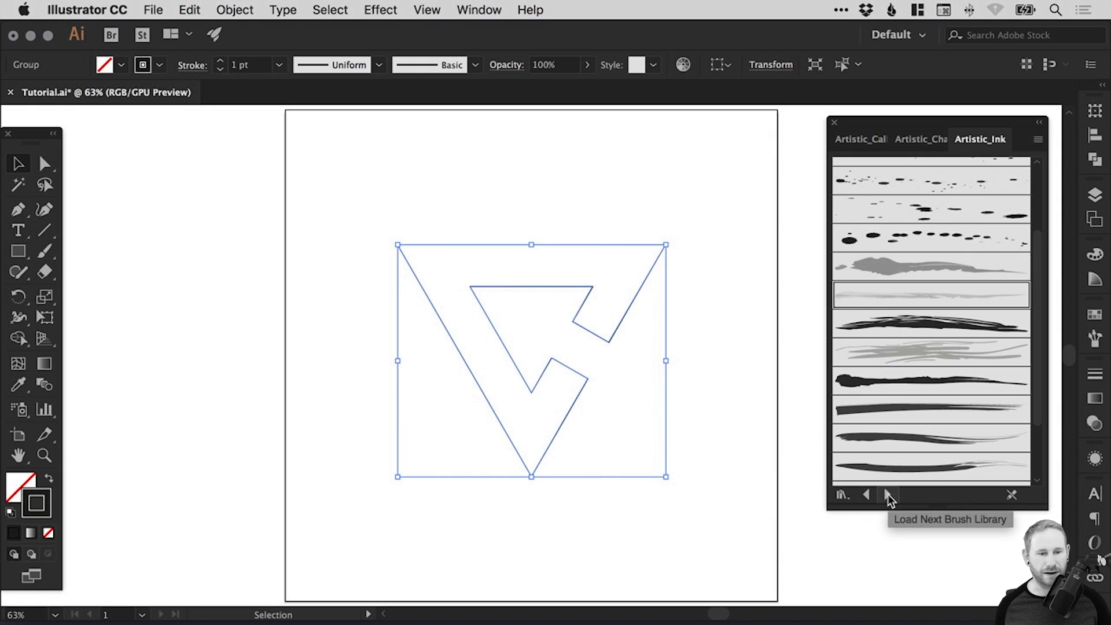
pyautogui.click(889, 494)
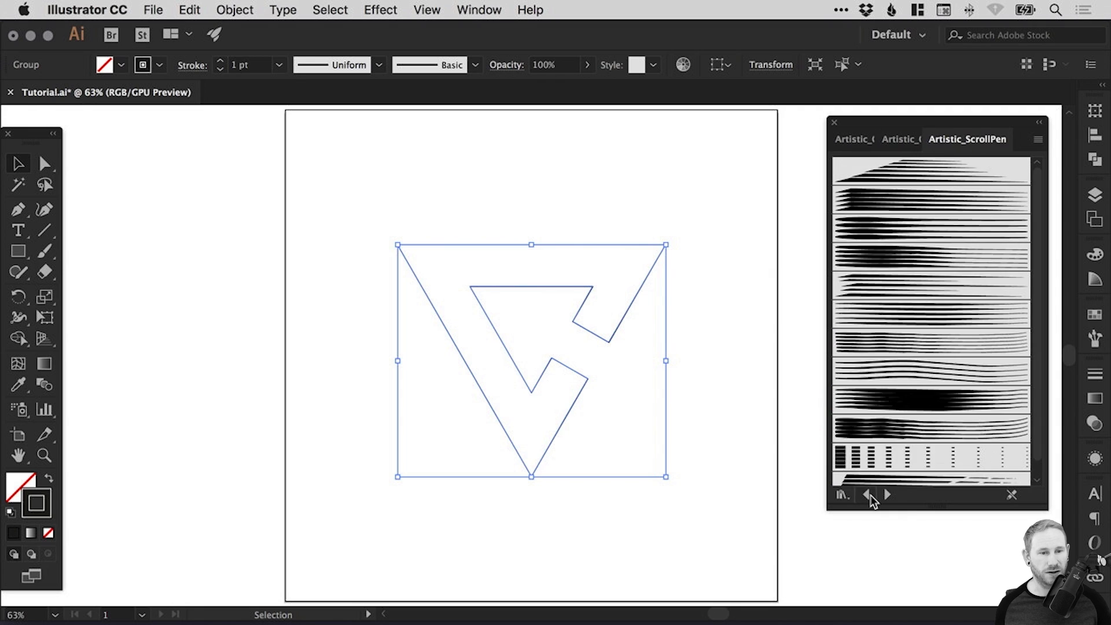
pyautogui.click(867, 494)
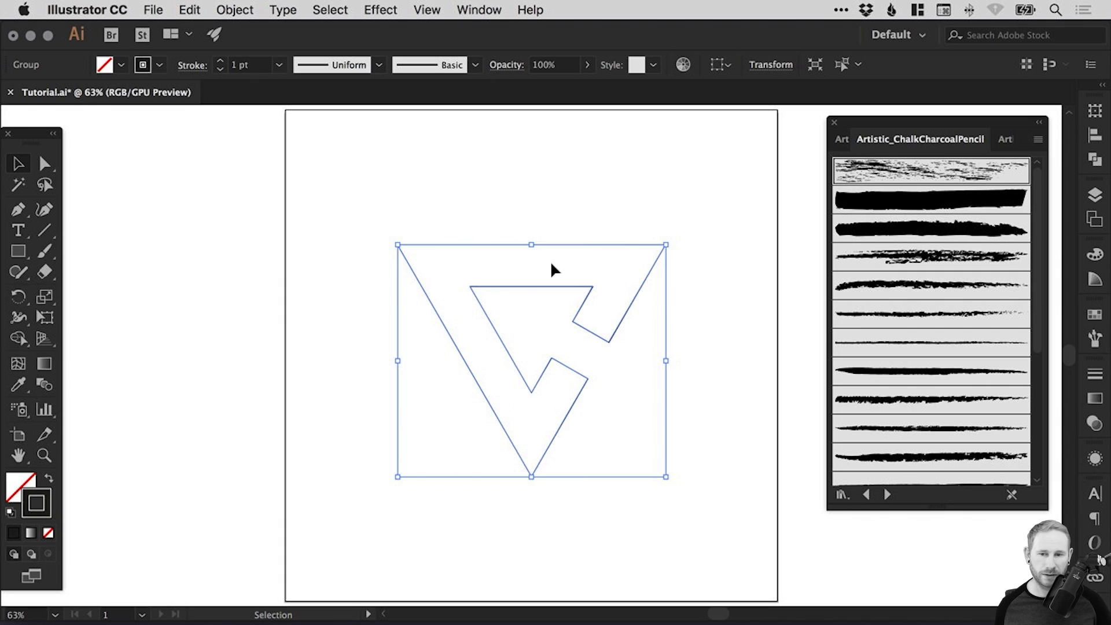
pyautogui.moveTo(664, 245); pyautogui.dragTo(657, 257)
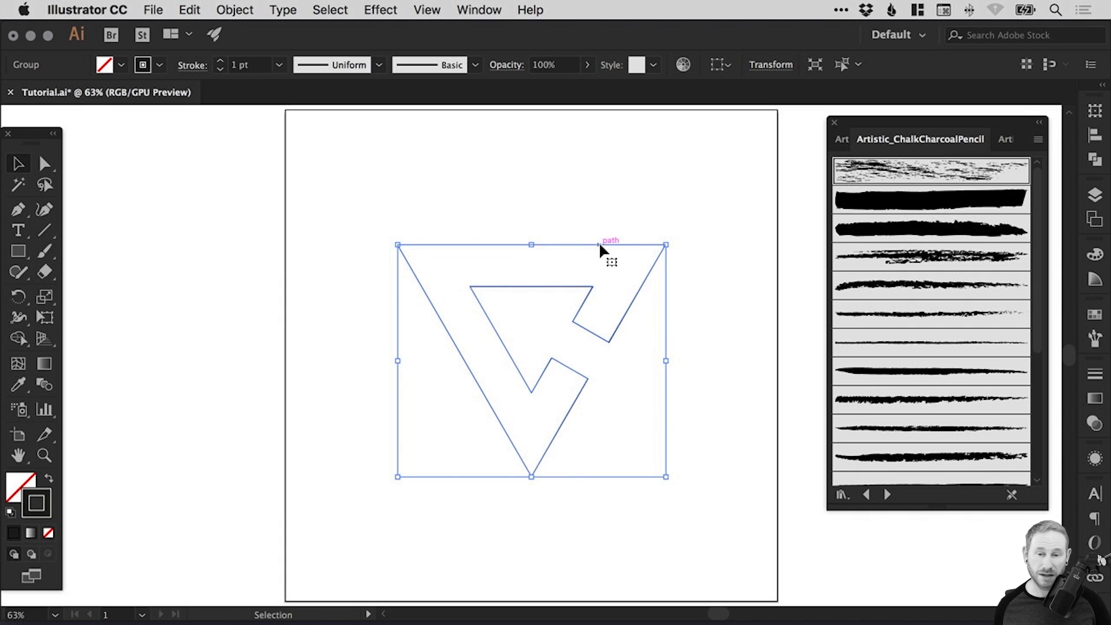
pyautogui.moveTo(584, 237)
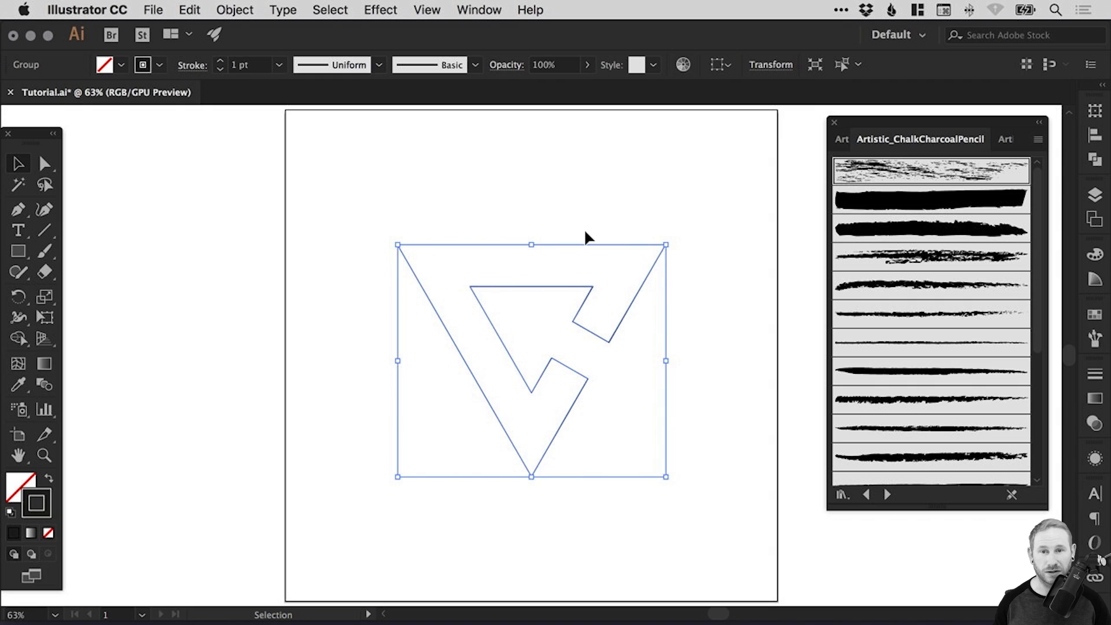
pyautogui.moveTo(499, 290)
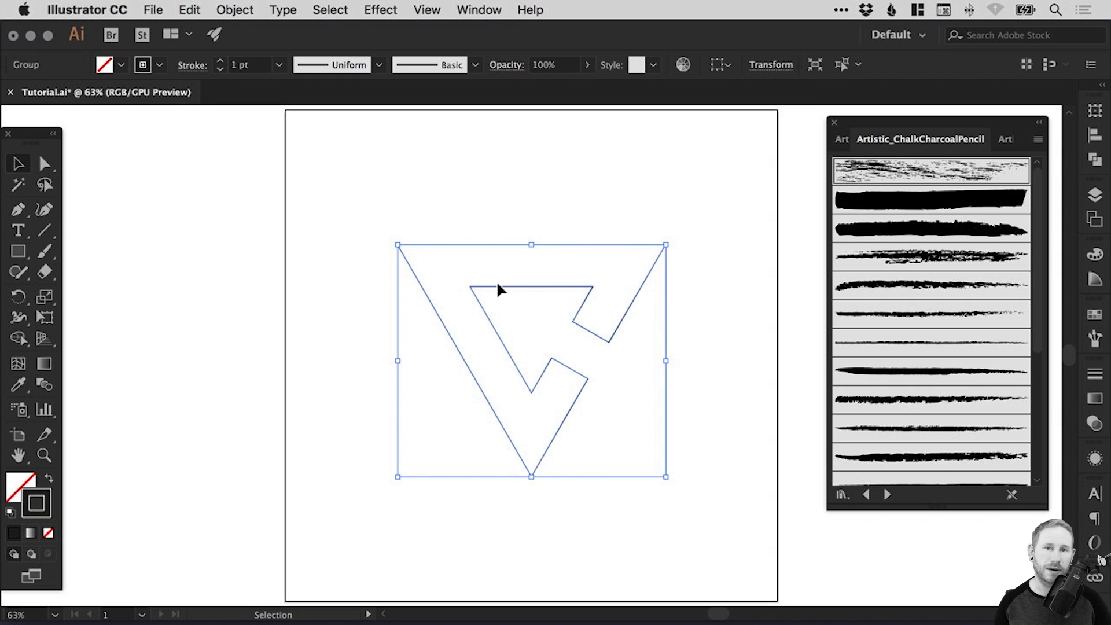
pyautogui.moveTo(614, 235)
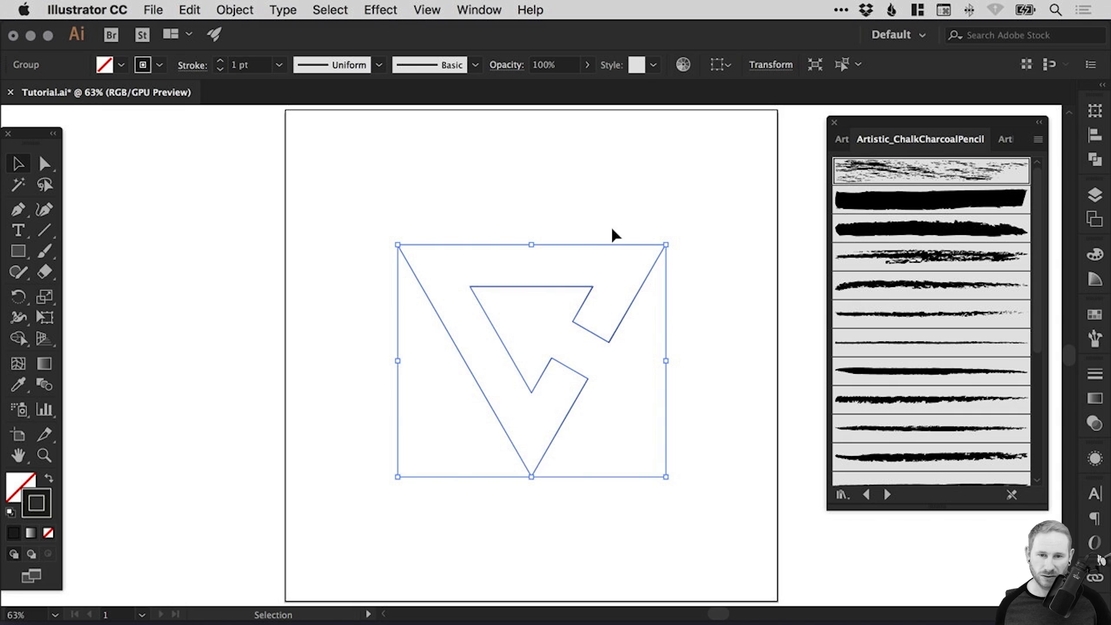
# Option-drag a duplicate of the logo off the artboard to the left.
pyautogui.moveTo(531, 358); pyautogui.dragTo(141, 359)
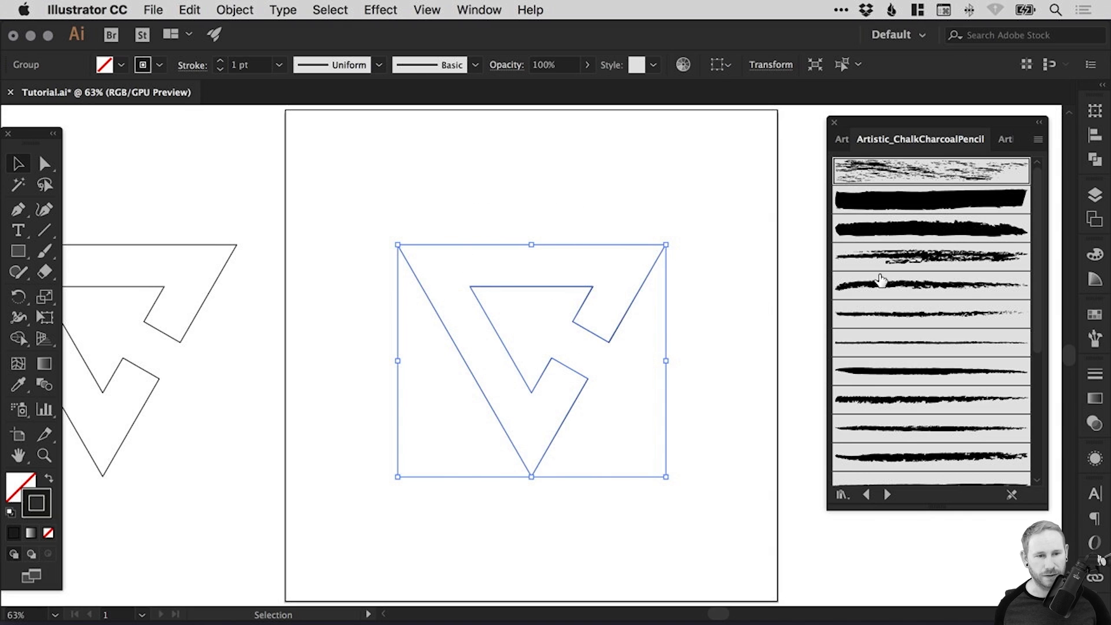
pyautogui.moveTo(942, 234)
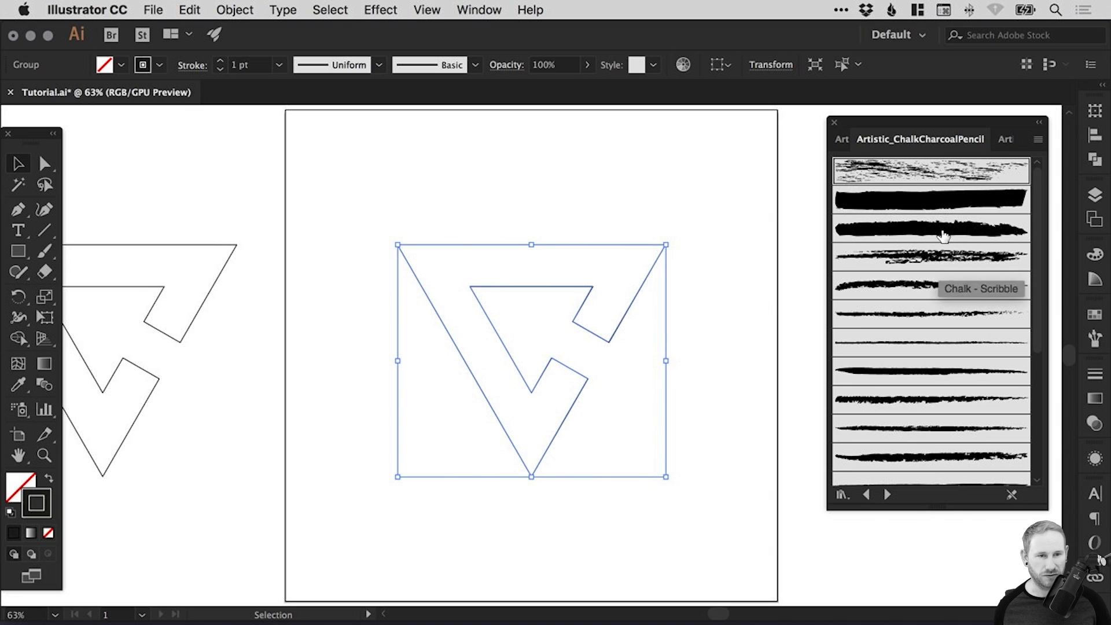
# Apply a charcoal pencil brush to the logo and thin its stroke to 0.1 pt.
pyautogui.click(931, 170)
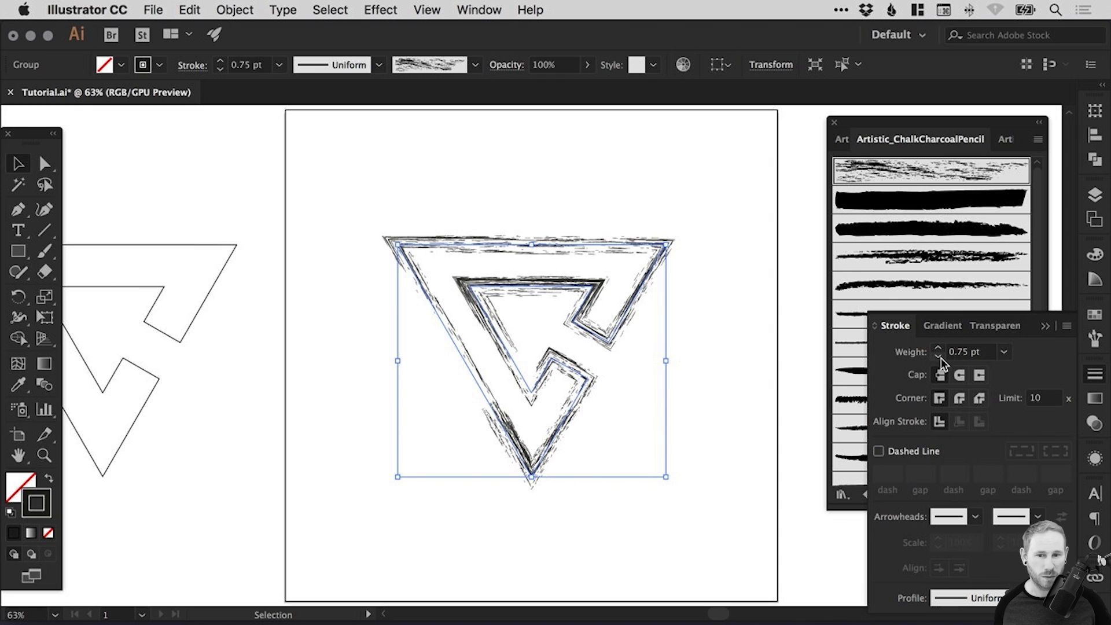
pyautogui.click(938, 355)
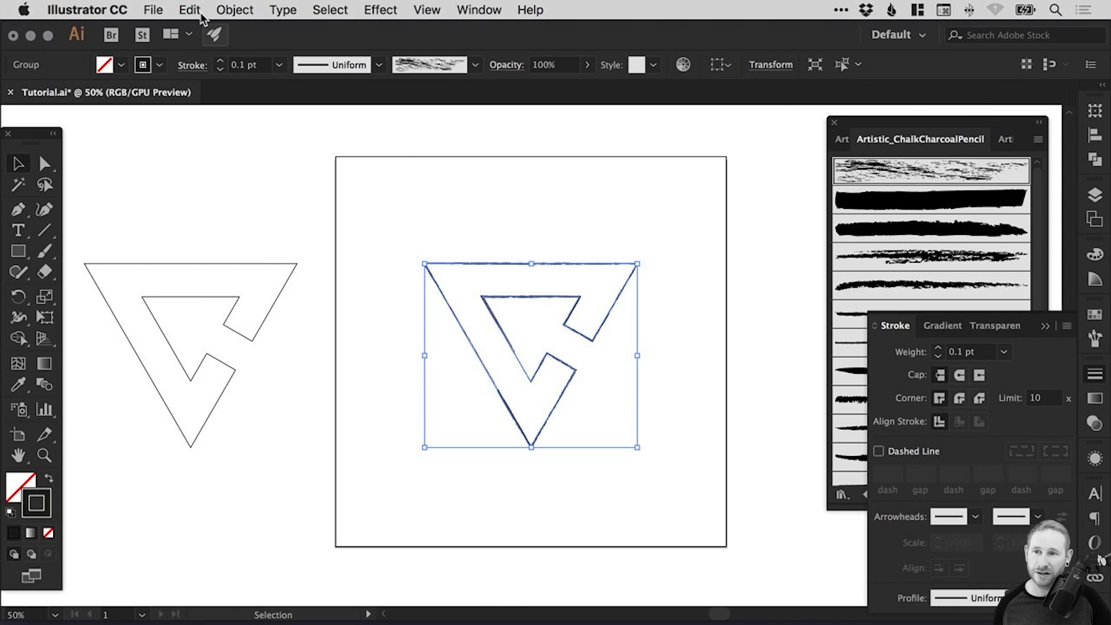
# Copy and paste the sketched logo, give the copy a gray stroke and align it over the original.
pyautogui.click(189, 10)
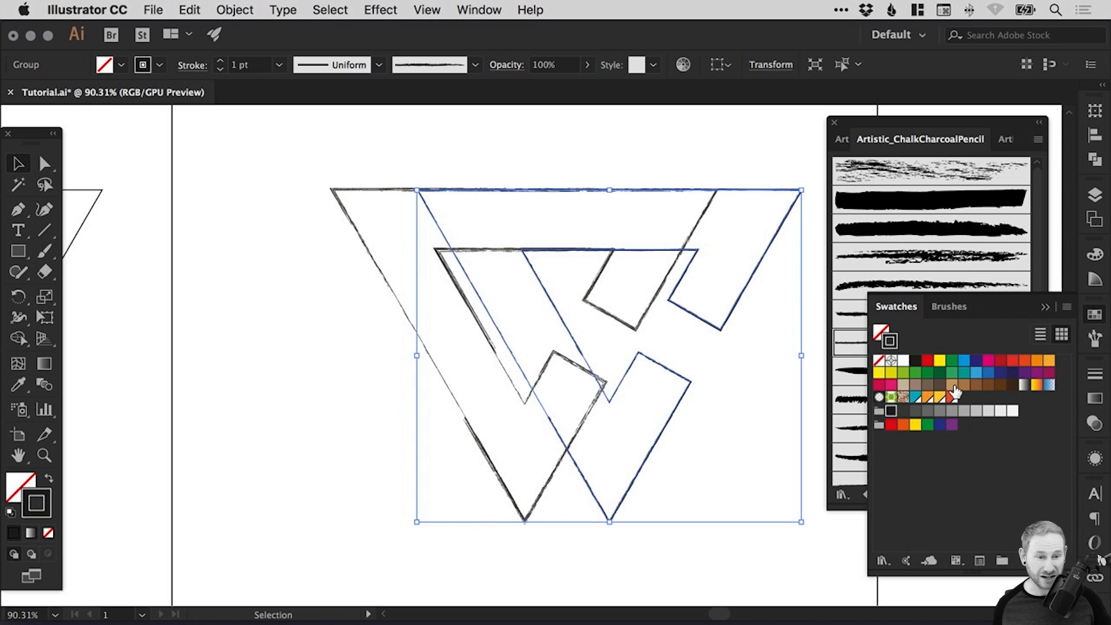
pyautogui.moveTo(942, 417)
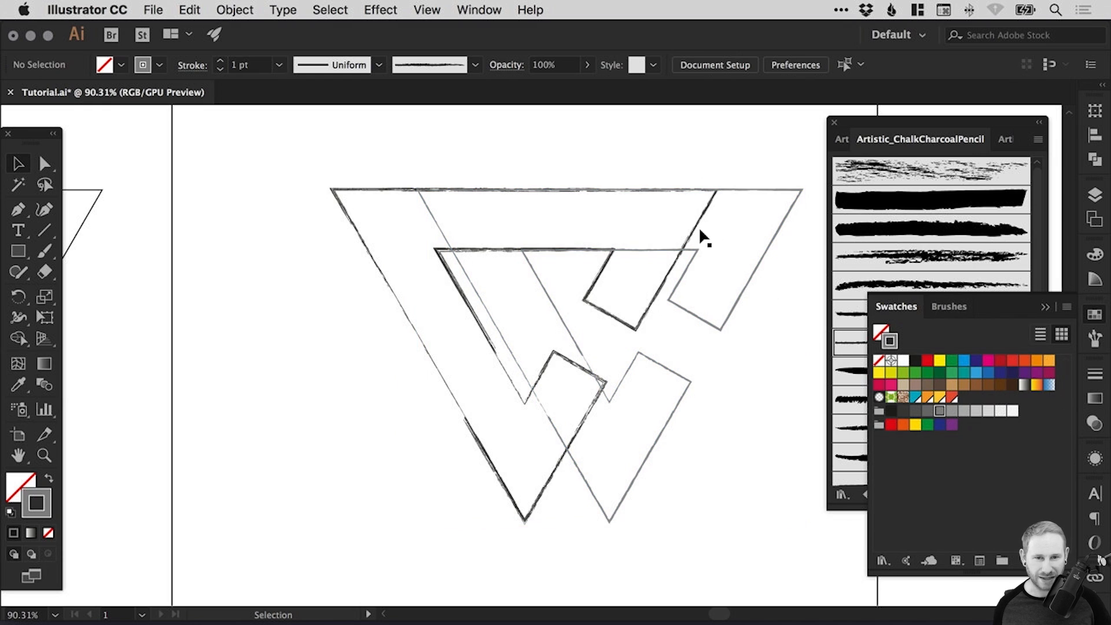
pyautogui.click(701, 237)
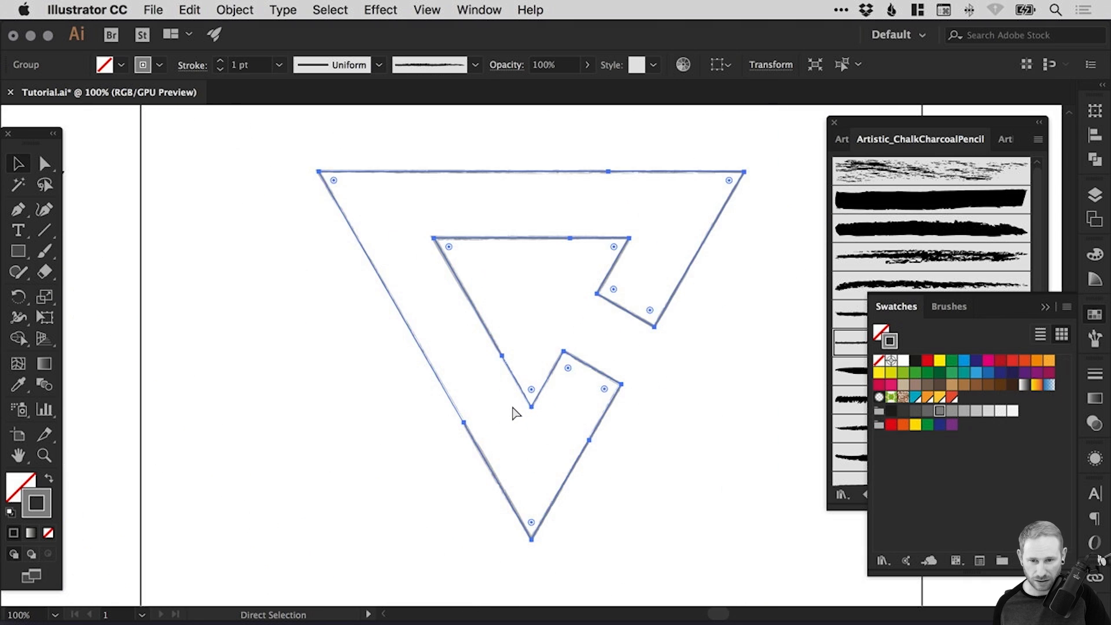
pyautogui.click(43, 163)
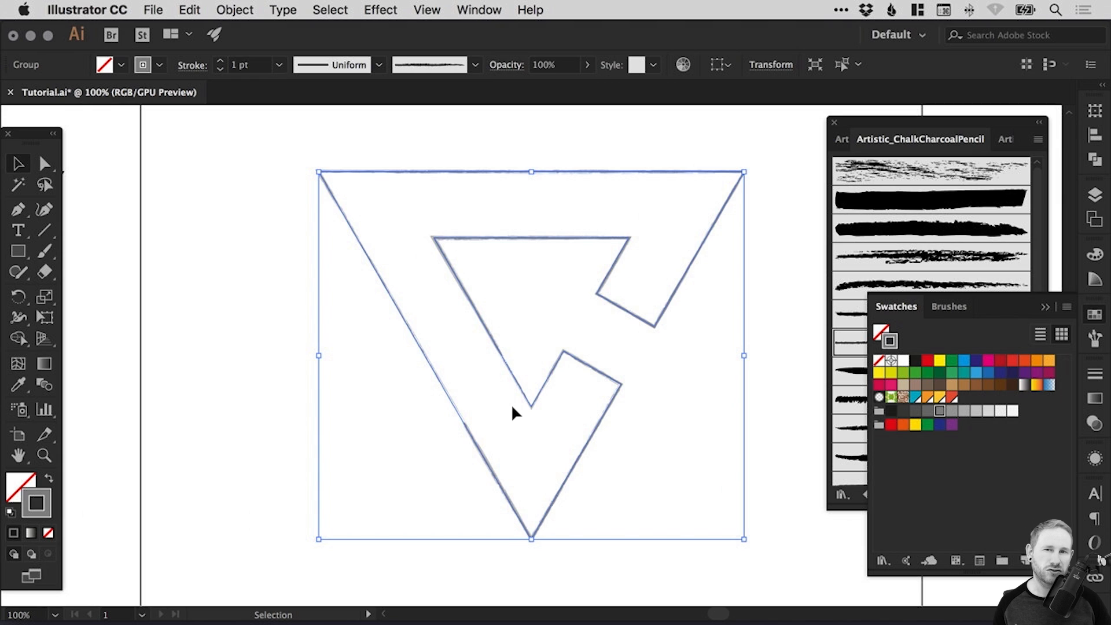
pyautogui.moveTo(651, 257)
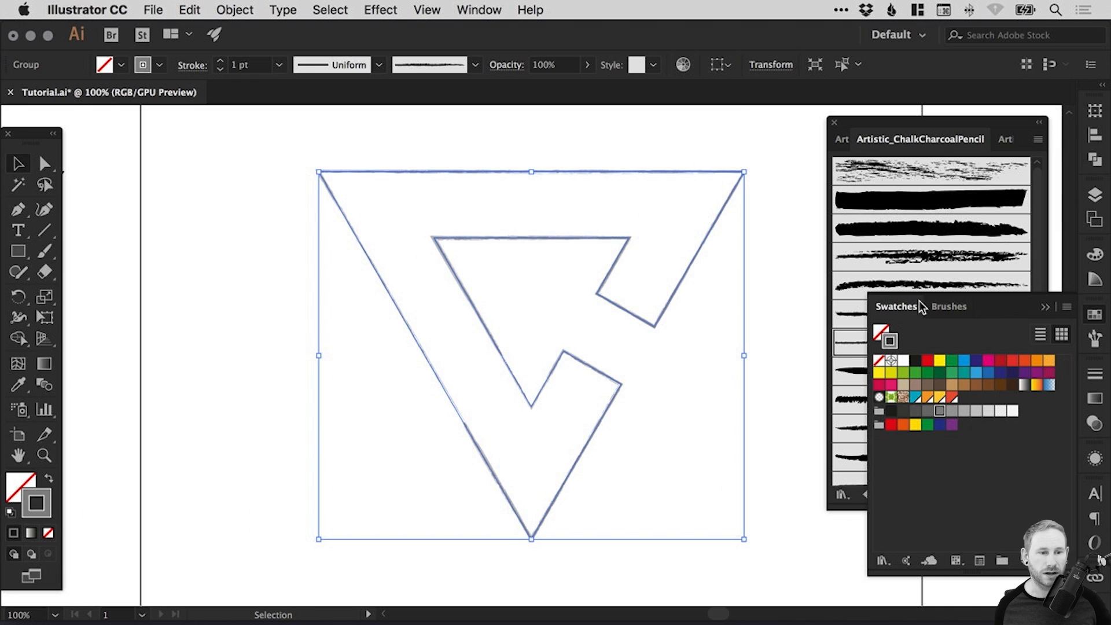
pyautogui.click(1093, 424)
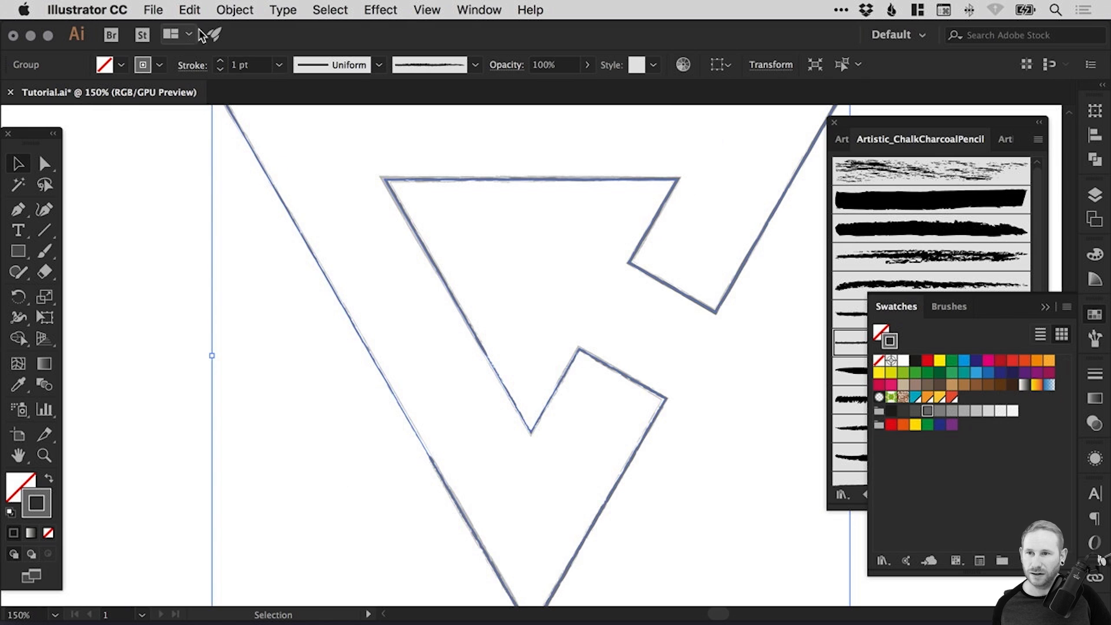
# Load the Artistic_Ink library and apply the Dark Ink Wash brush to the overlaid copy.
pyautogui.click(188, 9)
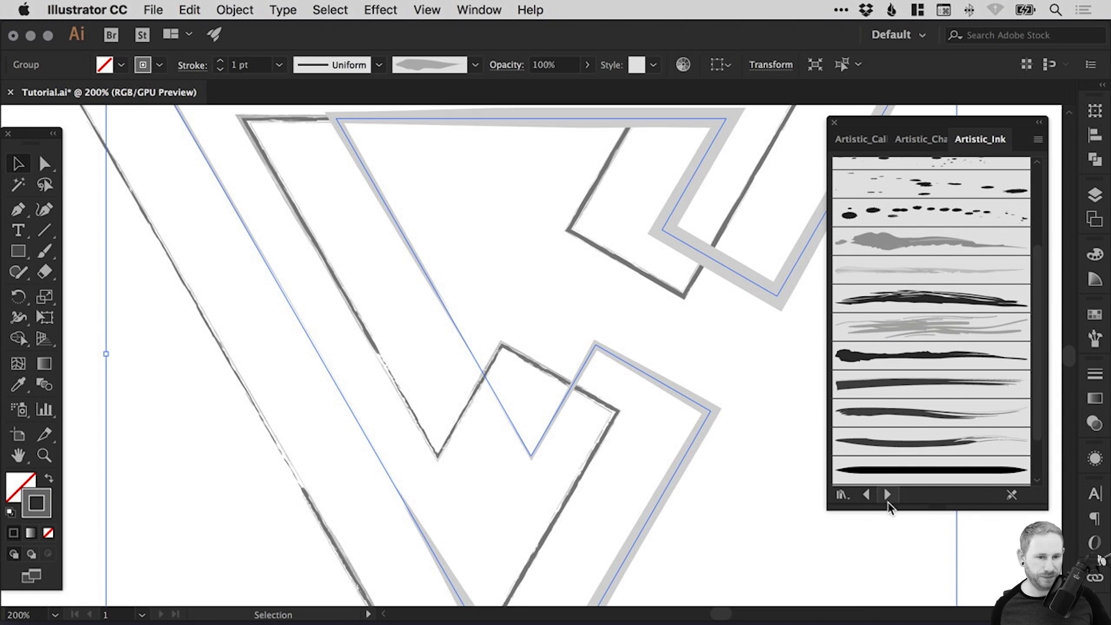
pyautogui.click(888, 494)
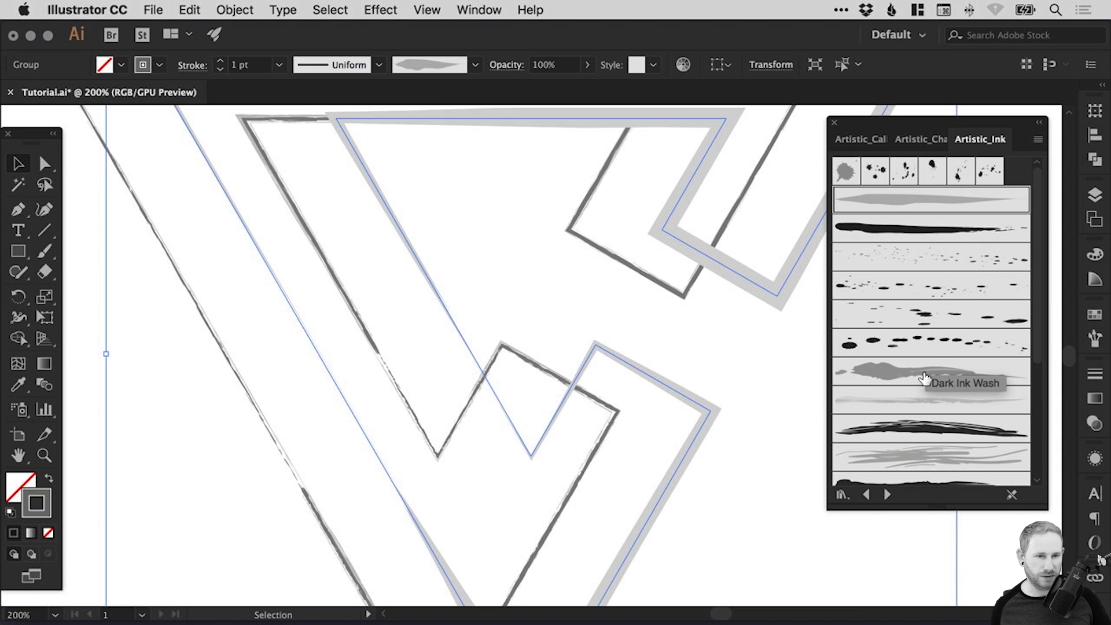
pyautogui.click(931, 370)
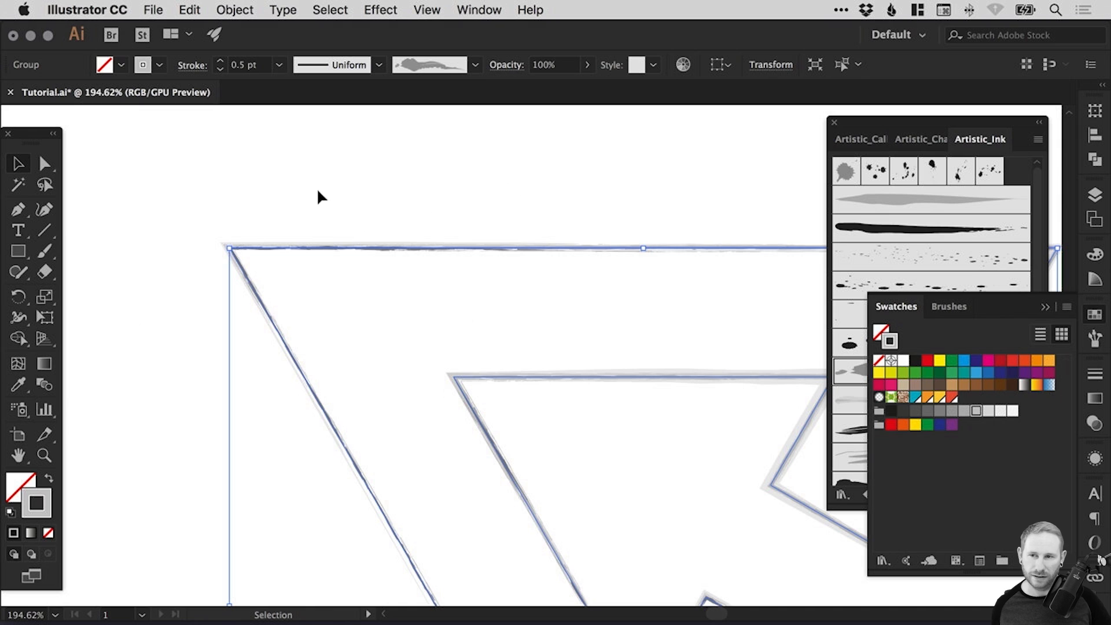
# Set the logo strokes to 0.3 then 0.2 pt, tint them dark gray, and save.
pyautogui.click(188, 9)
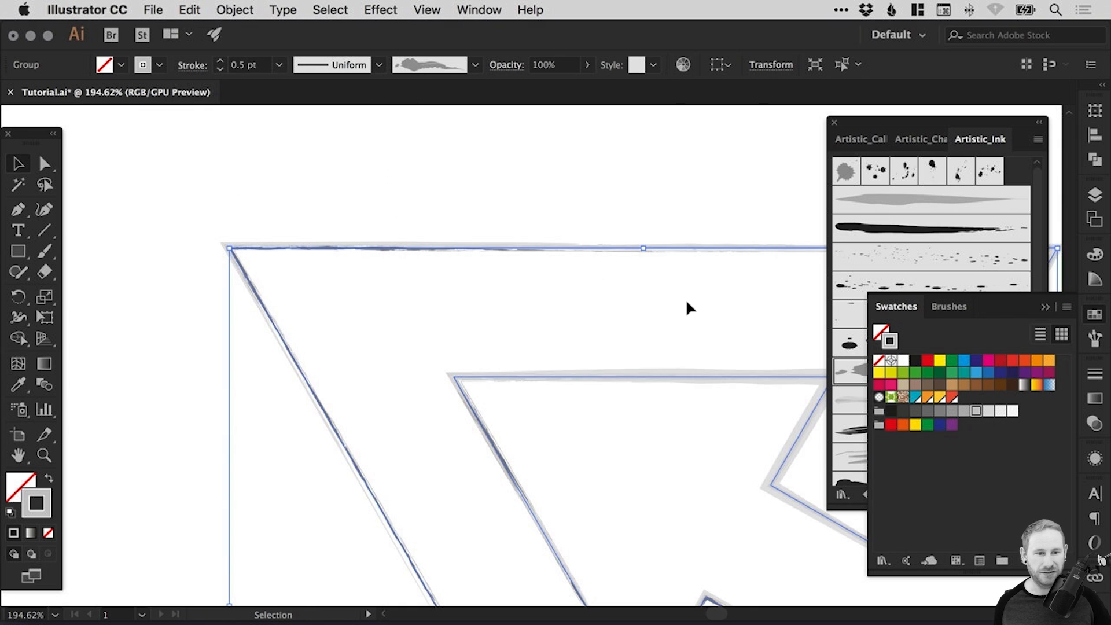
pyautogui.moveTo(951, 411)
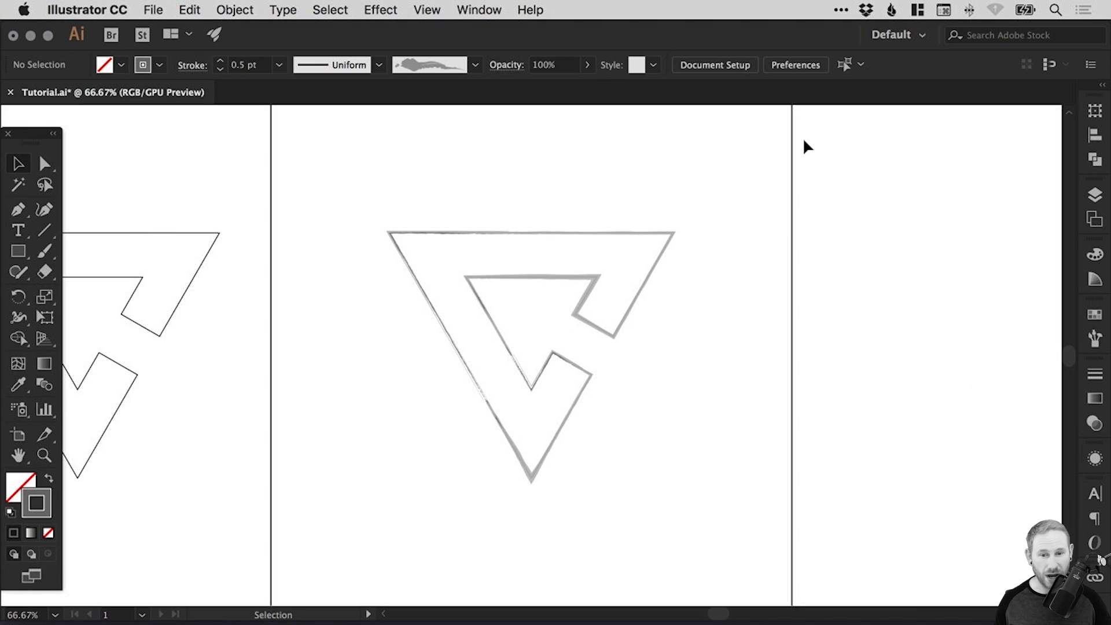
pyautogui.click(645, 267)
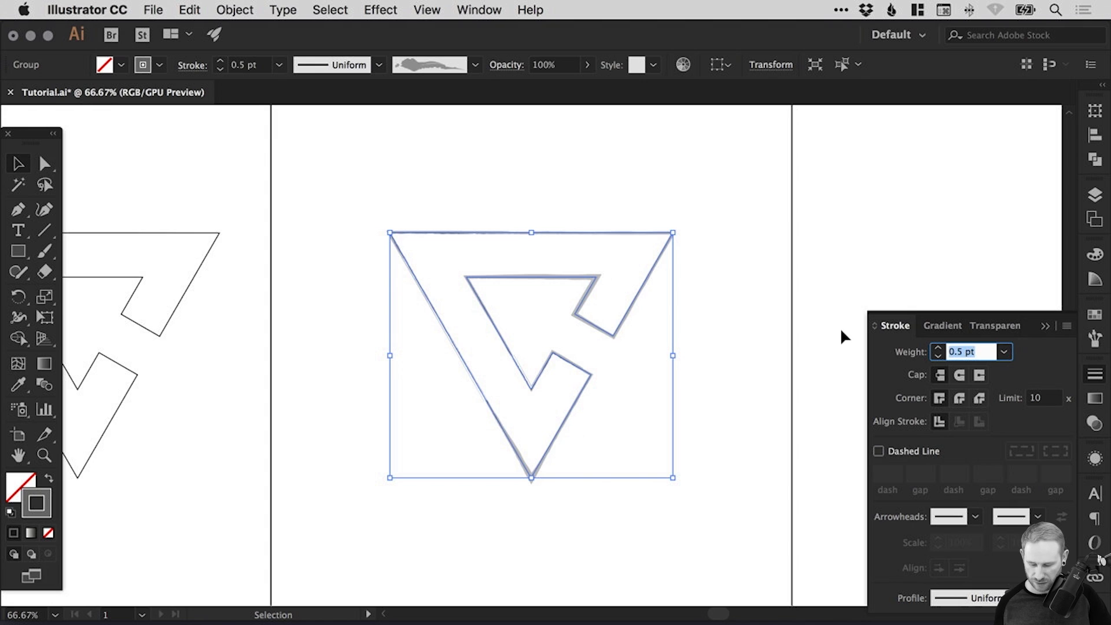
pyautogui.write('0.3 pt')
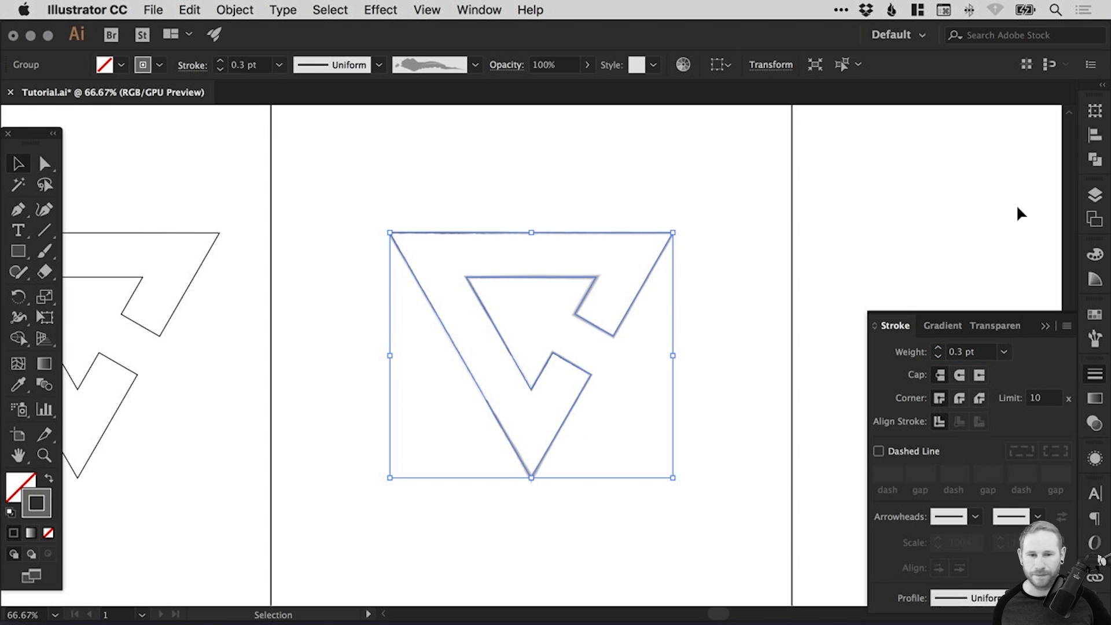
pyautogui.click(896, 305)
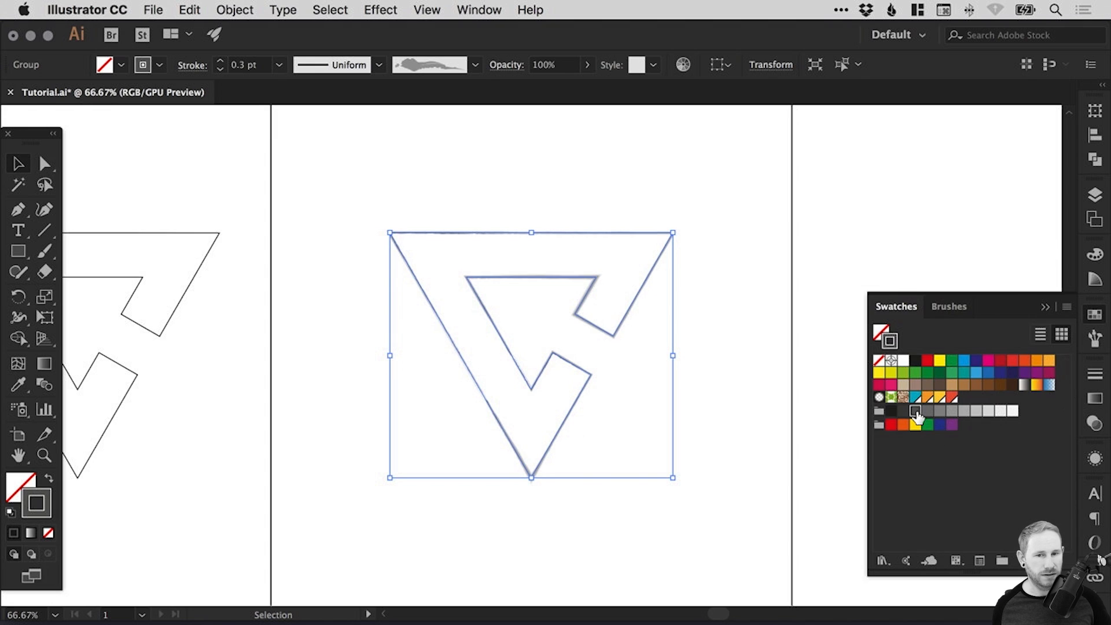
pyautogui.moveTo(908, 417)
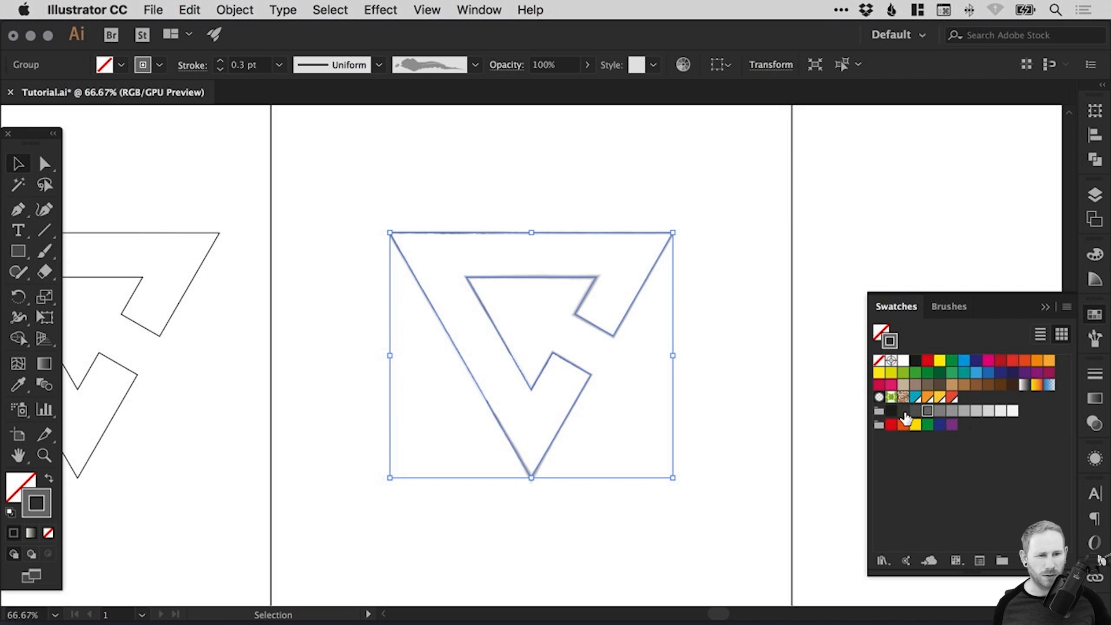
pyautogui.click(732, 257)
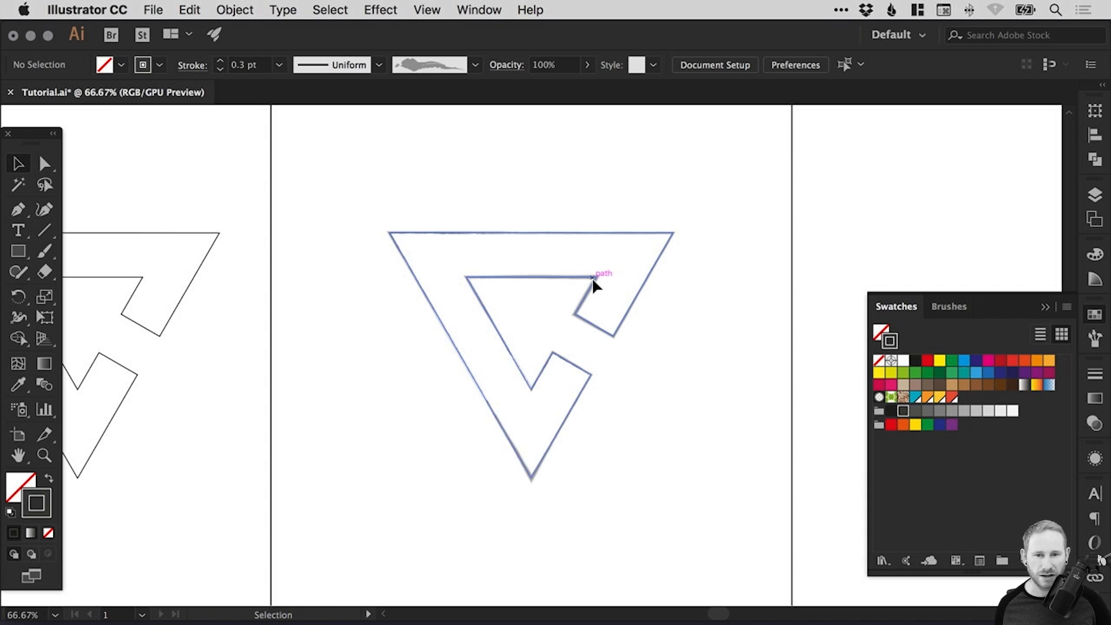
pyautogui.click(593, 283)
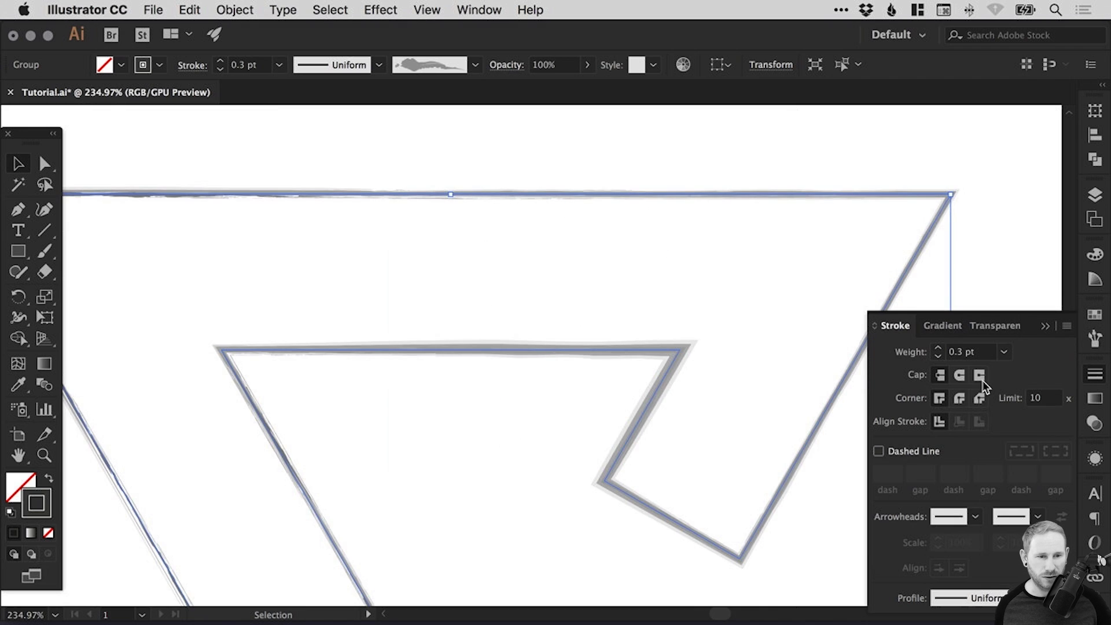
pyautogui.click(938, 356)
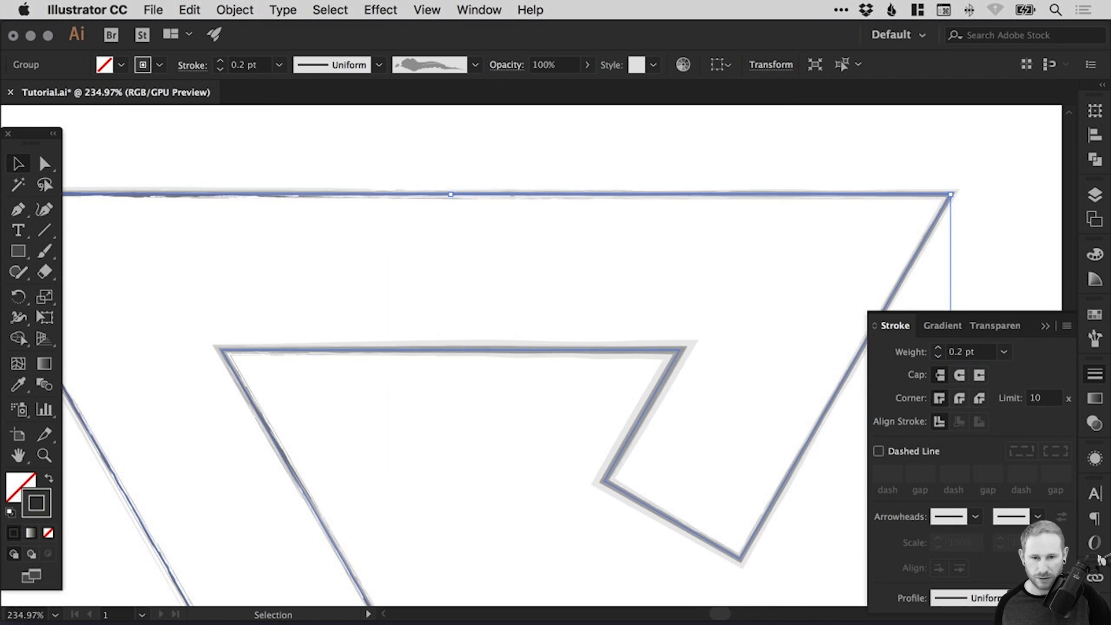
pyautogui.moveTo(705, 351)
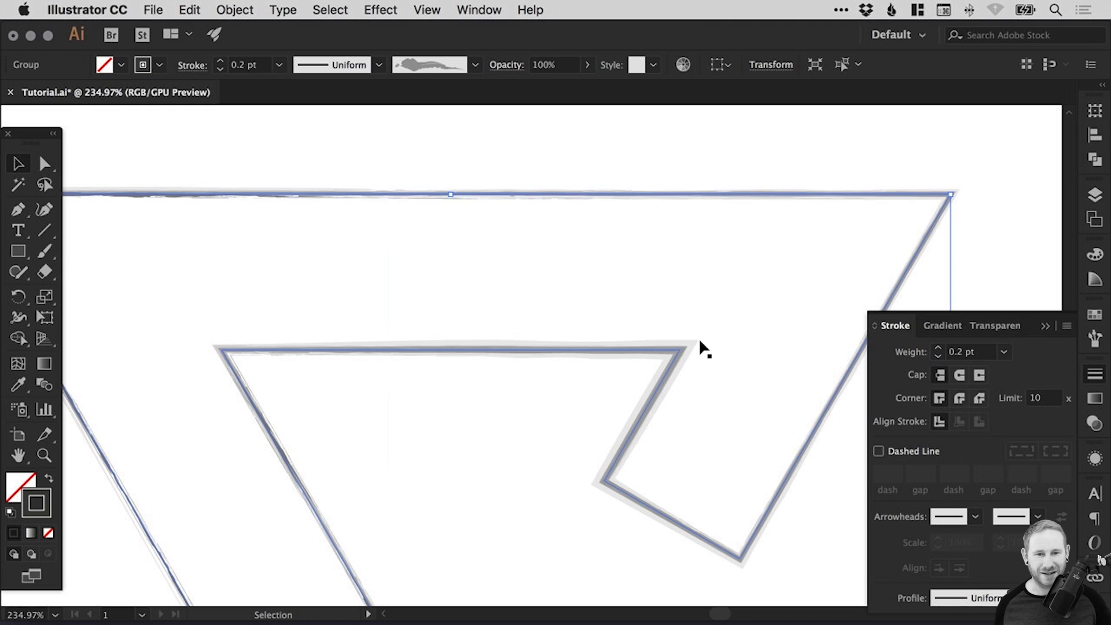
pyautogui.moveTo(975, 226)
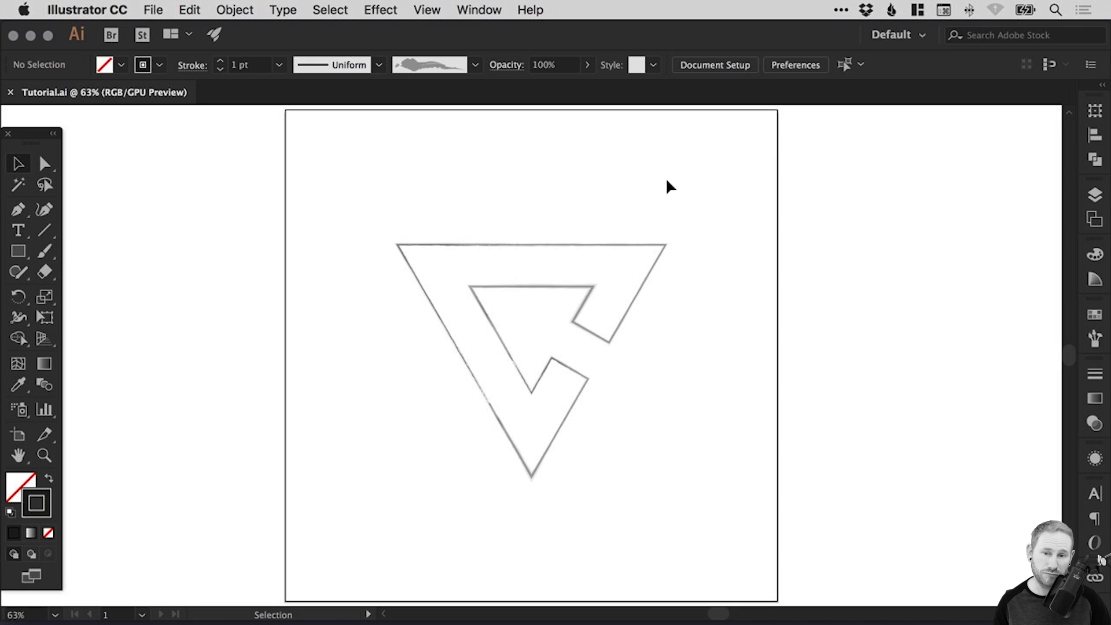
pyautogui.moveTo(597, 199)
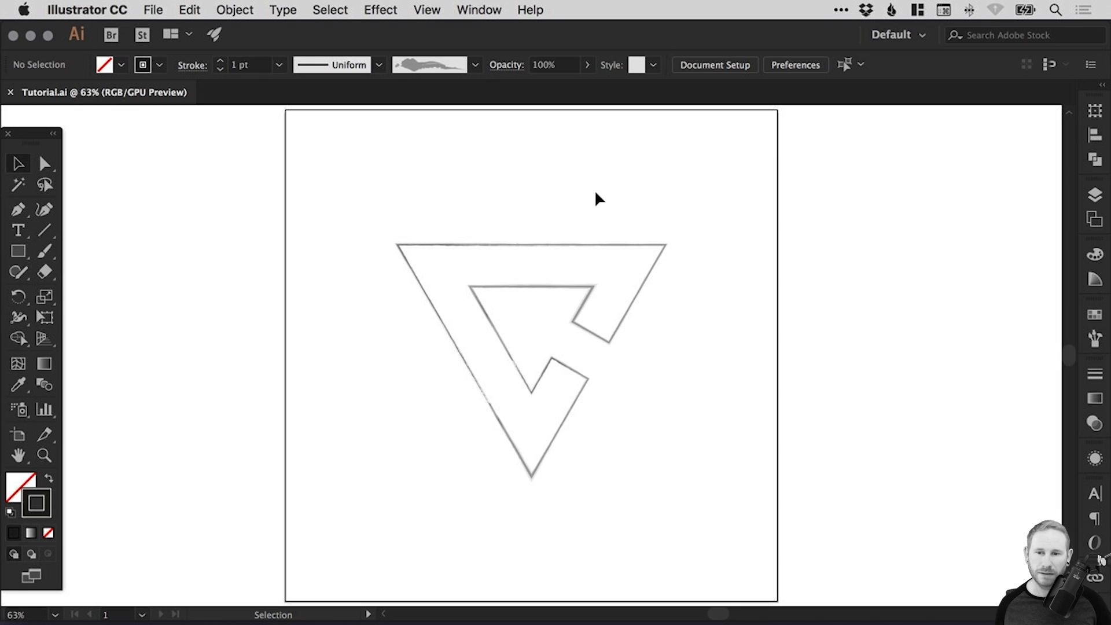
pyautogui.moveTo(417, 412)
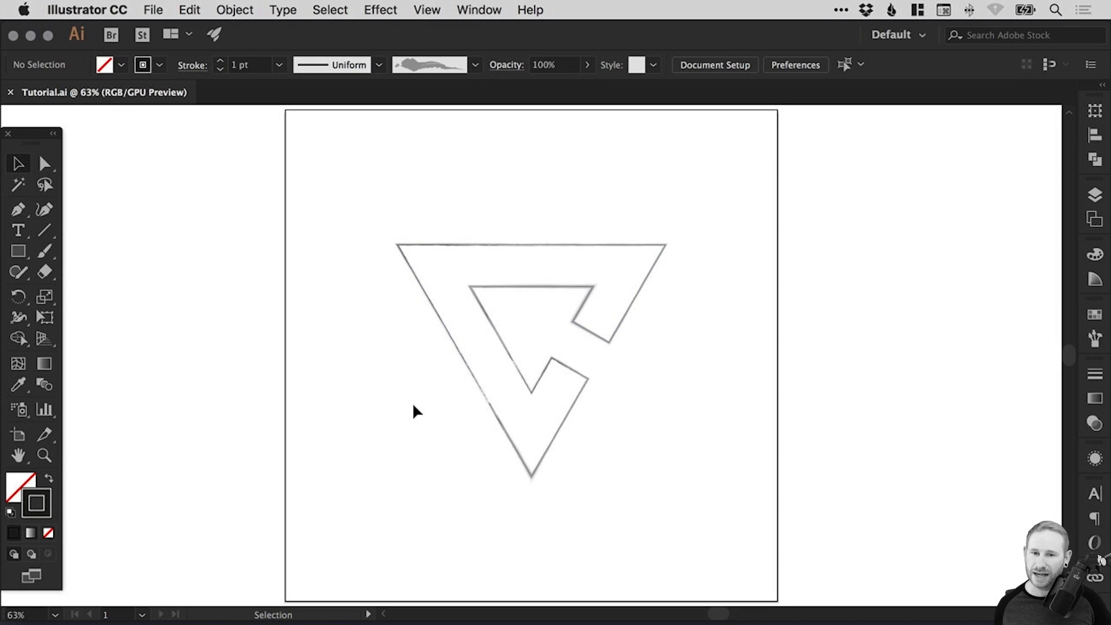
# Switch to the Pen tool for straight-line construction paths.
pyautogui.click(17, 208)
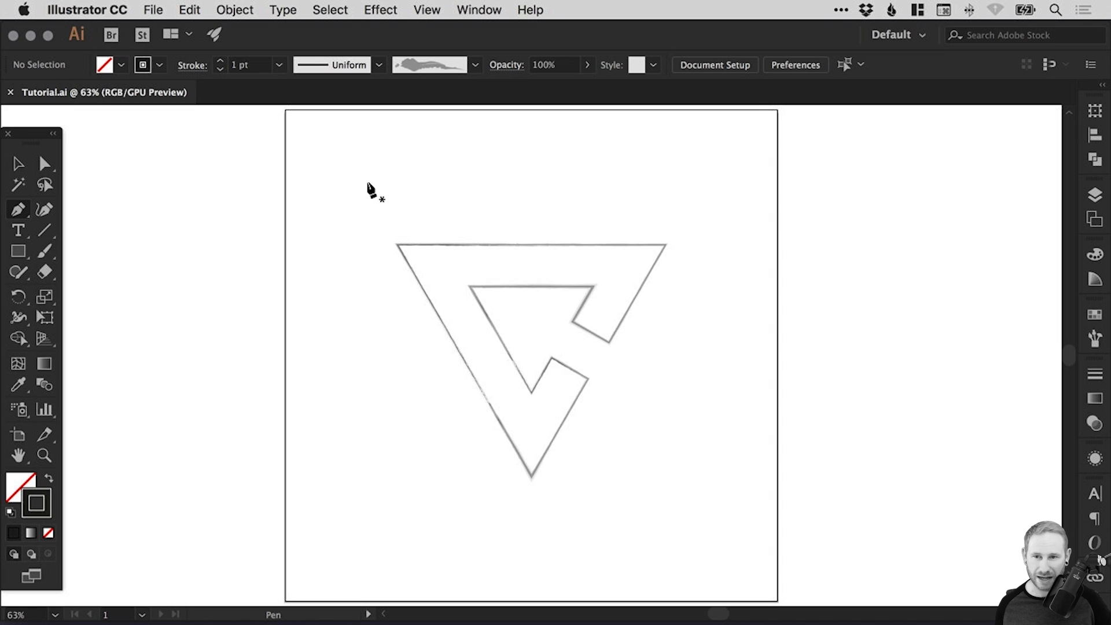
pyautogui.moveTo(354, 167)
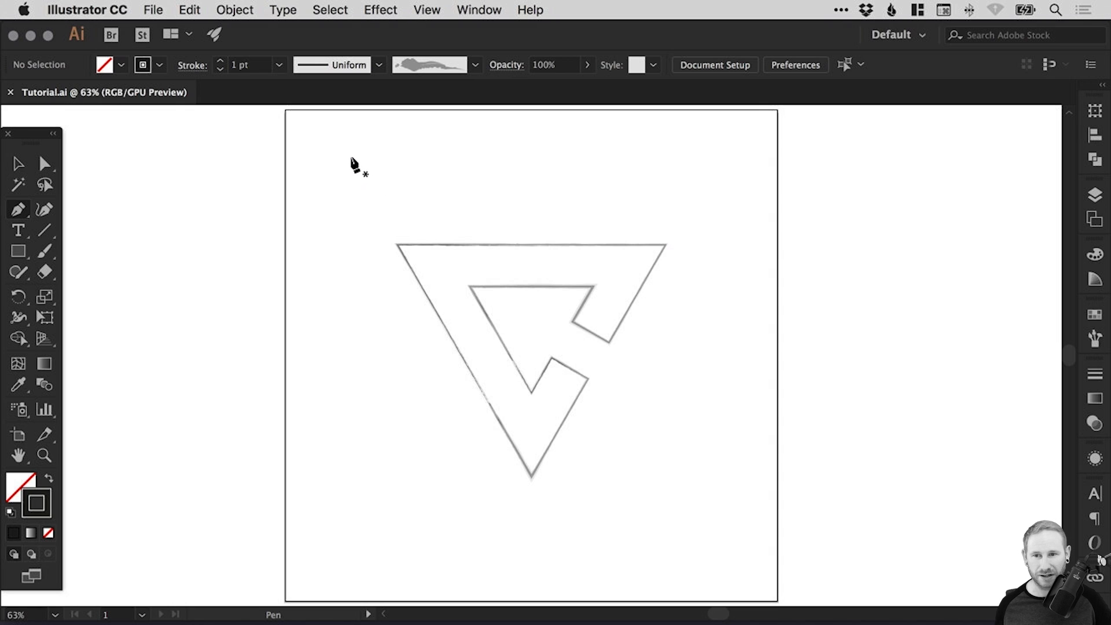
# Draw a straight line from above the logo's top-left corner to below its bottom point, then deselect it.
pyautogui.moveTo(349, 158); pyautogui.dragTo(587, 574)
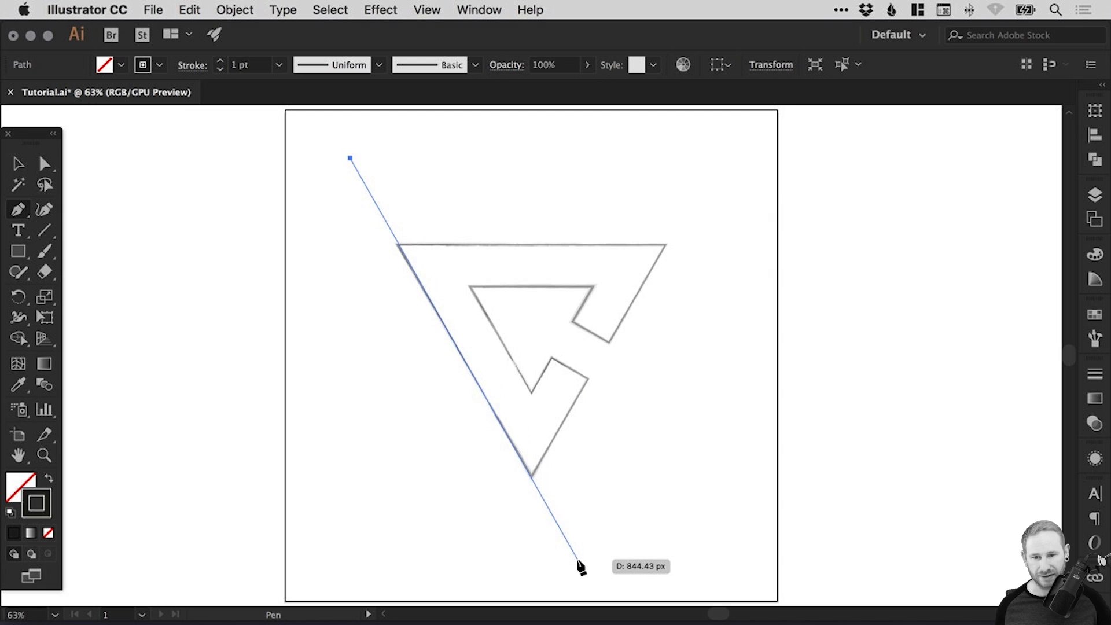
pyautogui.click(580, 563)
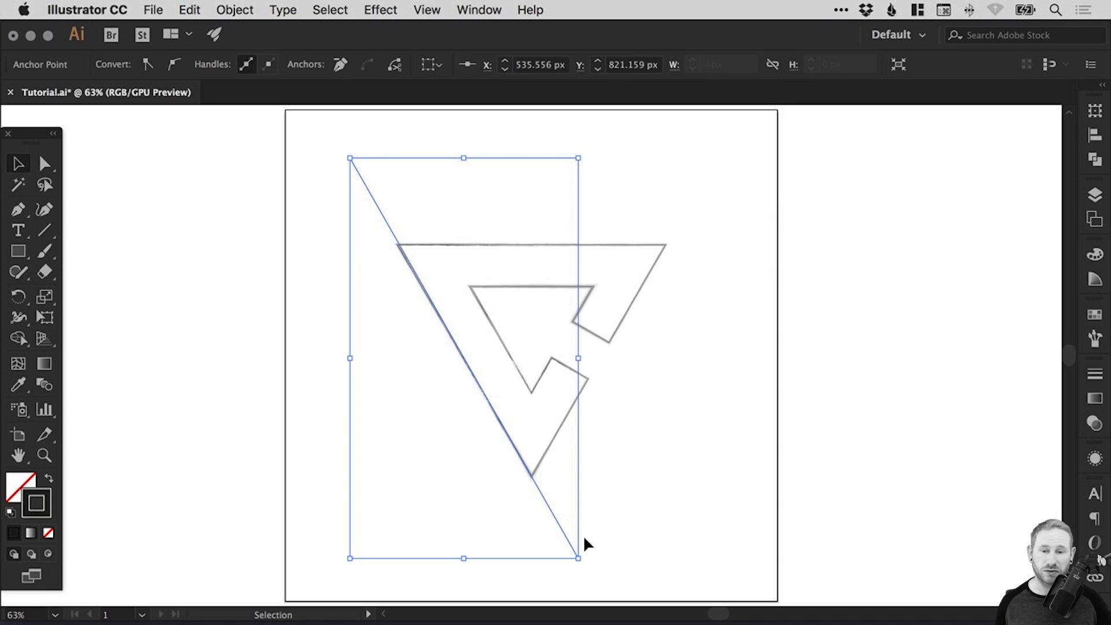
pyautogui.click(376, 236)
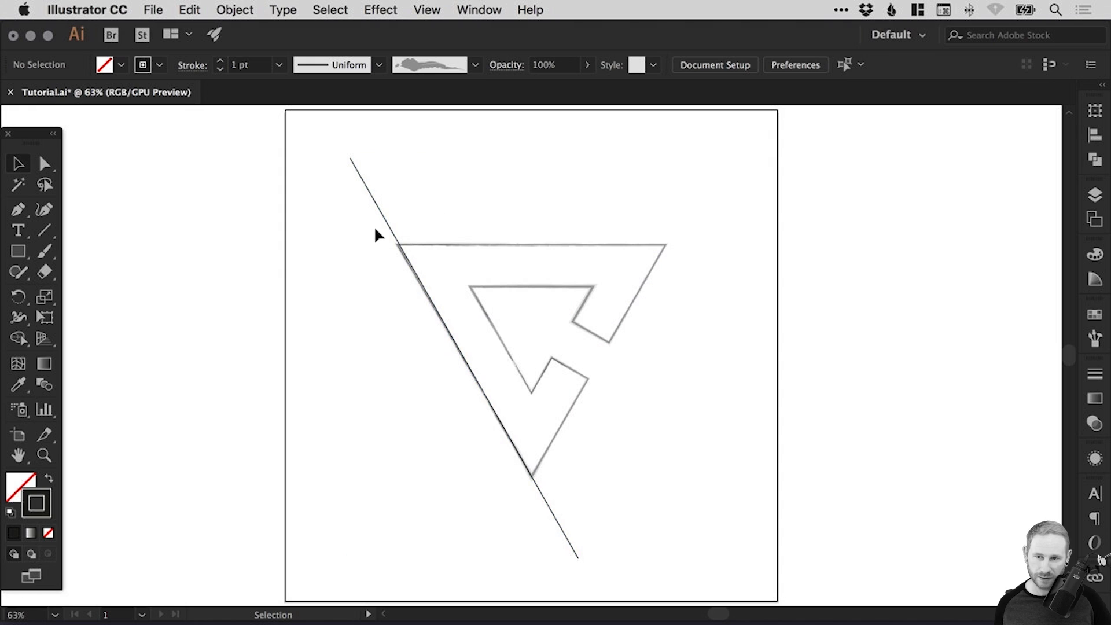
pyautogui.moveTo(655, 154)
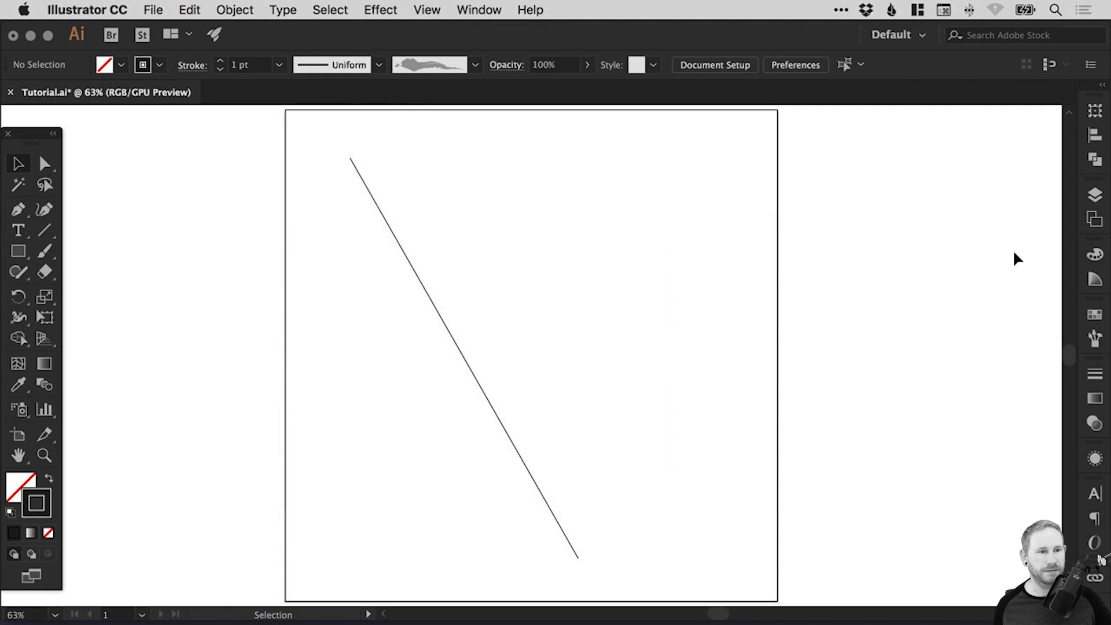
# Create a new layer named 'Logo Sketch' for the logo and move it below Layer 1.
pyautogui.click(1094, 194)
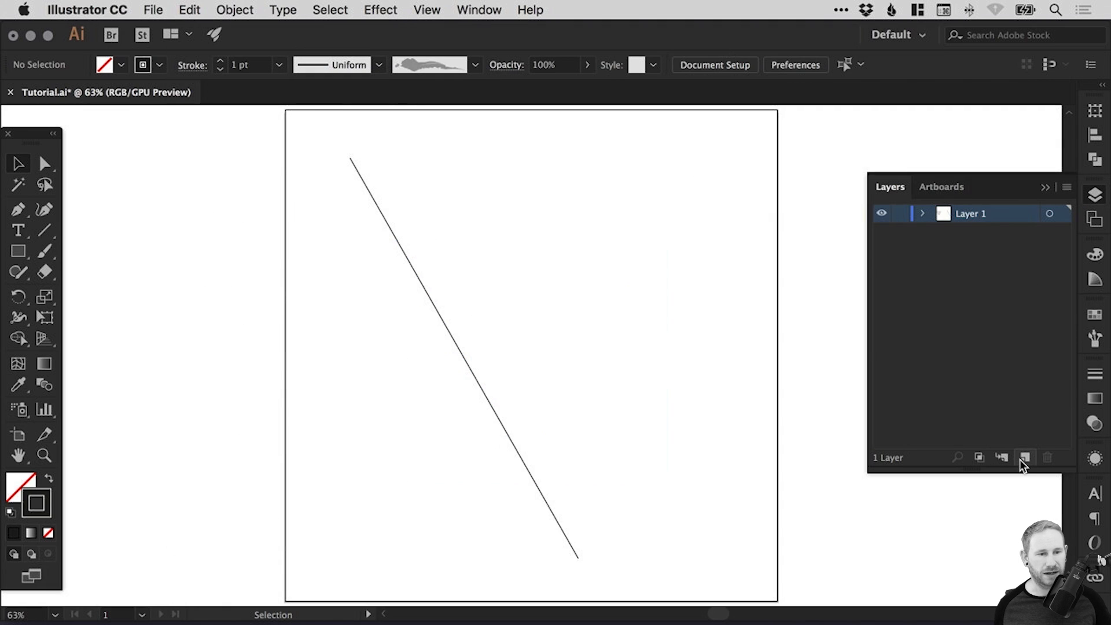
pyautogui.click(1024, 457)
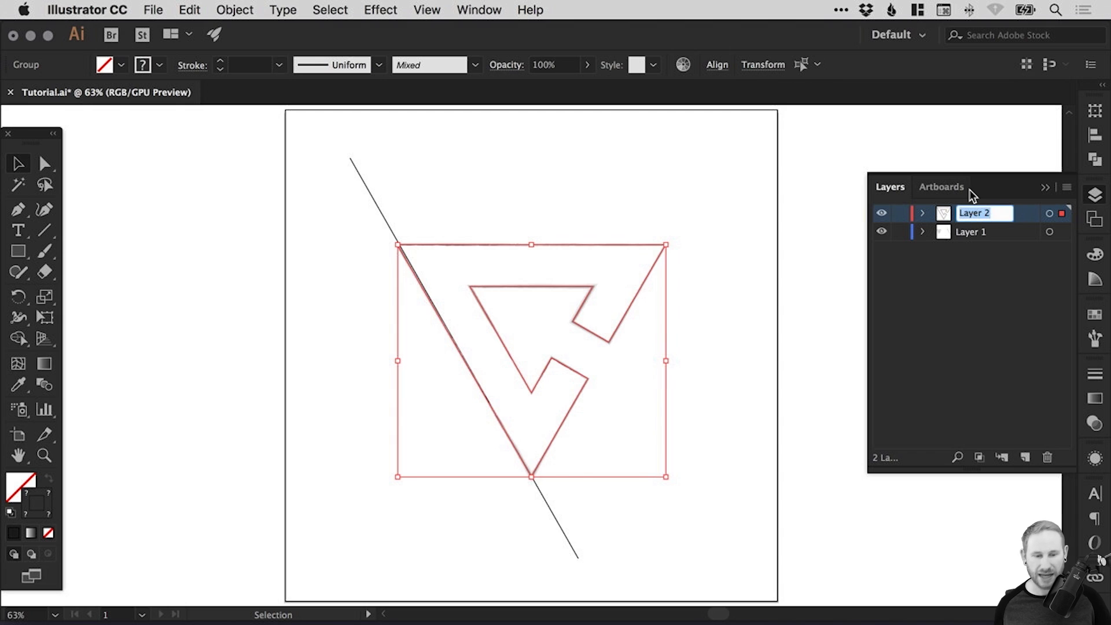
pyautogui.write('Logo Sketch')
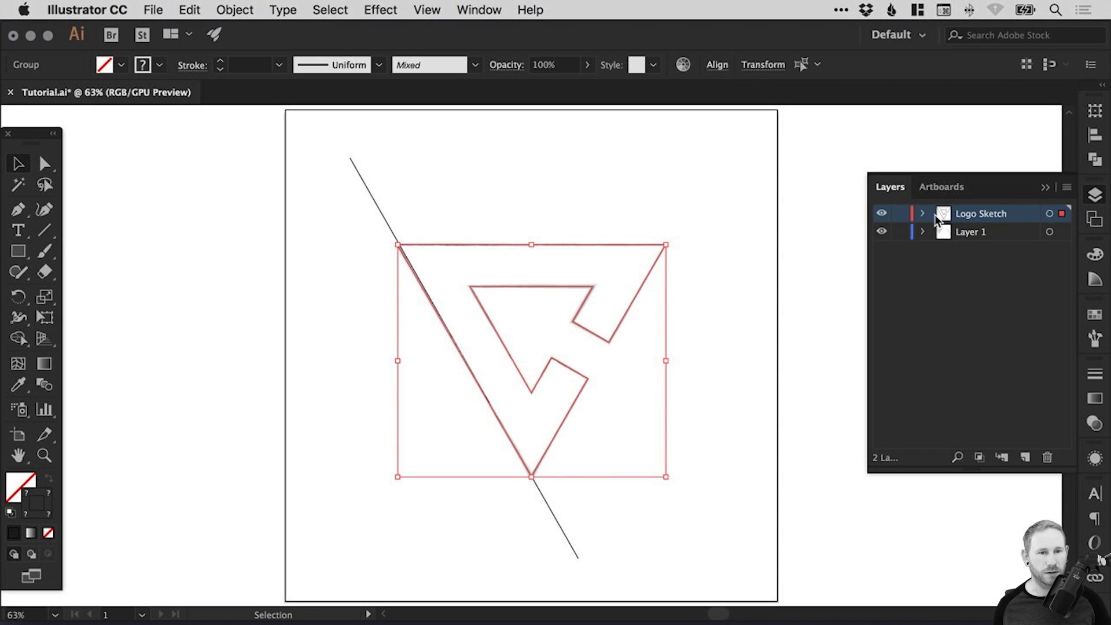
pyautogui.moveTo(980, 213); pyautogui.dragTo(980, 236)
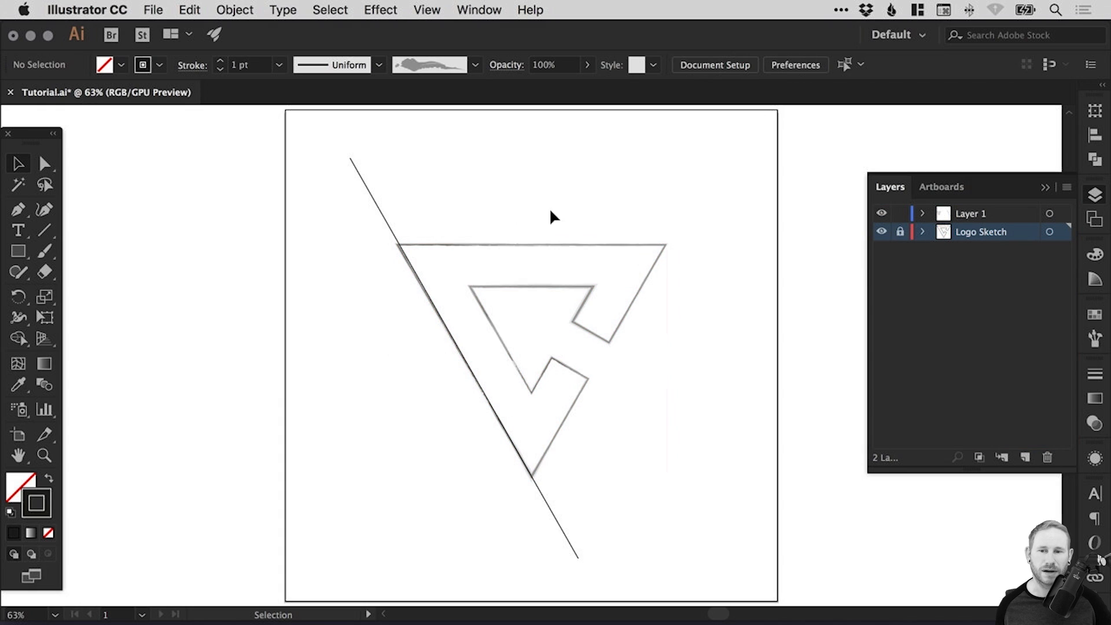
# Rename the layer holding the line to 'Lines'.
pyautogui.doubleClick(970, 213)
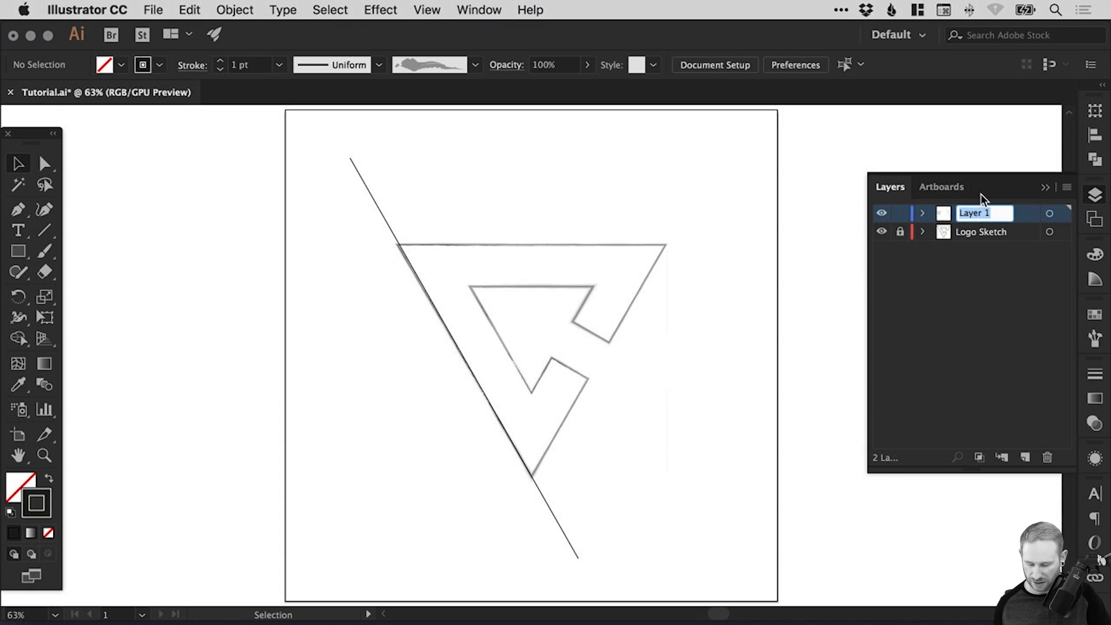
pyautogui.write('Lines')
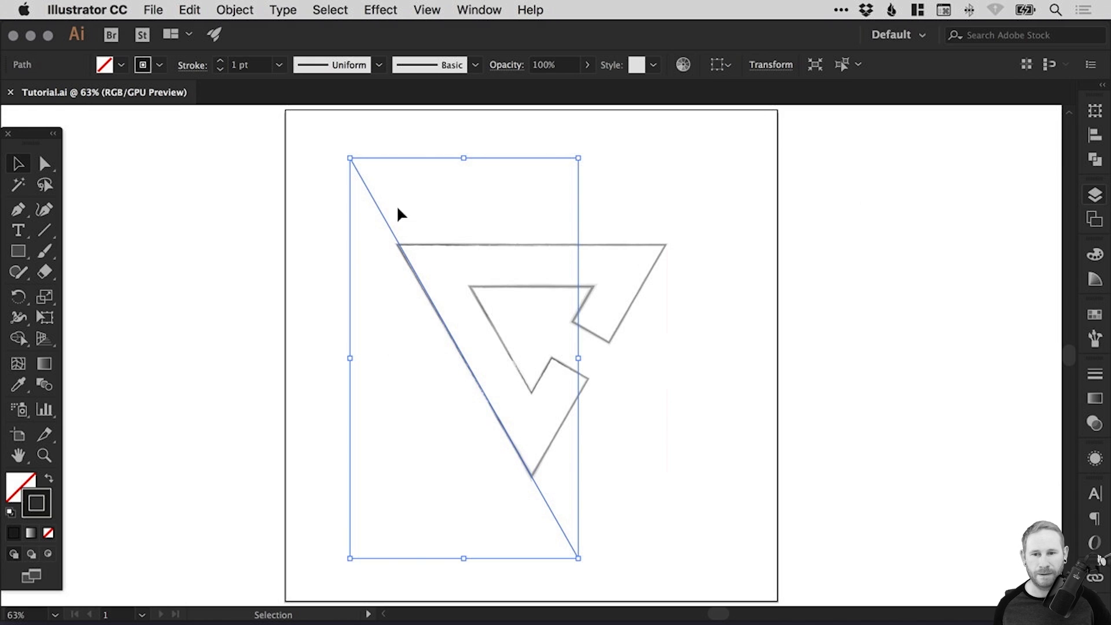
pyautogui.moveTo(454, 262)
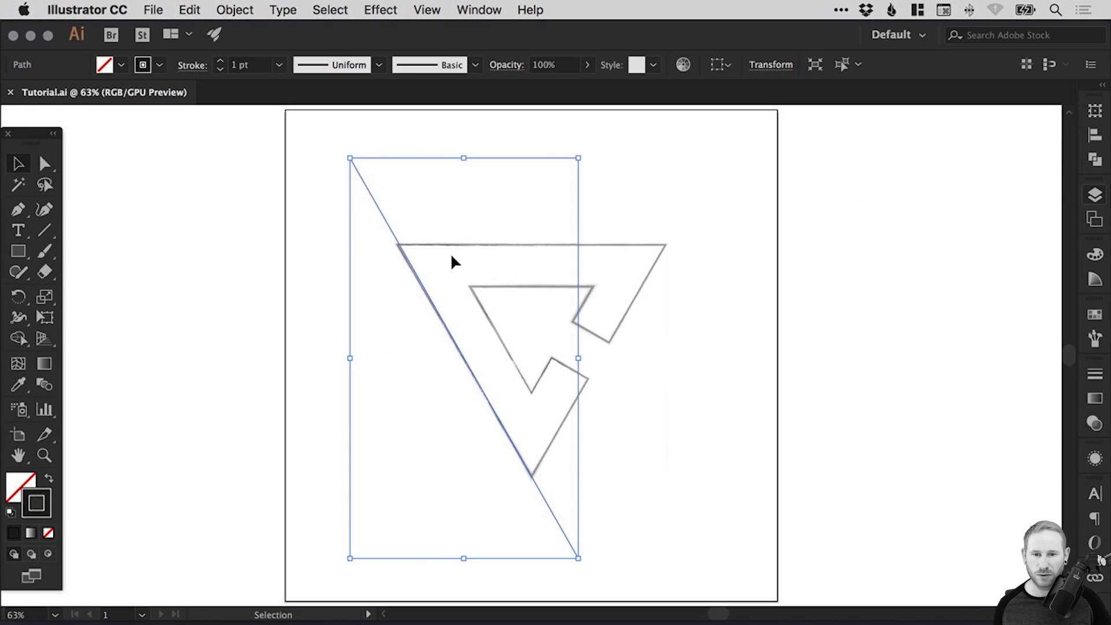
pyautogui.moveTo(573, 355)
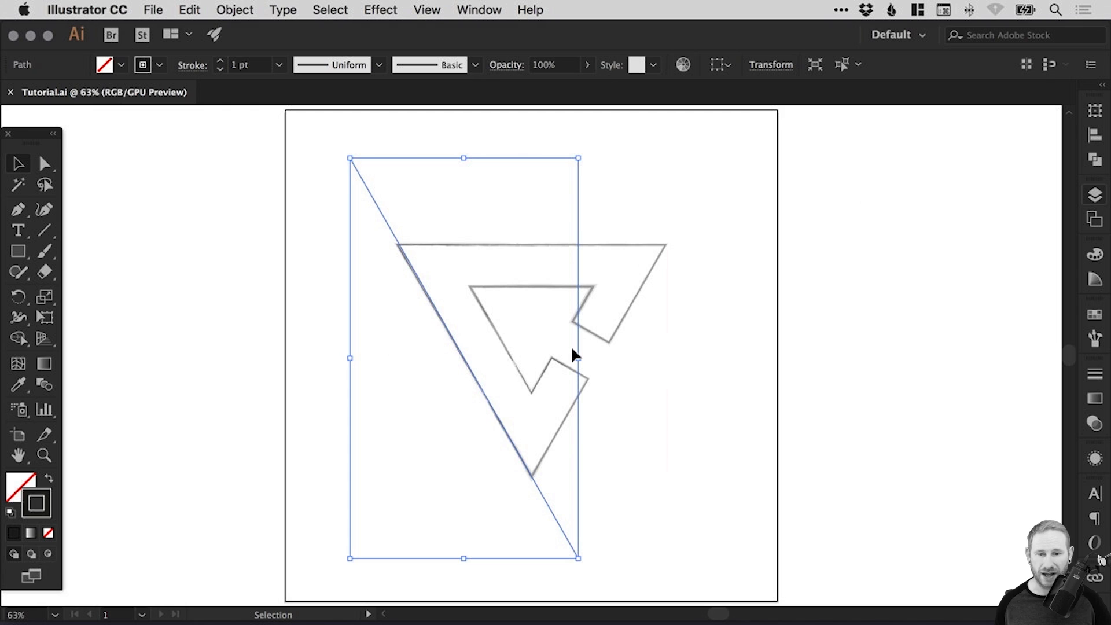
pyautogui.moveTo(390, 231)
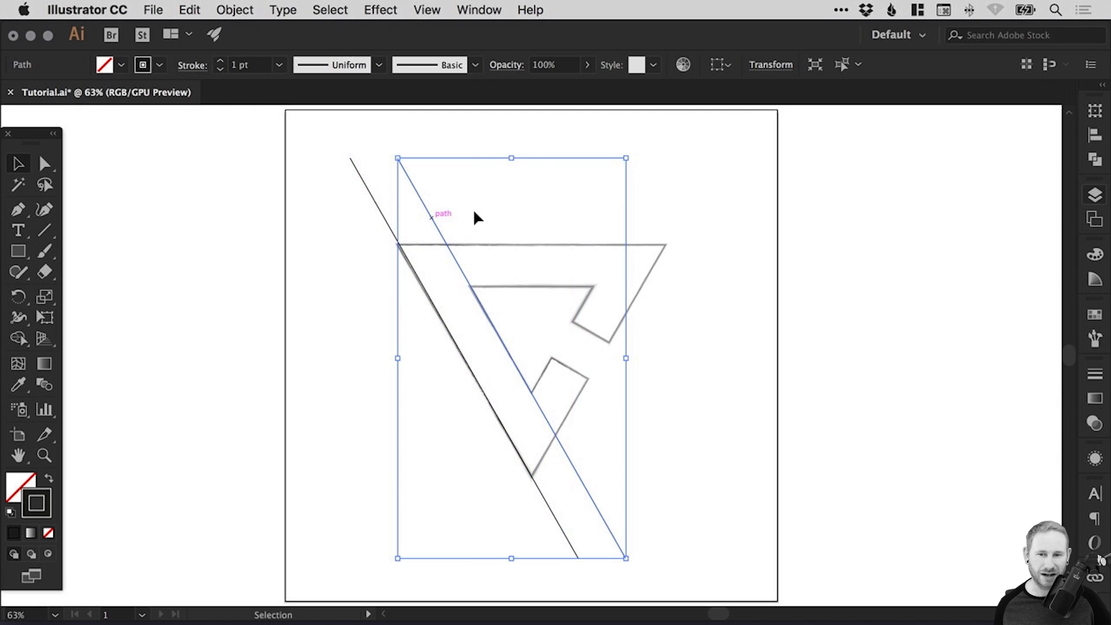
# Reflect both selected diagonal lines across the vertical axis as a copy via Object > Transform > Reflect.
pyautogui.click(377, 203)
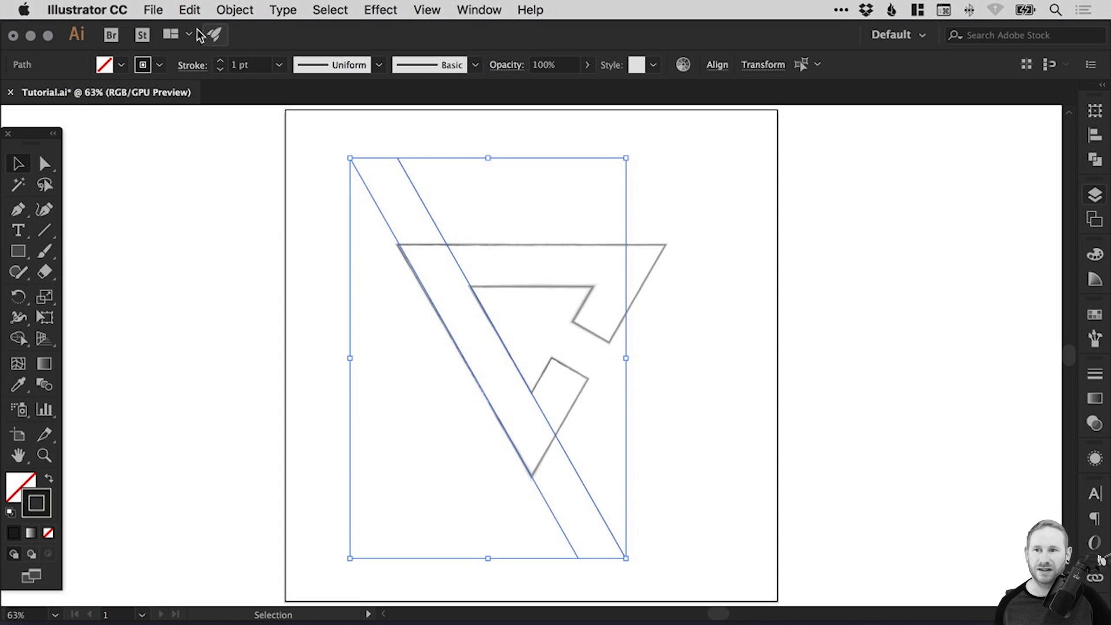
pyautogui.click(188, 9)
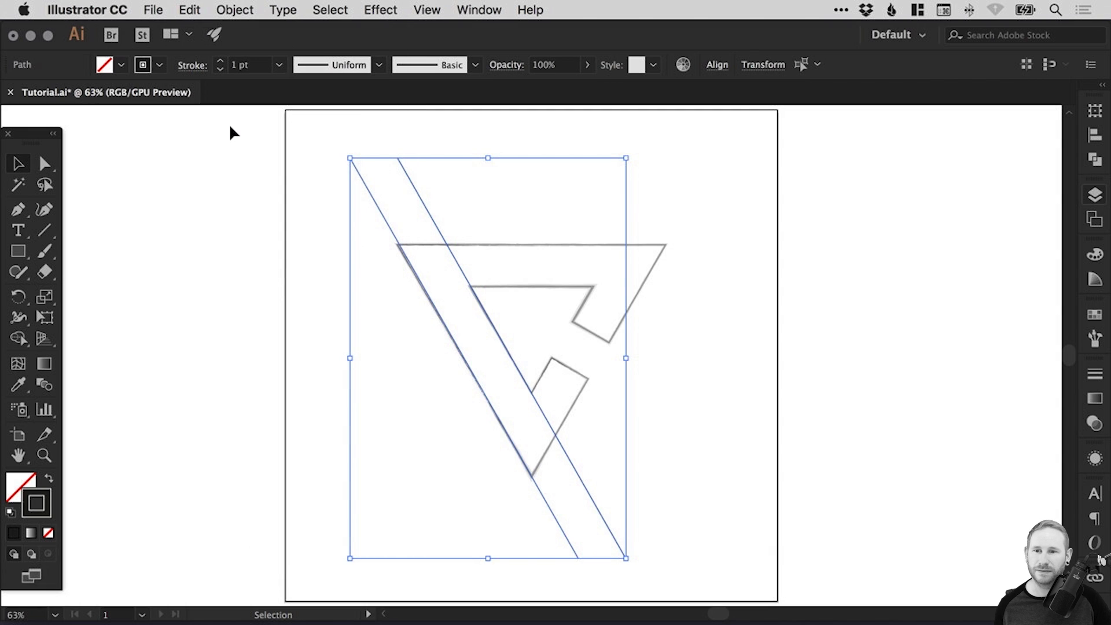
pyautogui.click(234, 9)
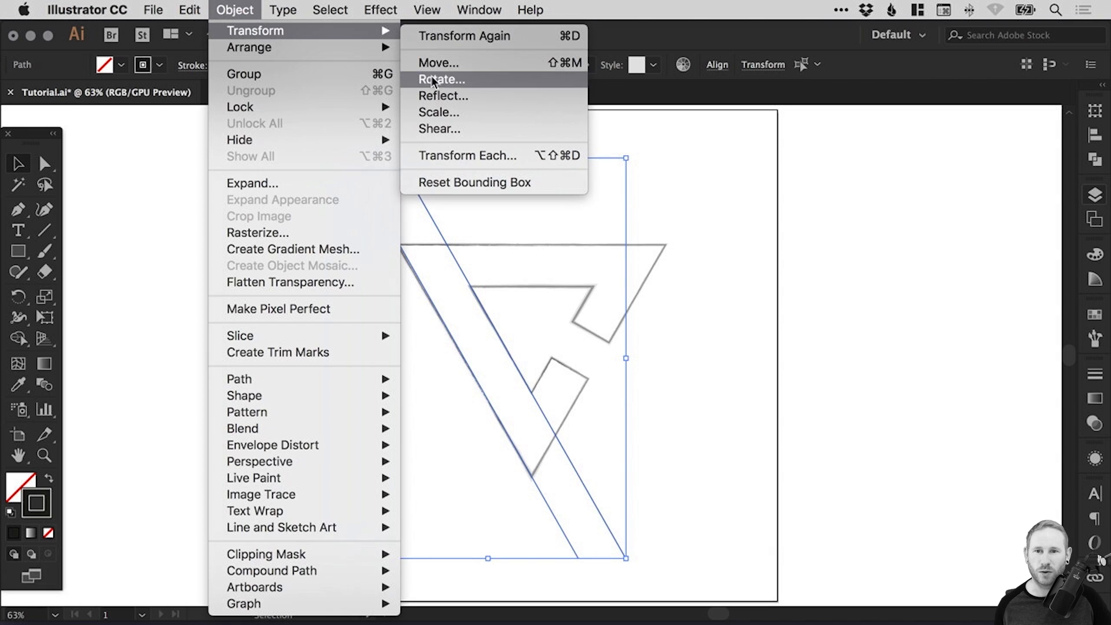
pyautogui.click(443, 96)
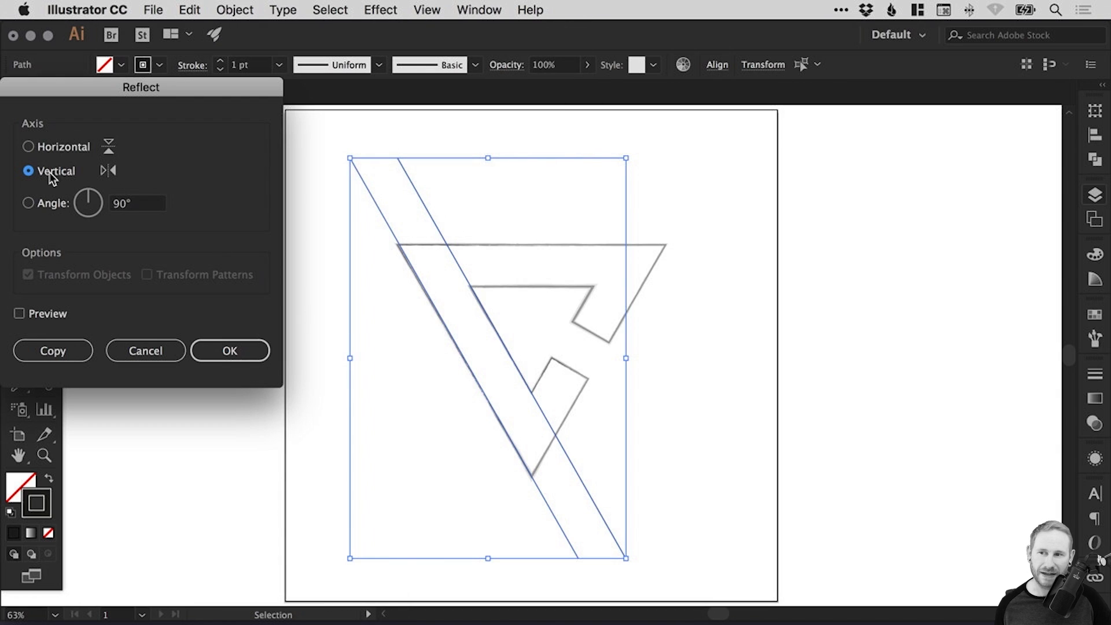
pyautogui.click(229, 351)
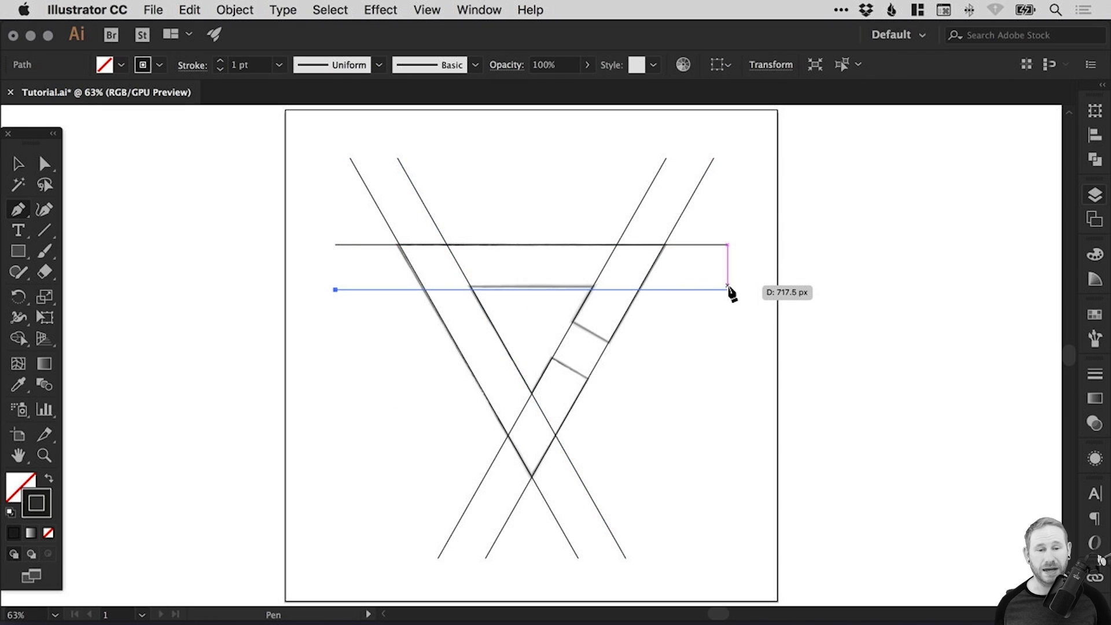
pyautogui.moveTo(727, 294)
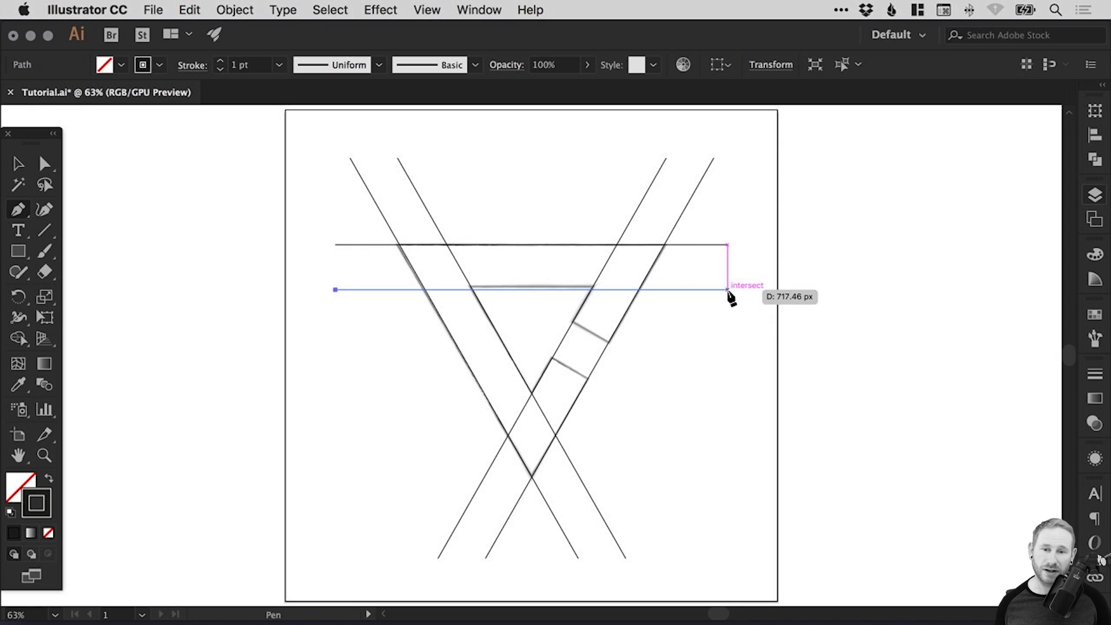
# Finish the horizontal and slanted construction lines along the logo's edges and bring up the Layers panel.
pyautogui.click(727, 289)
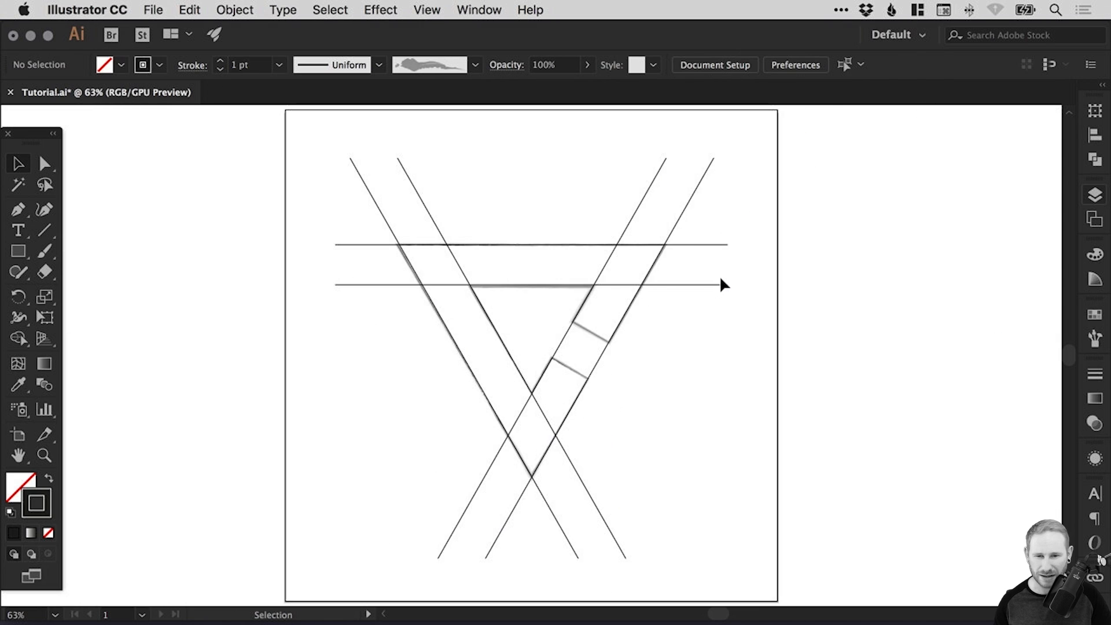
pyautogui.moveTo(777, 228)
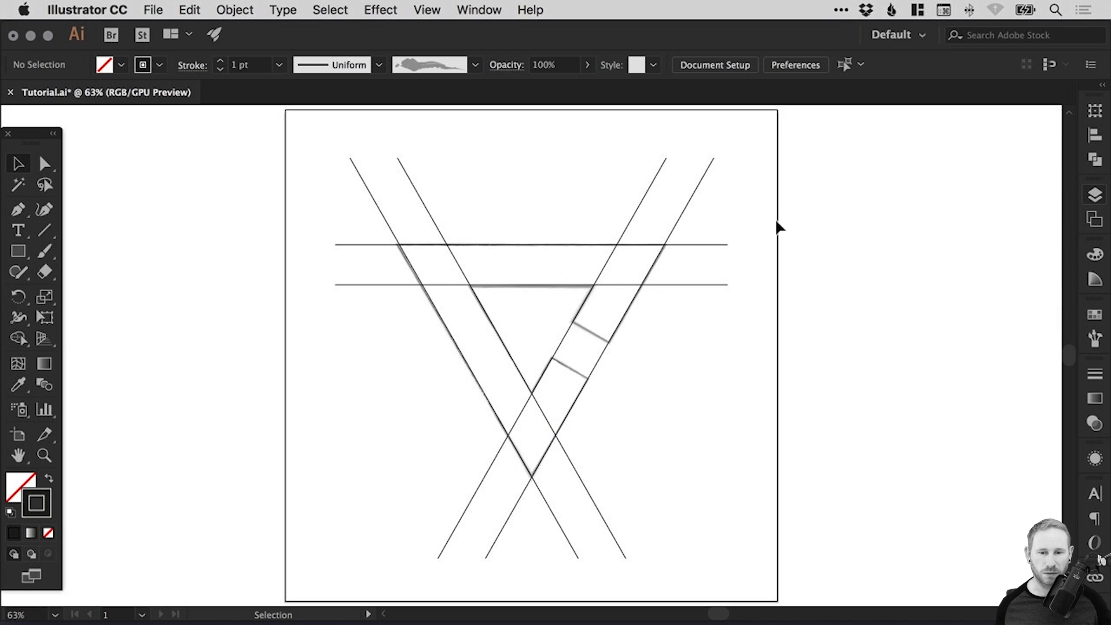
pyautogui.click(18, 208)
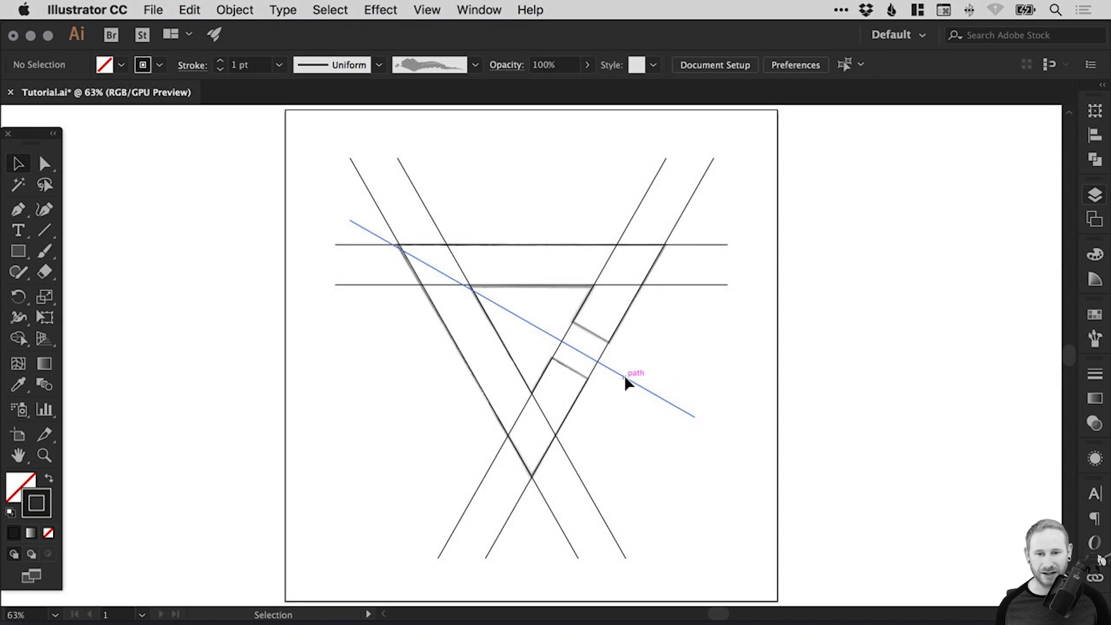
pyautogui.click(627, 383)
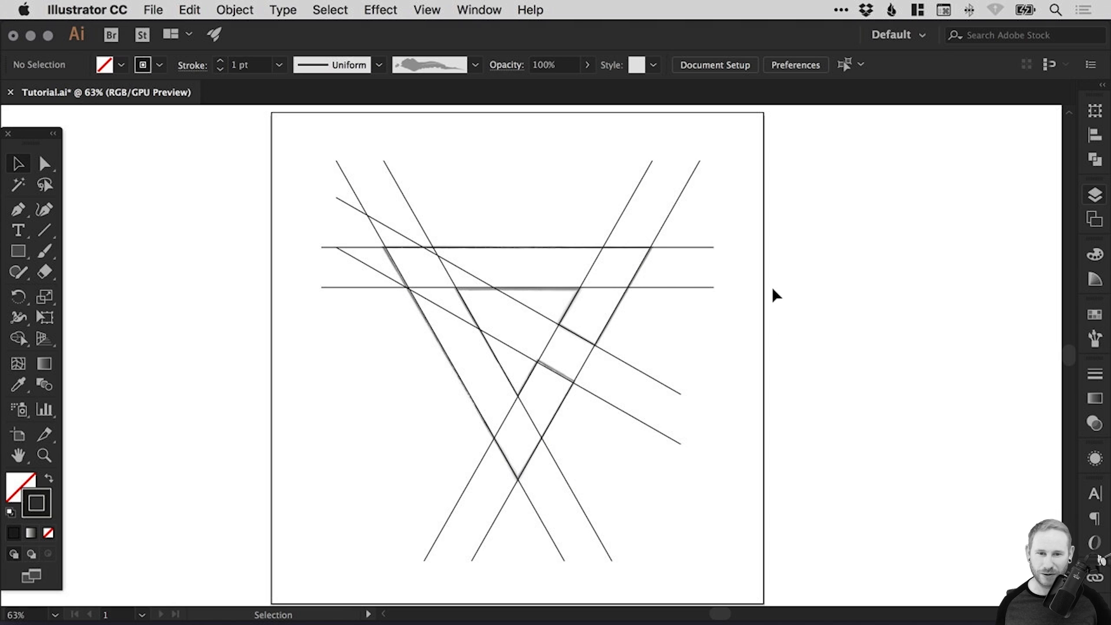
pyautogui.click(1095, 194)
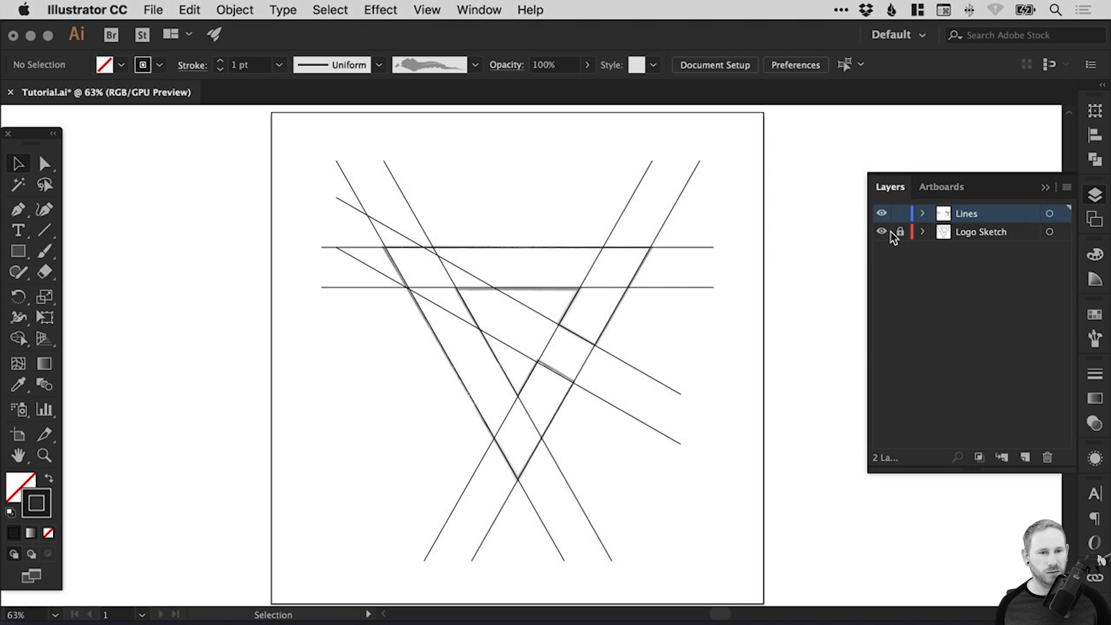
# Toggle the Logo Sketch layer's visibility, then give all Lines-layer strokes a light gray swatch.
pyautogui.click(900, 231)
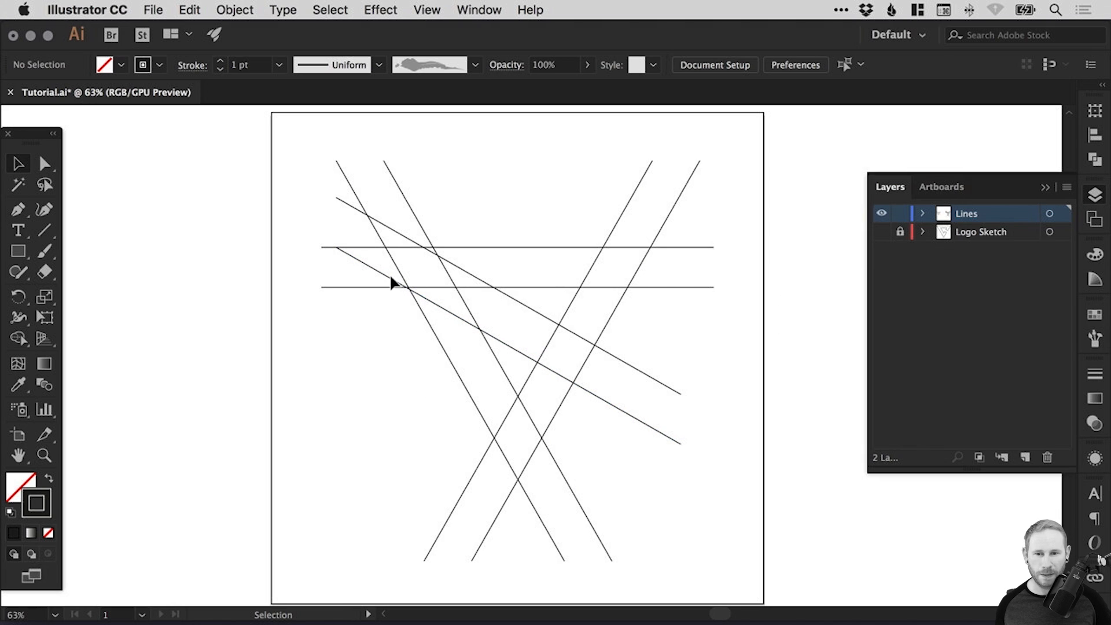
pyautogui.moveTo(627, 226)
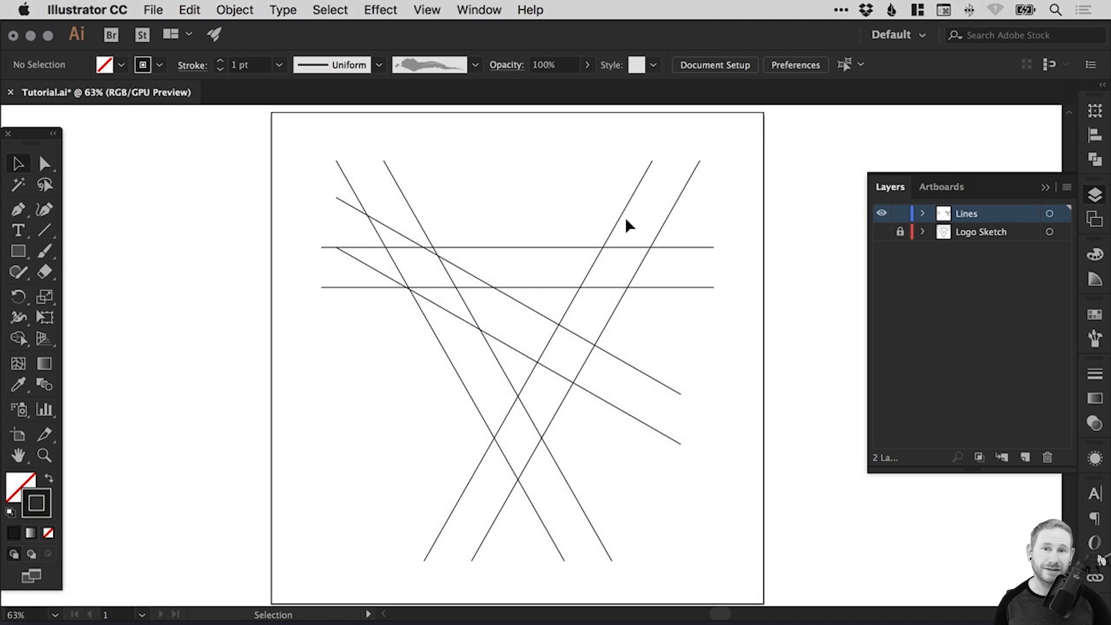
pyautogui.click(882, 231)
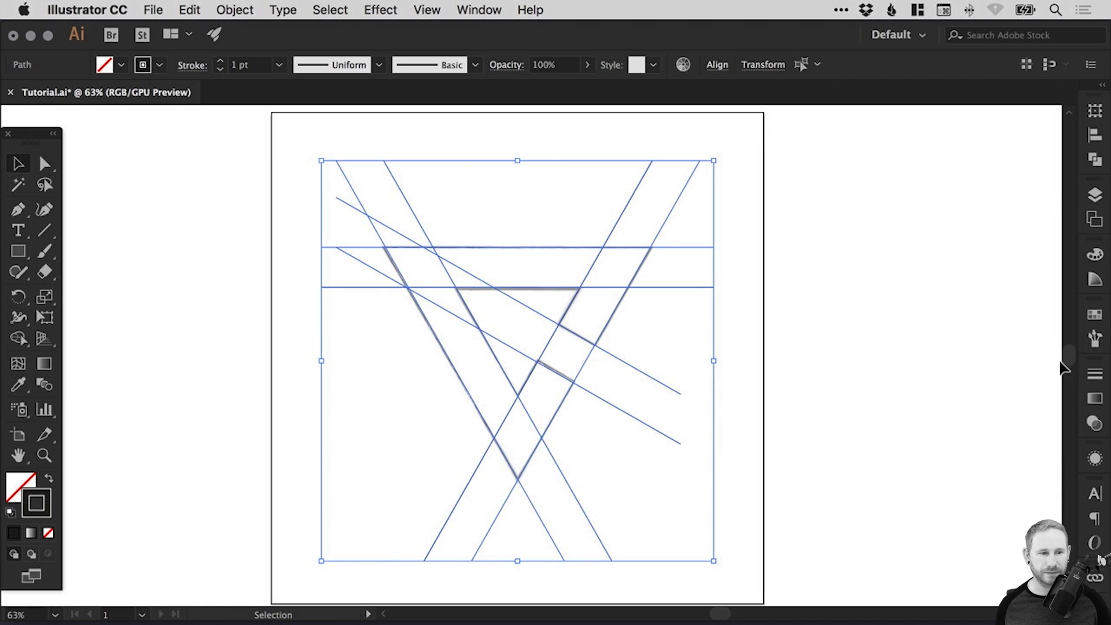
pyautogui.click(1094, 315)
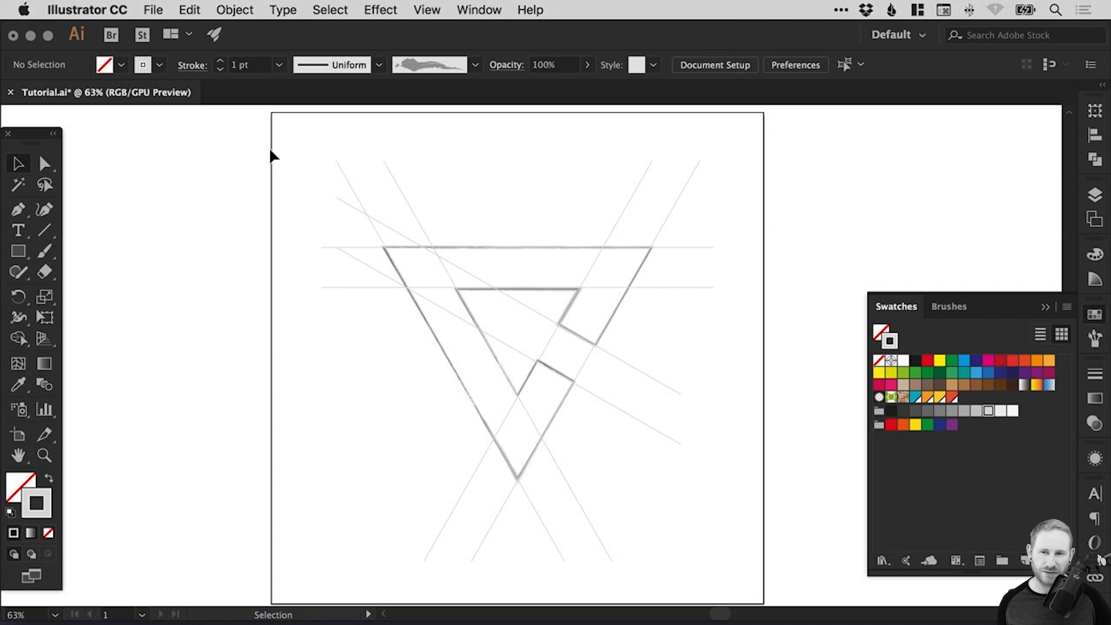
pyautogui.moveTo(243, 162)
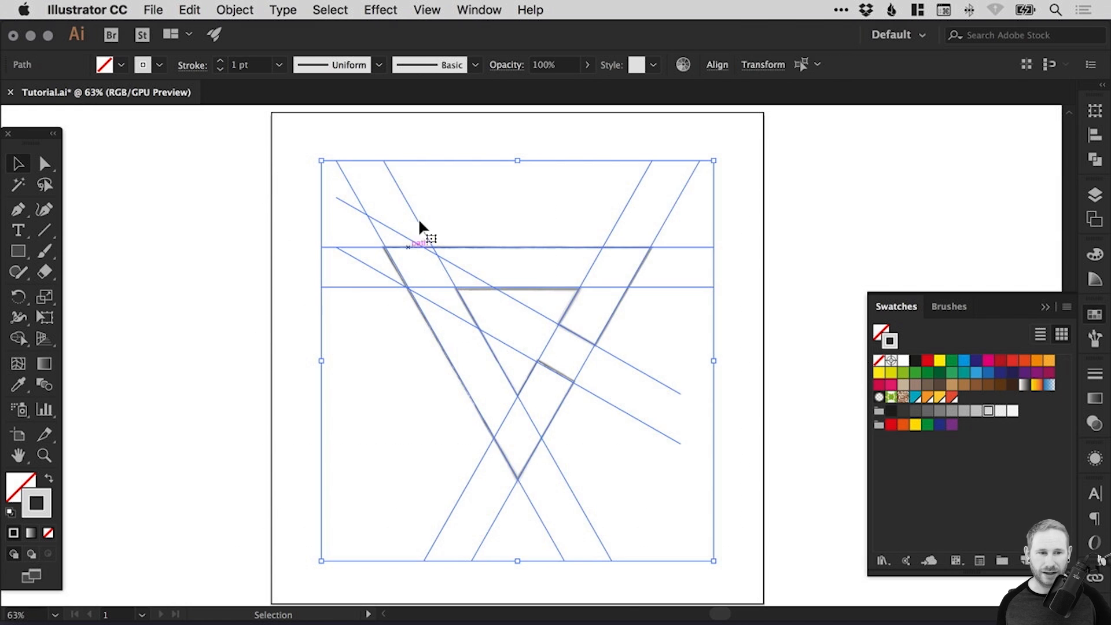
# Select all construction lines and reduce their stroke weight to 0.5 pt in the Stroke panel.
pyautogui.click(949, 306)
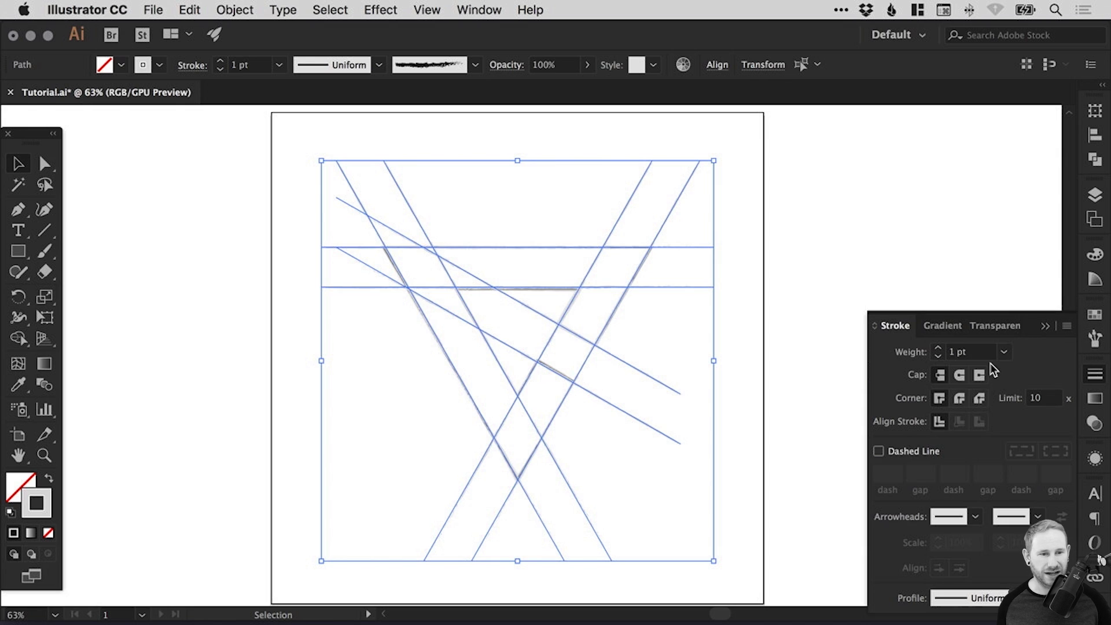
pyautogui.click(936, 355)
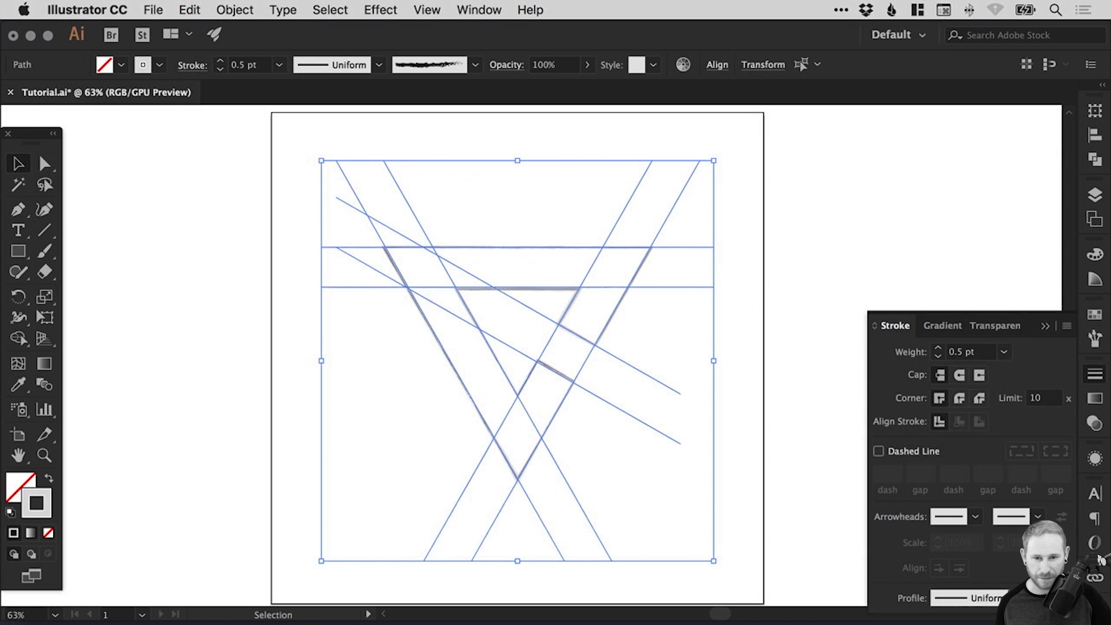
pyautogui.click(629, 306)
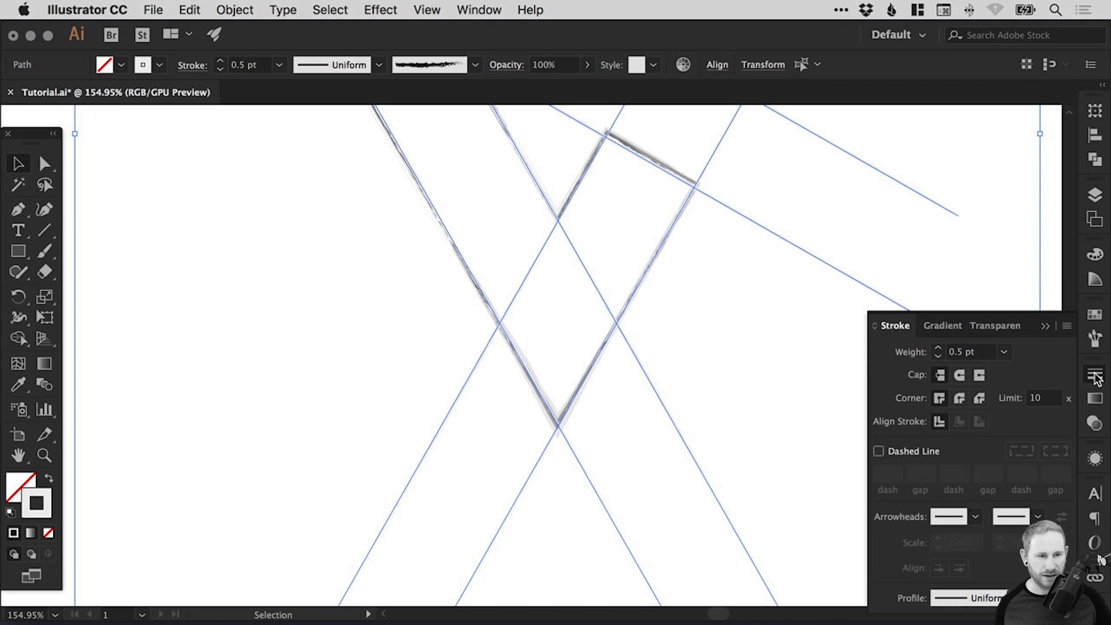
pyautogui.click(878, 450)
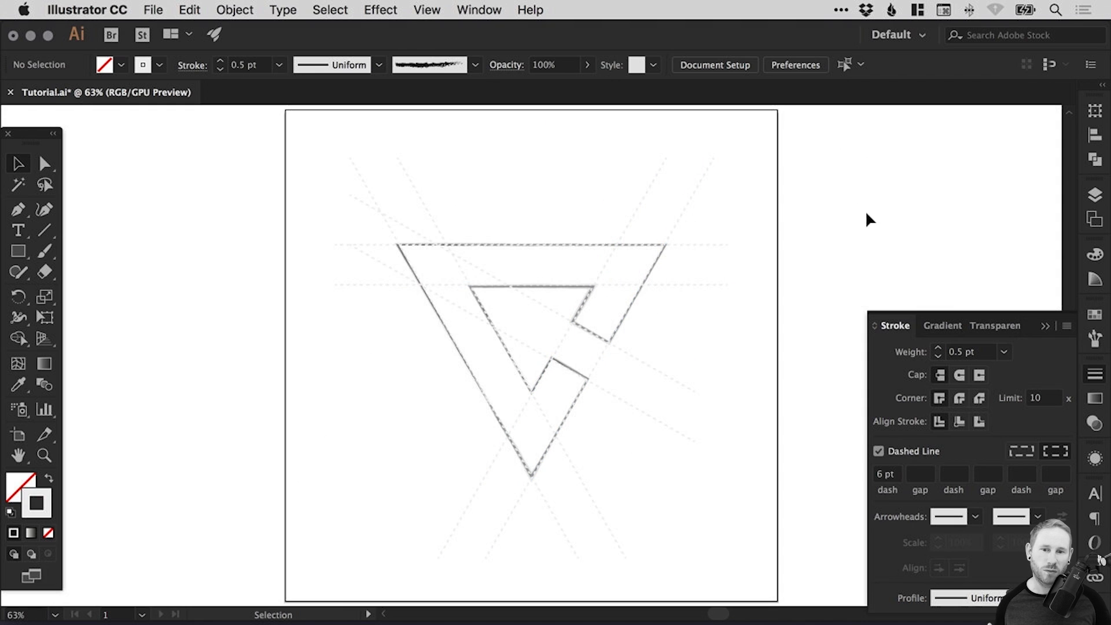
pyautogui.moveTo(1093, 374)
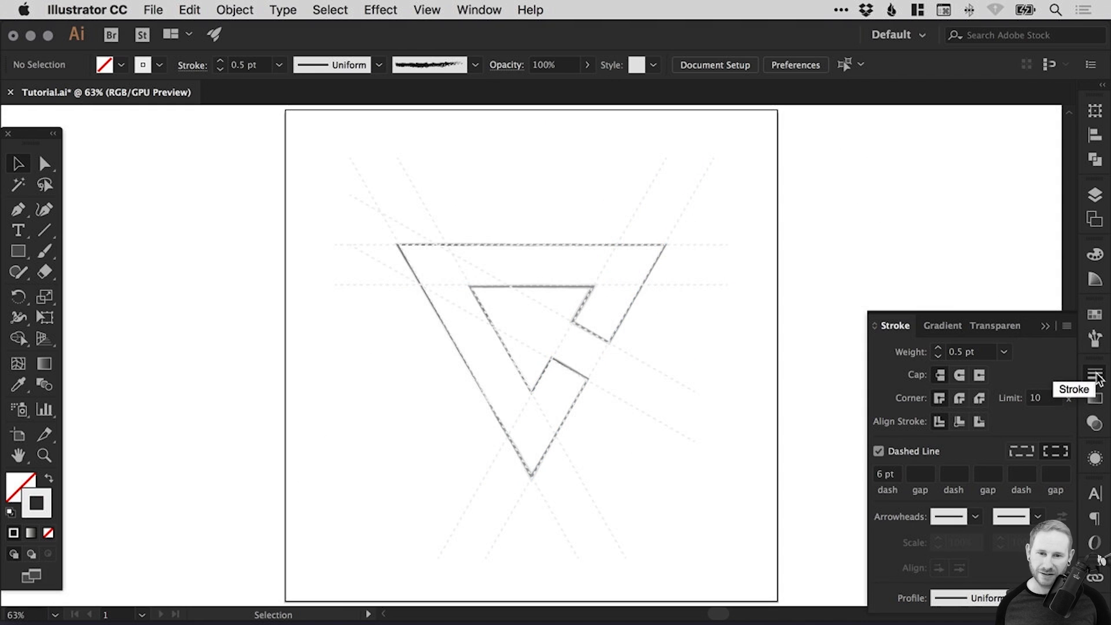
pyautogui.moveTo(1066, 367)
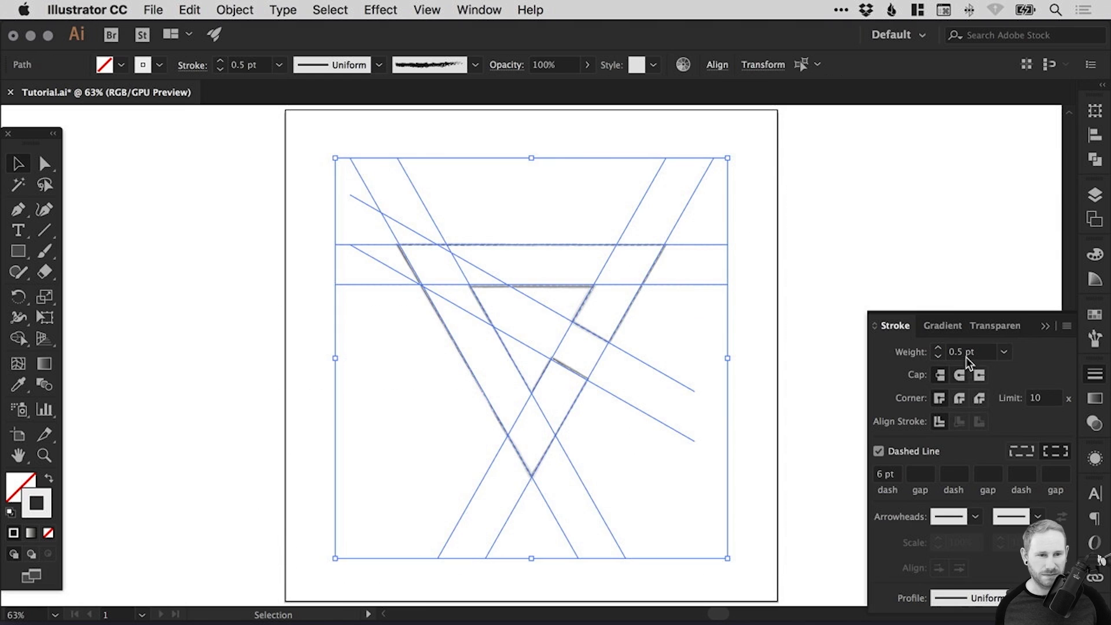
# Lower the dashed construction lines' stroke weight to 0.3 pt.
pyautogui.click(967, 351)
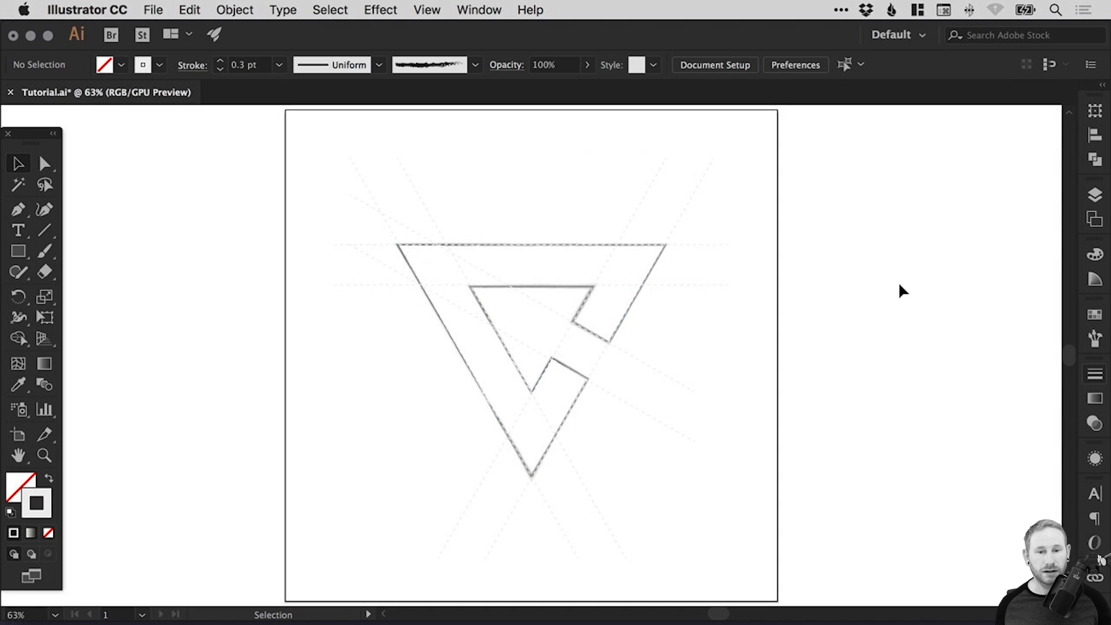
pyautogui.moveTo(892, 305)
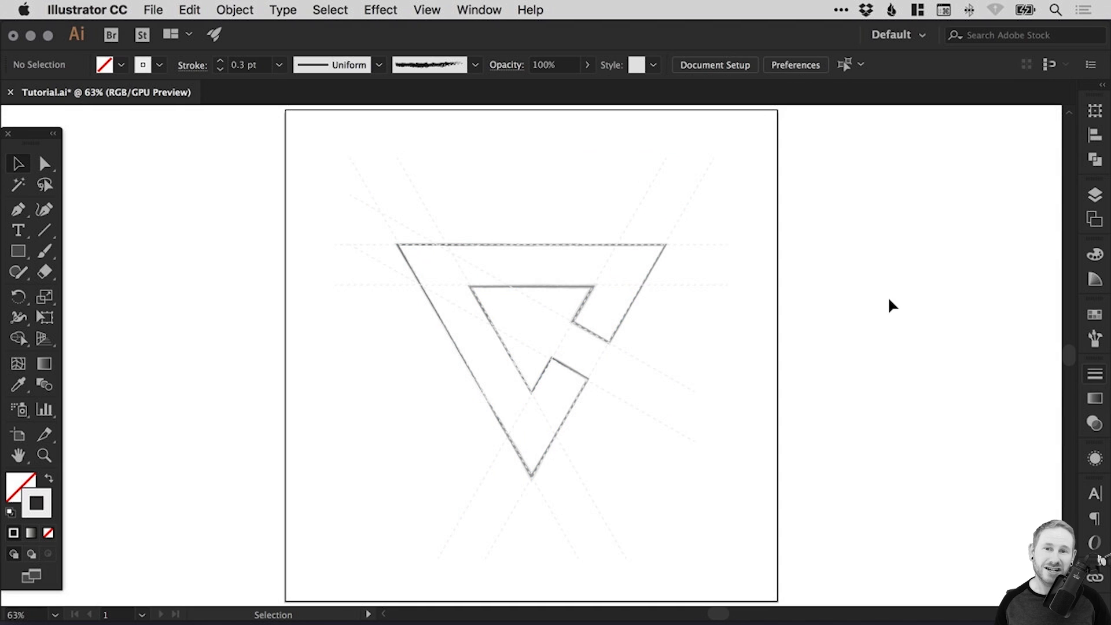